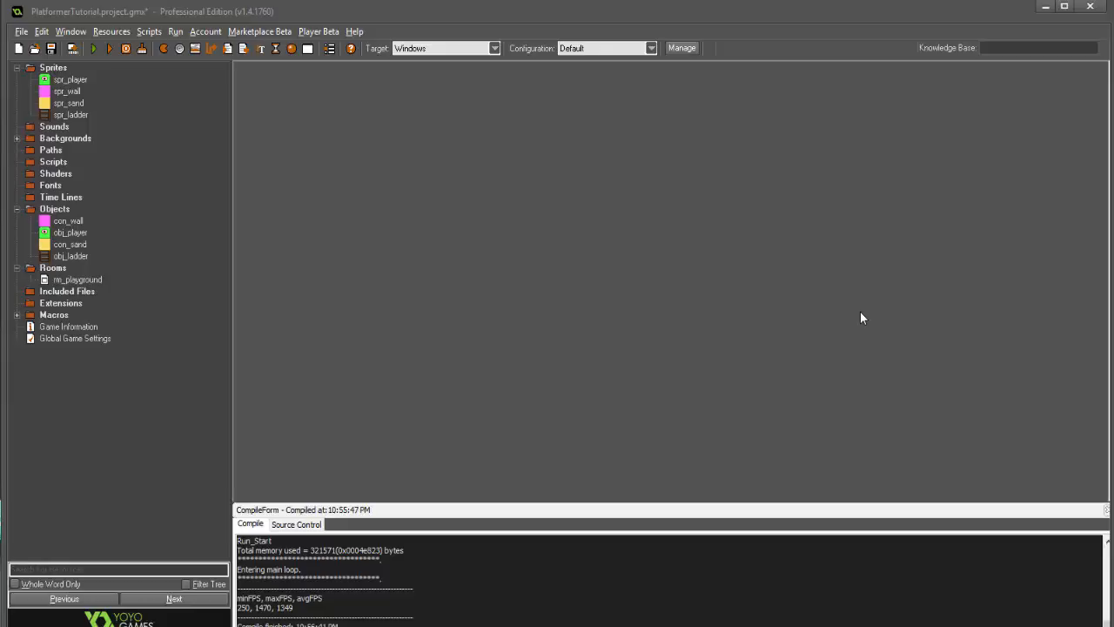
pyautogui.moveTo(849, 304)
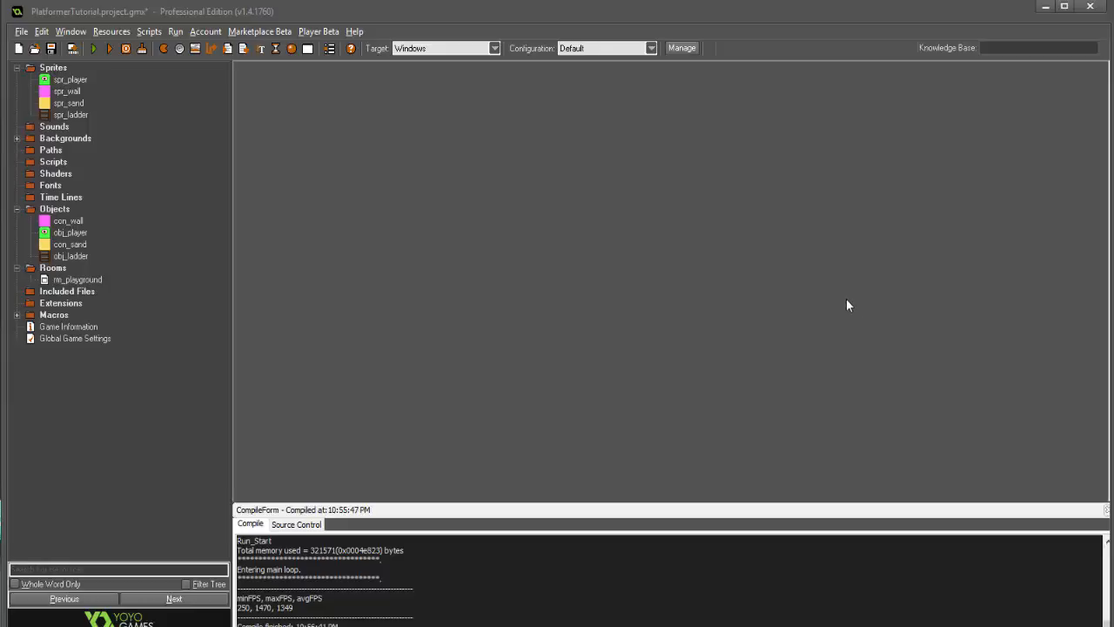
pyautogui.moveTo(249, 278)
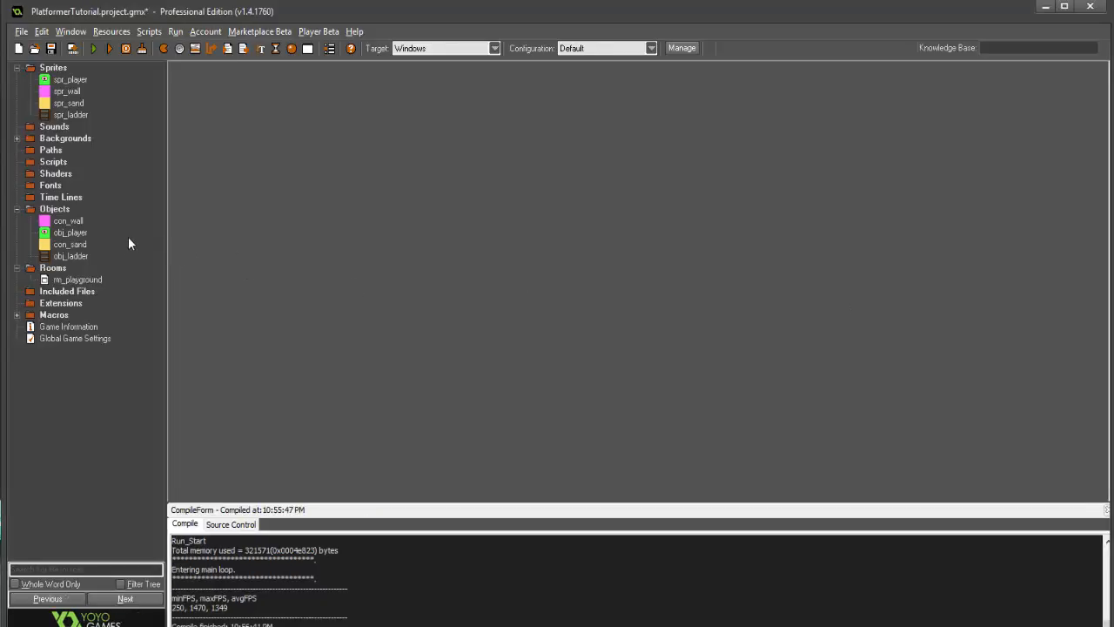
# - Review obj_player's Step code handling movement, collisions and quicksand
pyautogui.doubleClick(69, 255)
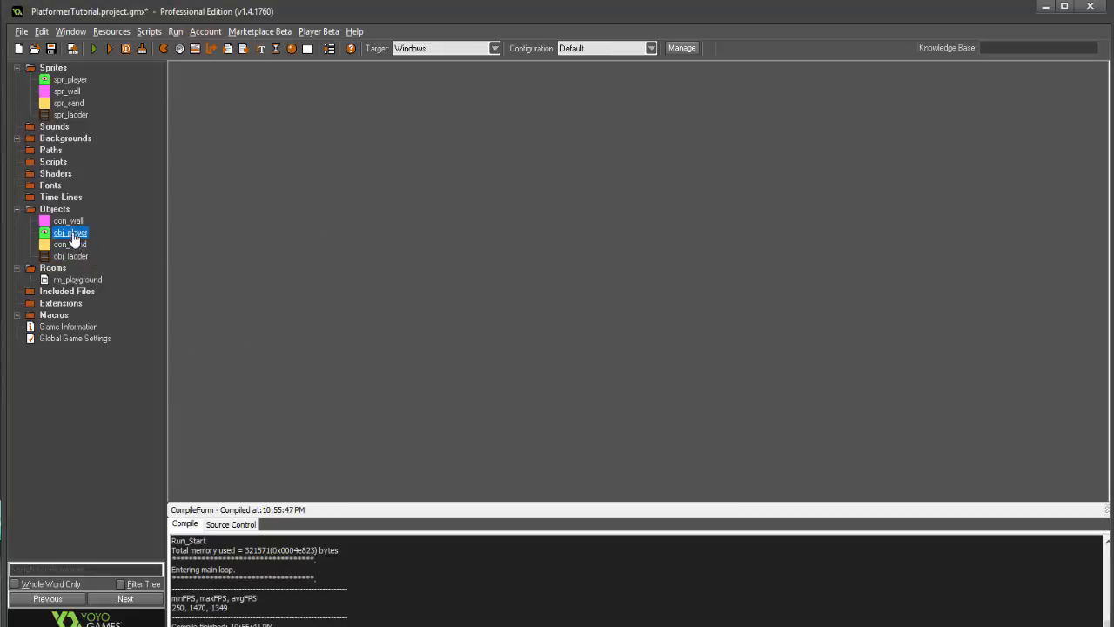
pyautogui.doubleClick(69, 232)
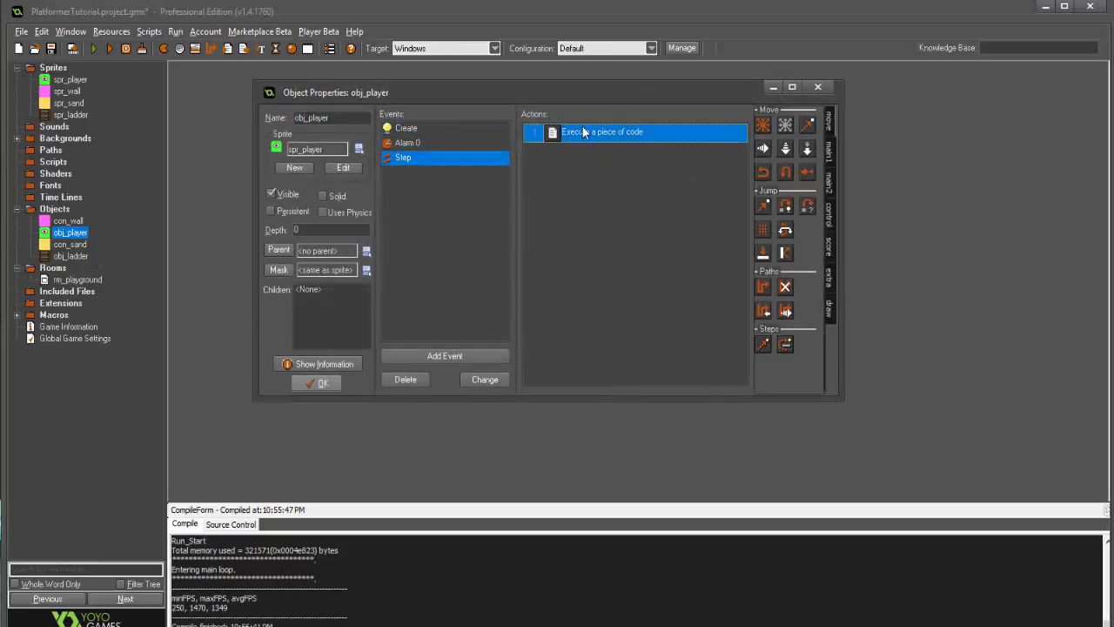
pyautogui.doubleClick(602, 132)
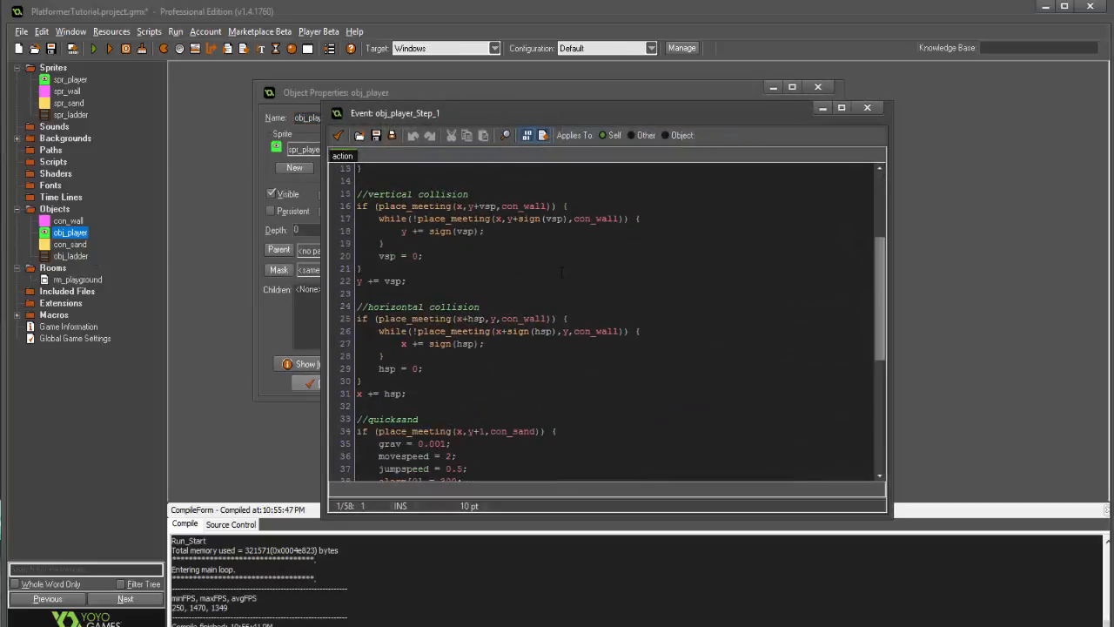
pyautogui.scroll(-3)
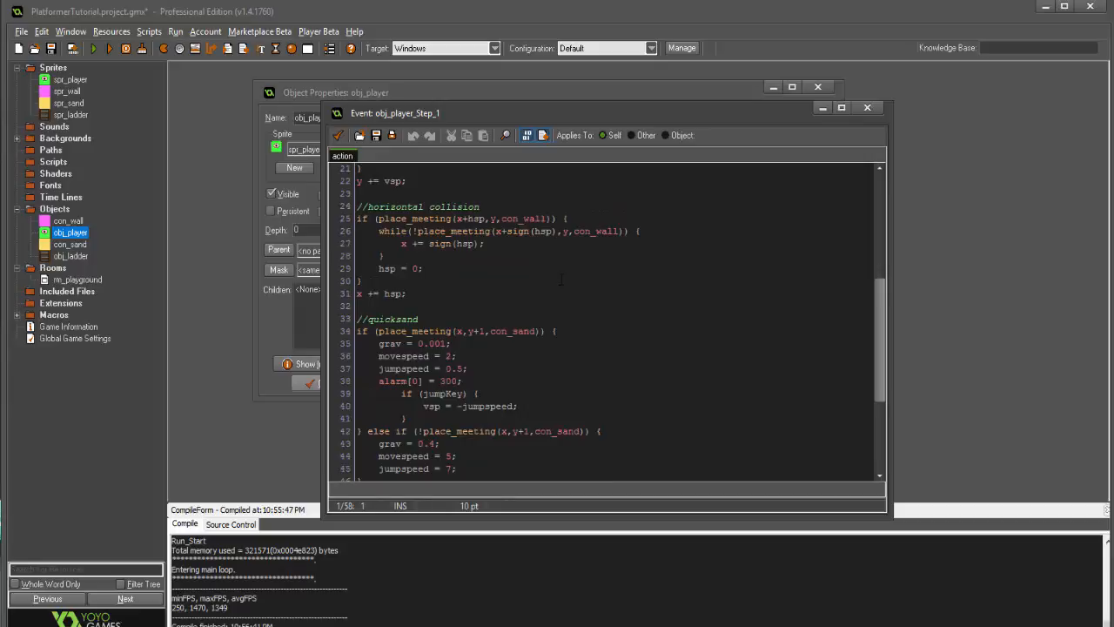
pyautogui.scroll(-3)
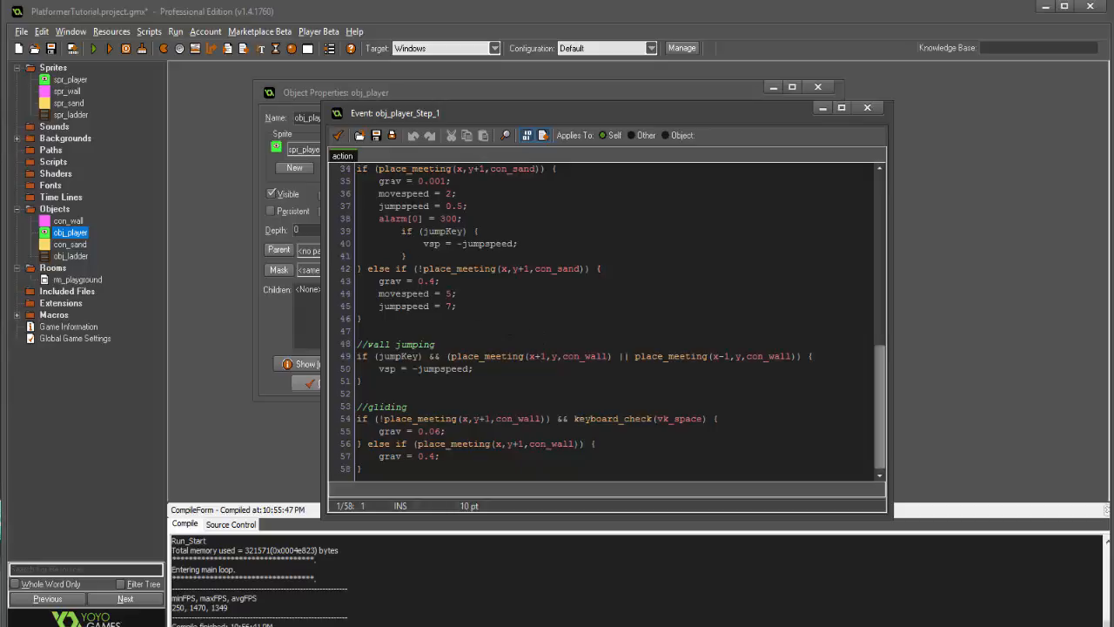
pyautogui.scroll(3)
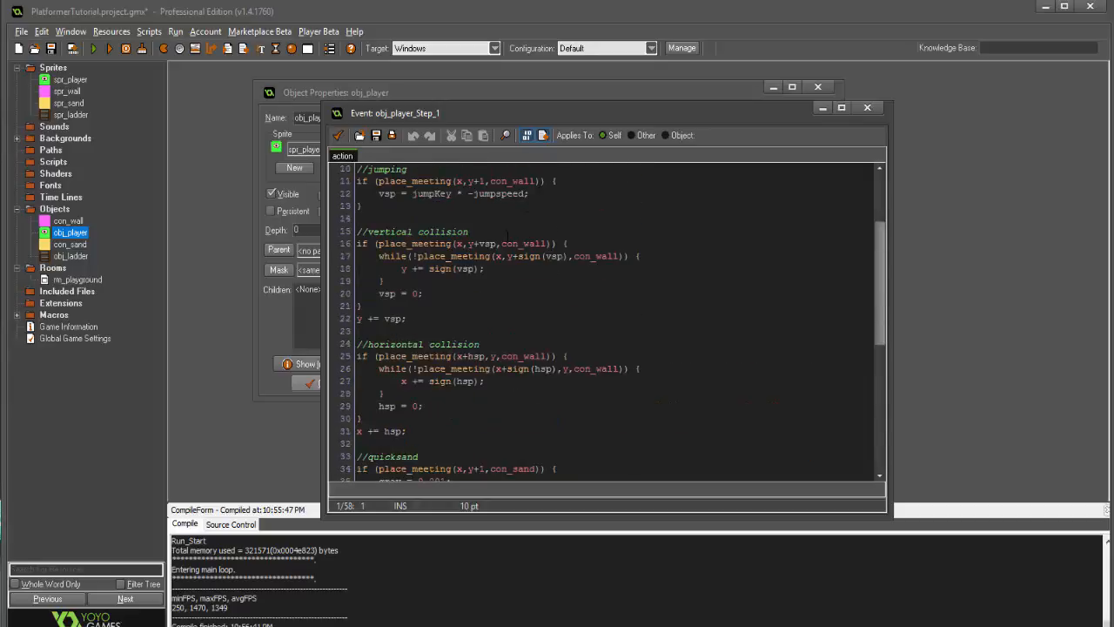
pyautogui.scroll(3)
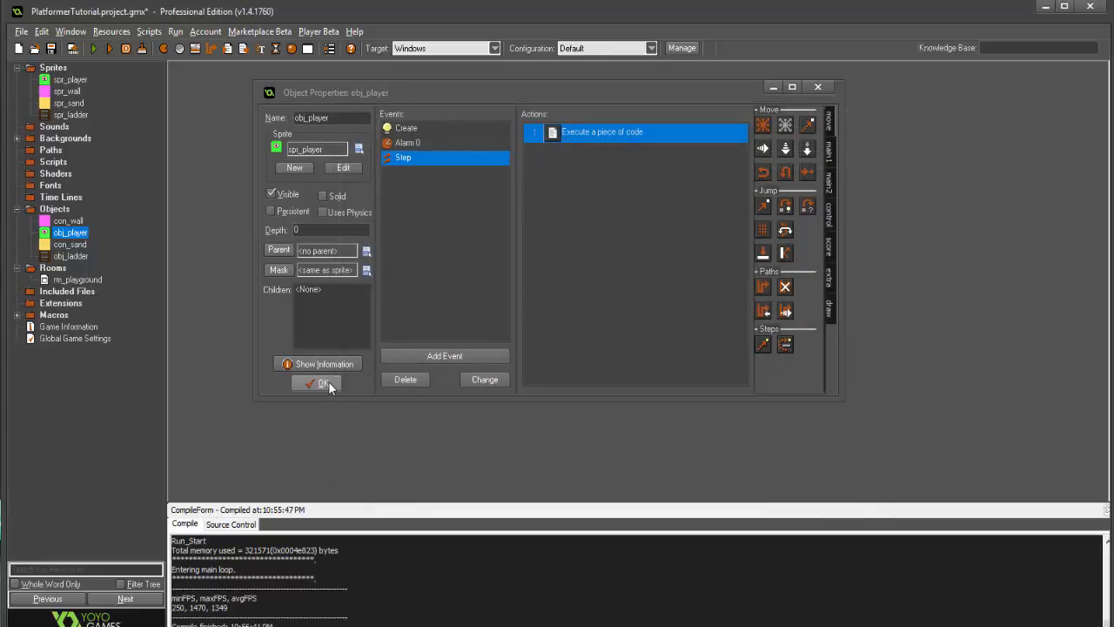
pyautogui.moveTo(422, 213)
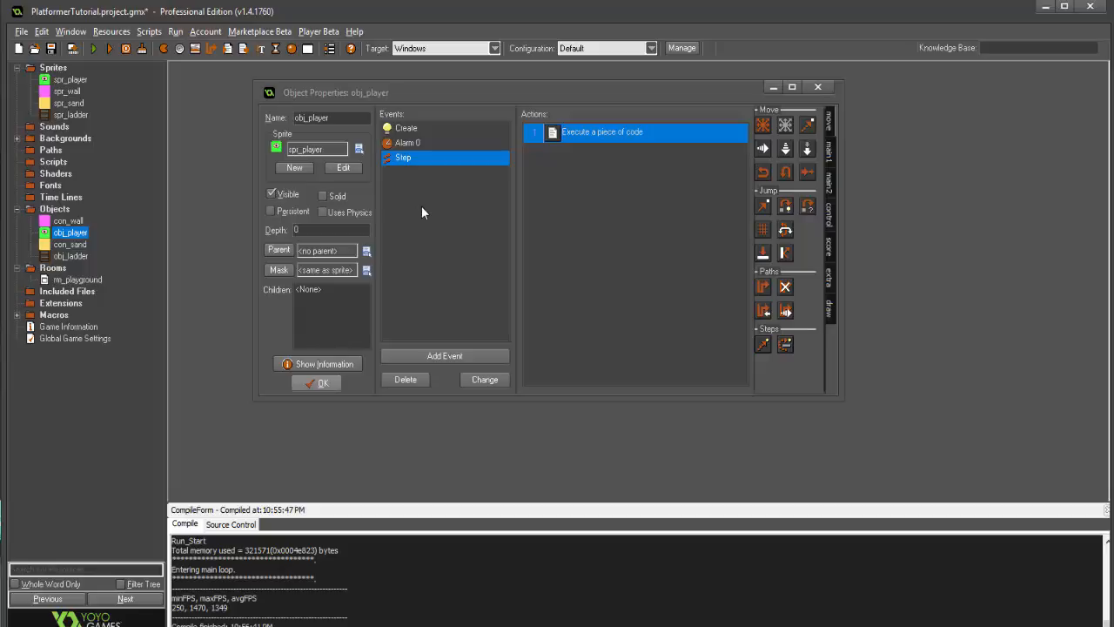
pyautogui.moveTo(479, 240)
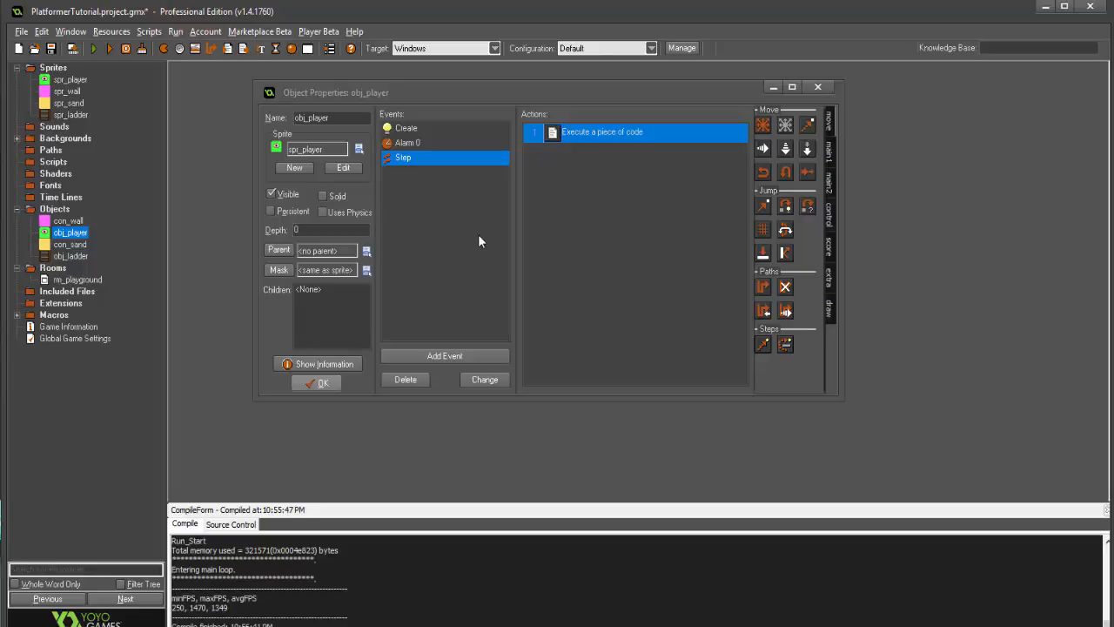
pyautogui.moveTo(571, 146)
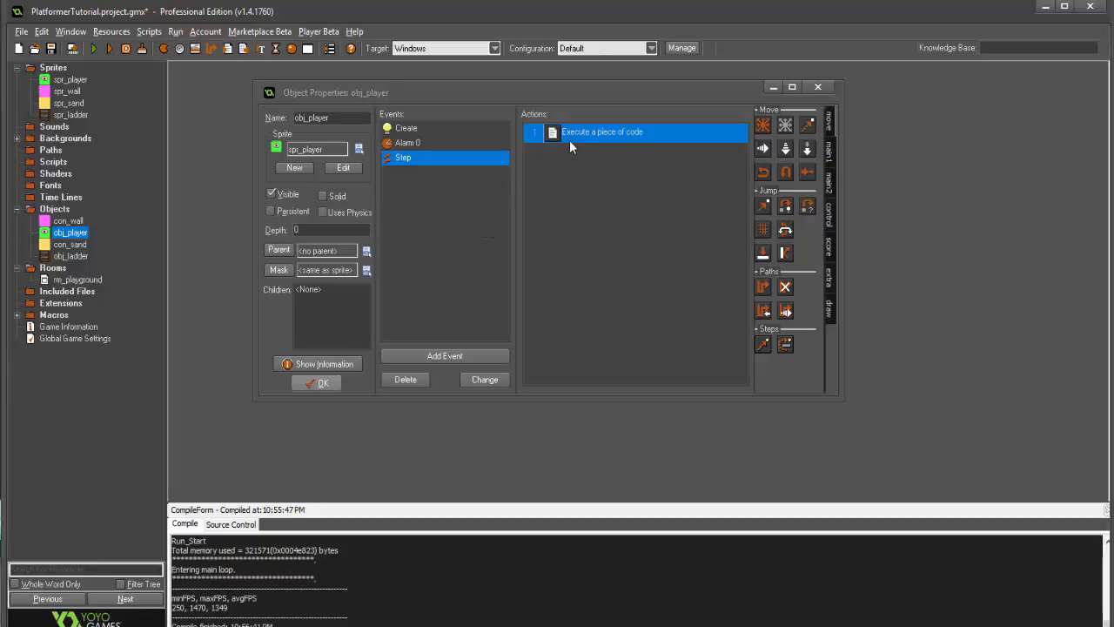
# - Reread the Step code once more and close it with the green check
pyautogui.doubleClick(602, 133)
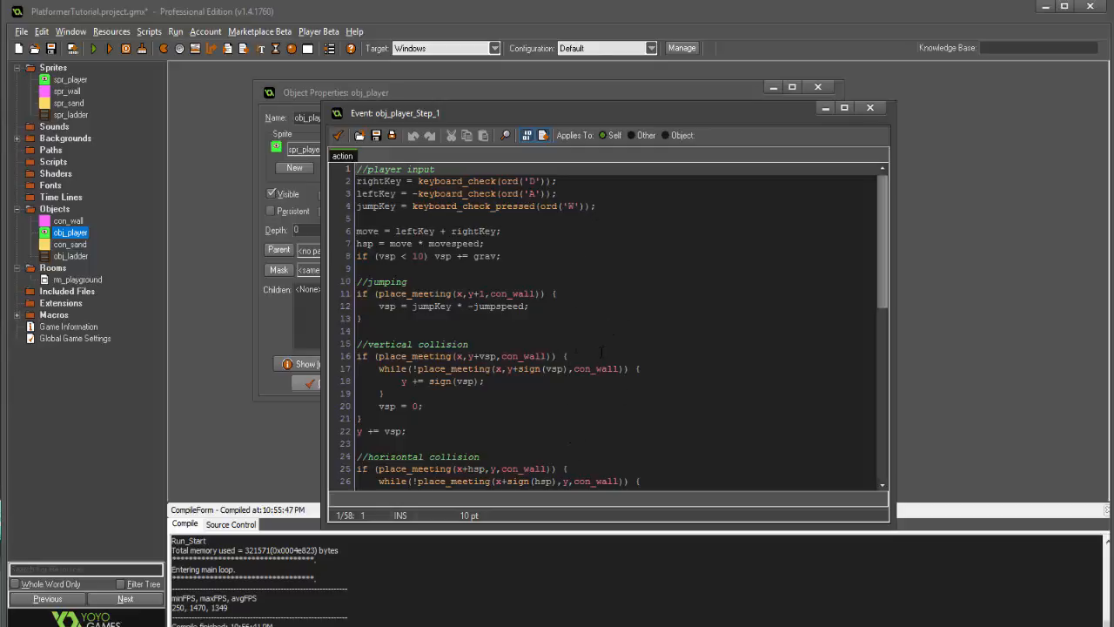
pyautogui.scroll(-3)
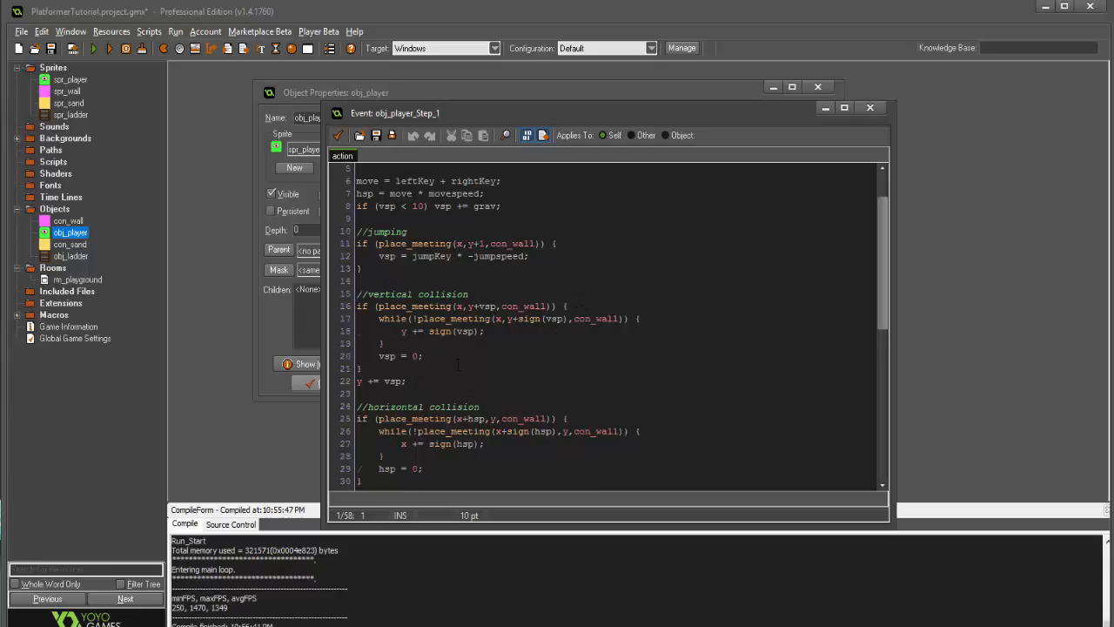
pyautogui.scroll(-3)
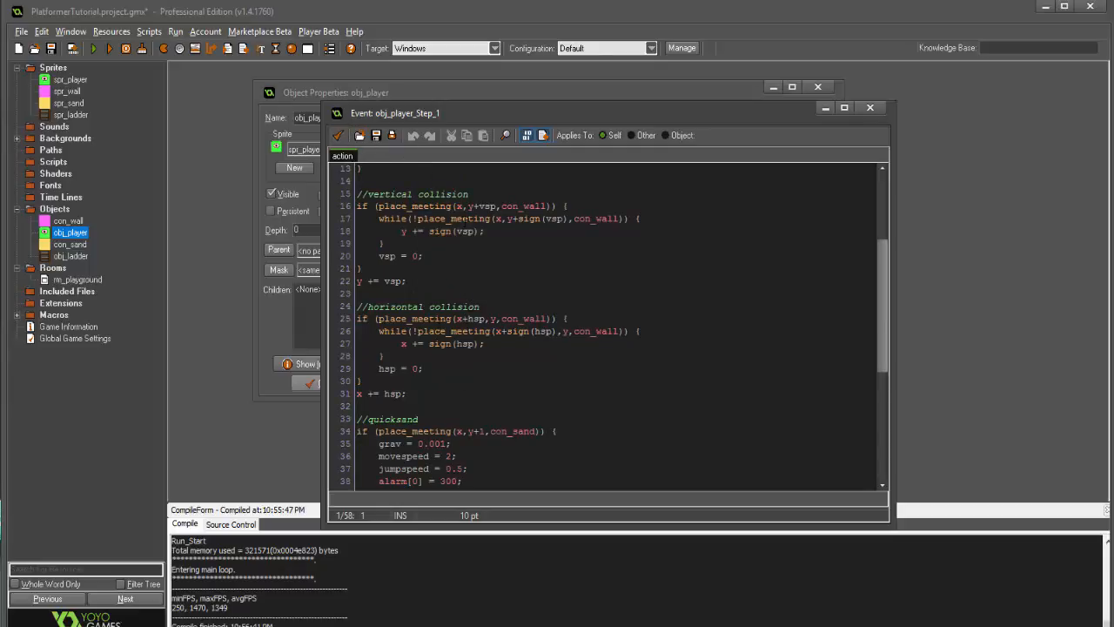
pyautogui.moveTo(351, 147)
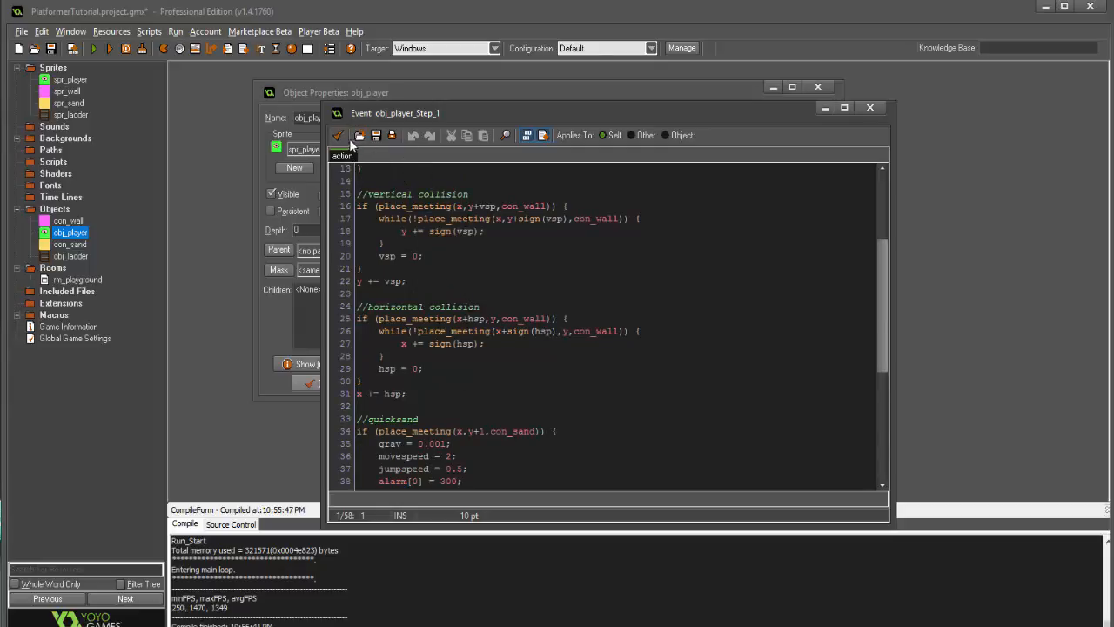
pyautogui.moveTo(338, 135)
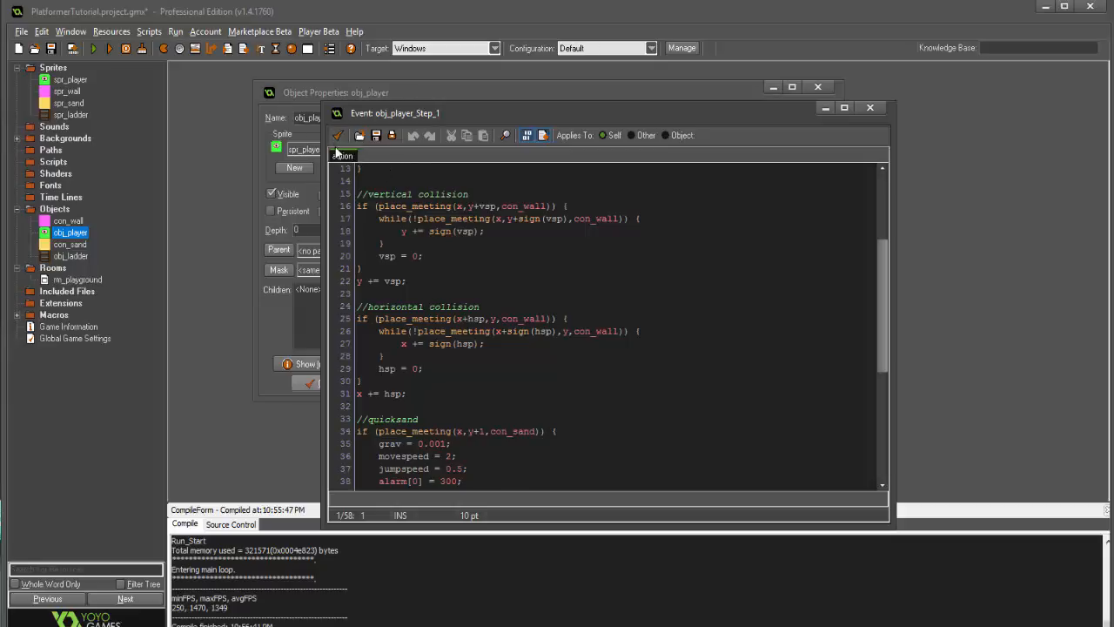
pyautogui.click(870, 108)
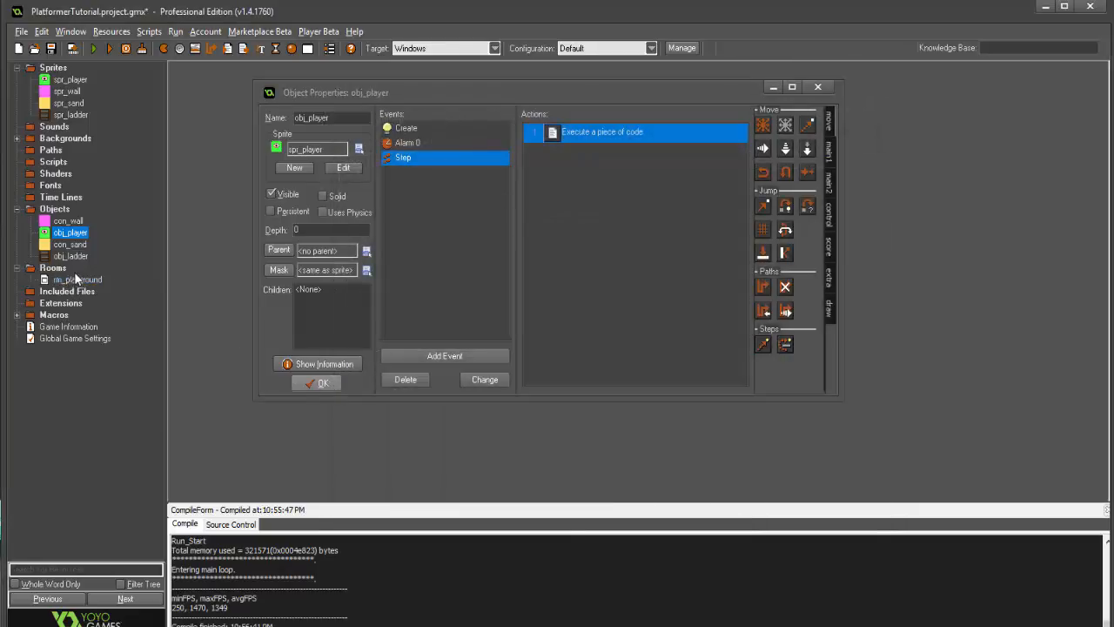
# - In rm_playground's creation code define enum states { normal, ladder } on separate lines
pyautogui.doubleClick(76, 278)
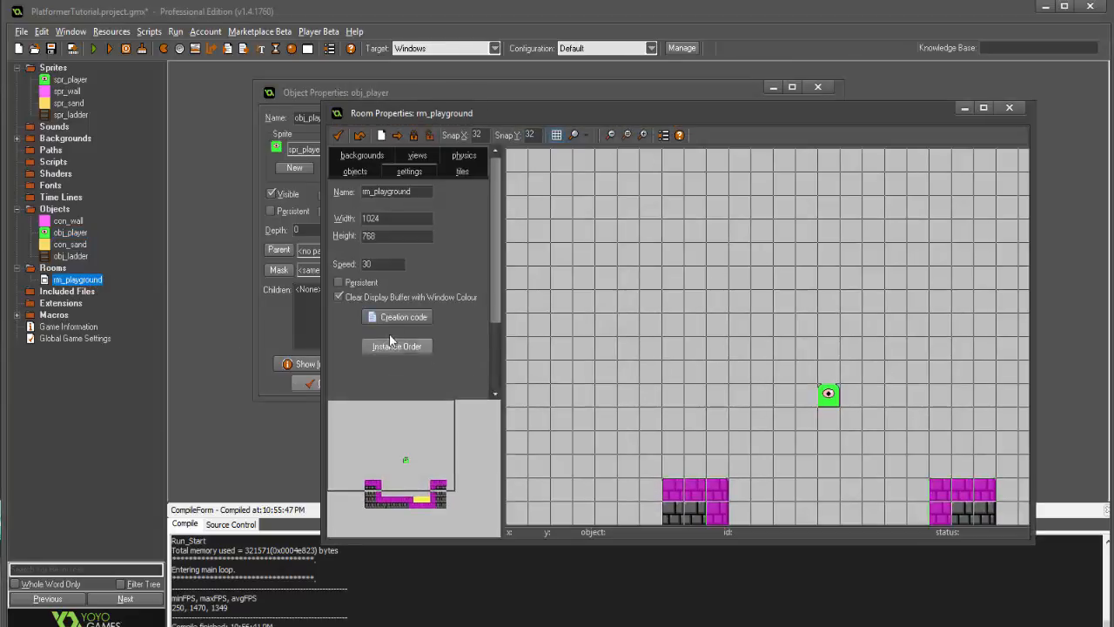
pyautogui.click(397, 317)
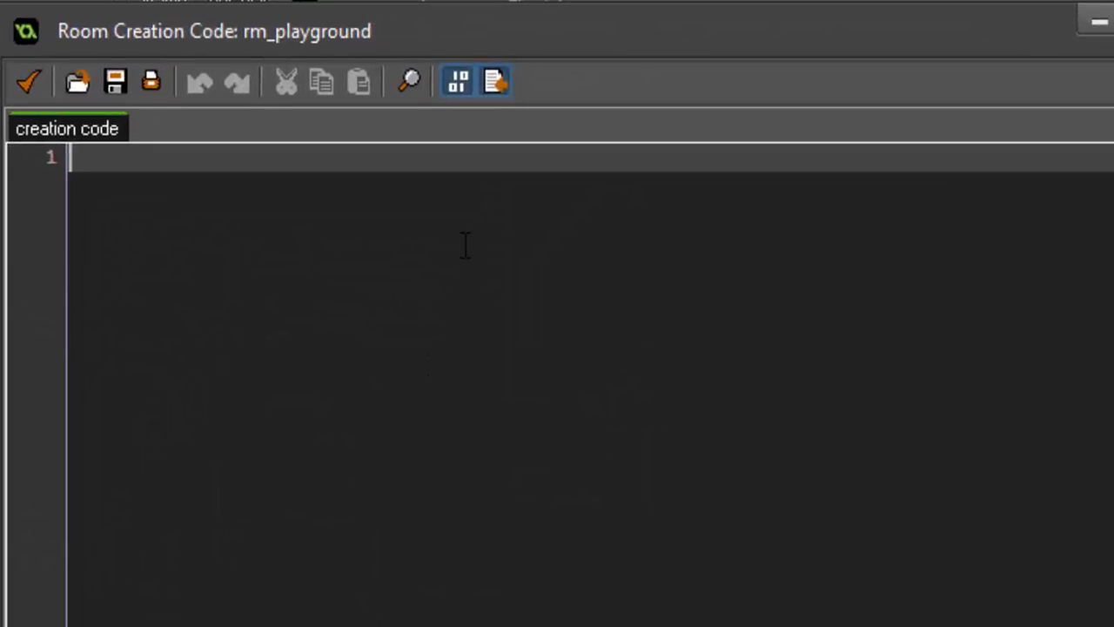
pyautogui.write('enum')
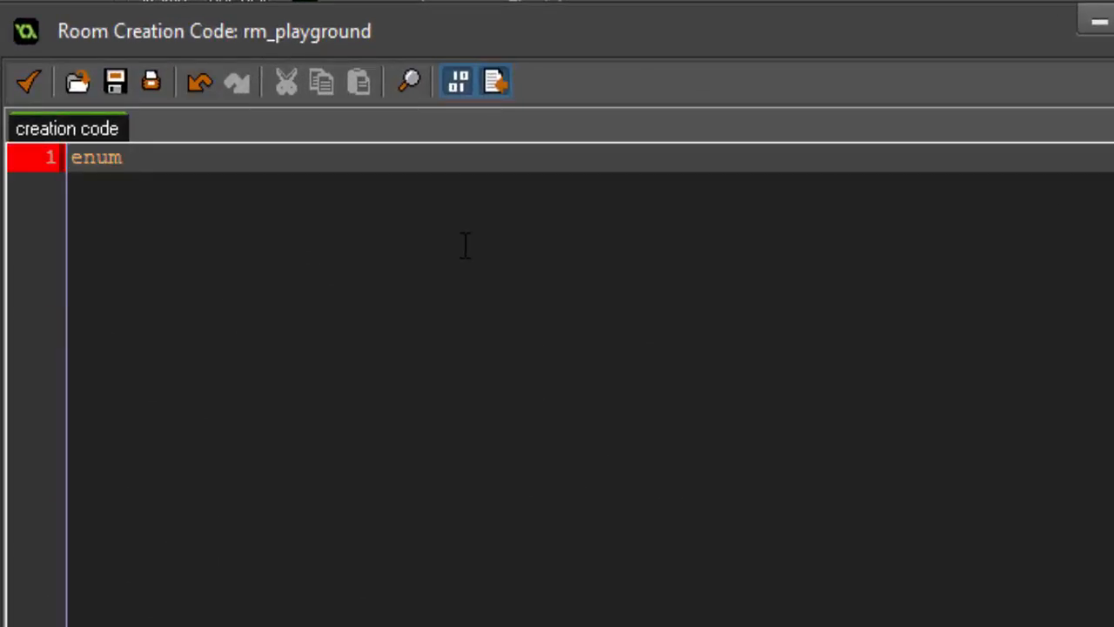
pyautogui.write('states {}')
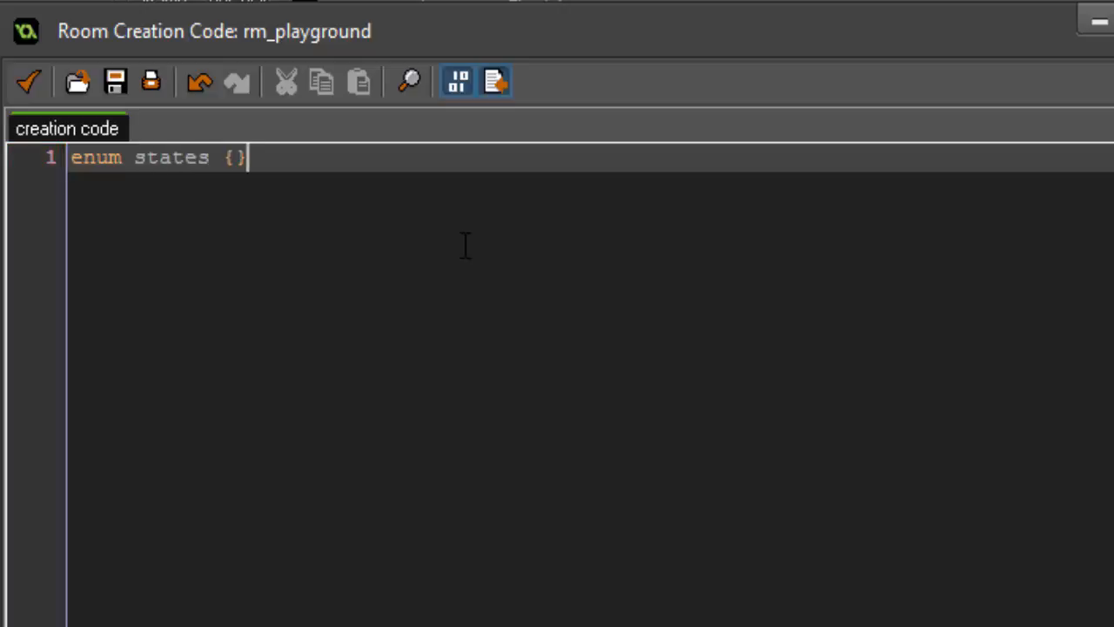
pyautogui.press('Return')
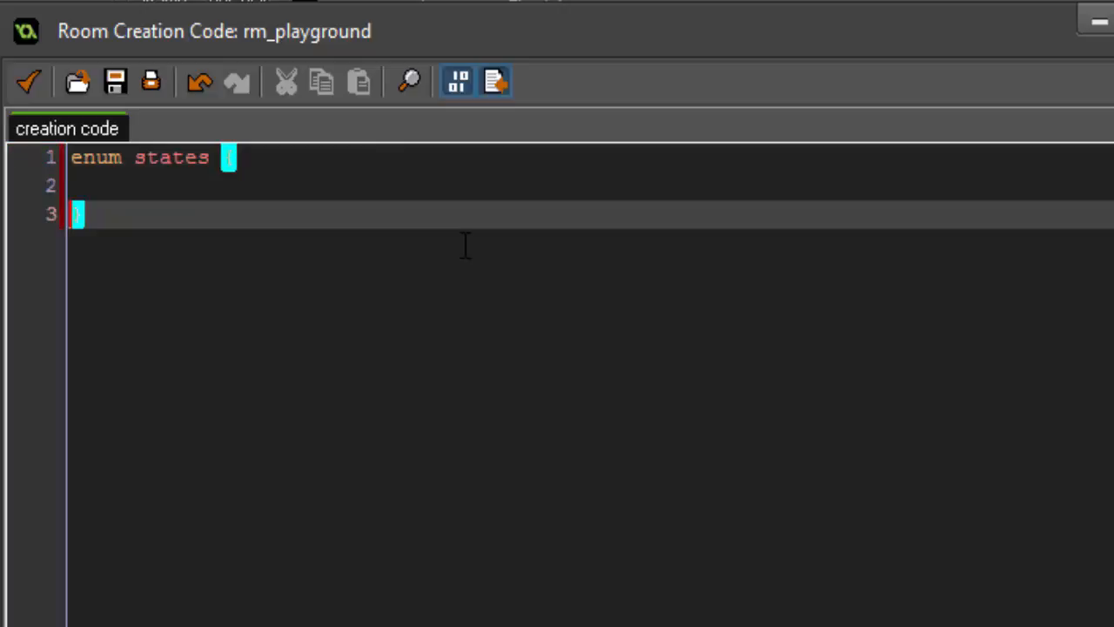
pyautogui.write('{')
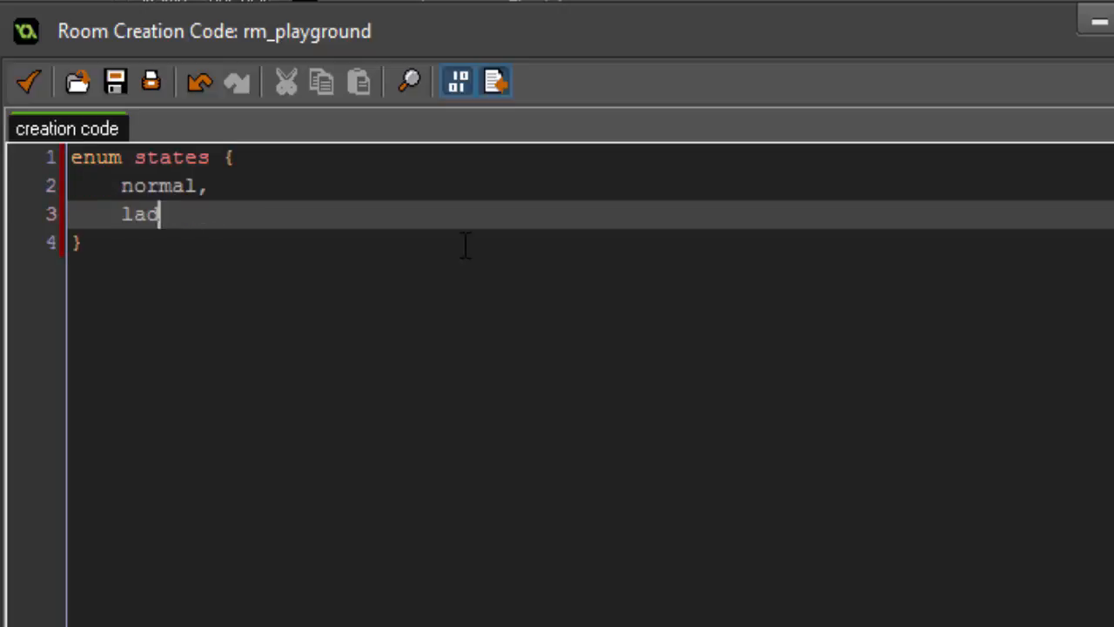
pyautogui.write('der')
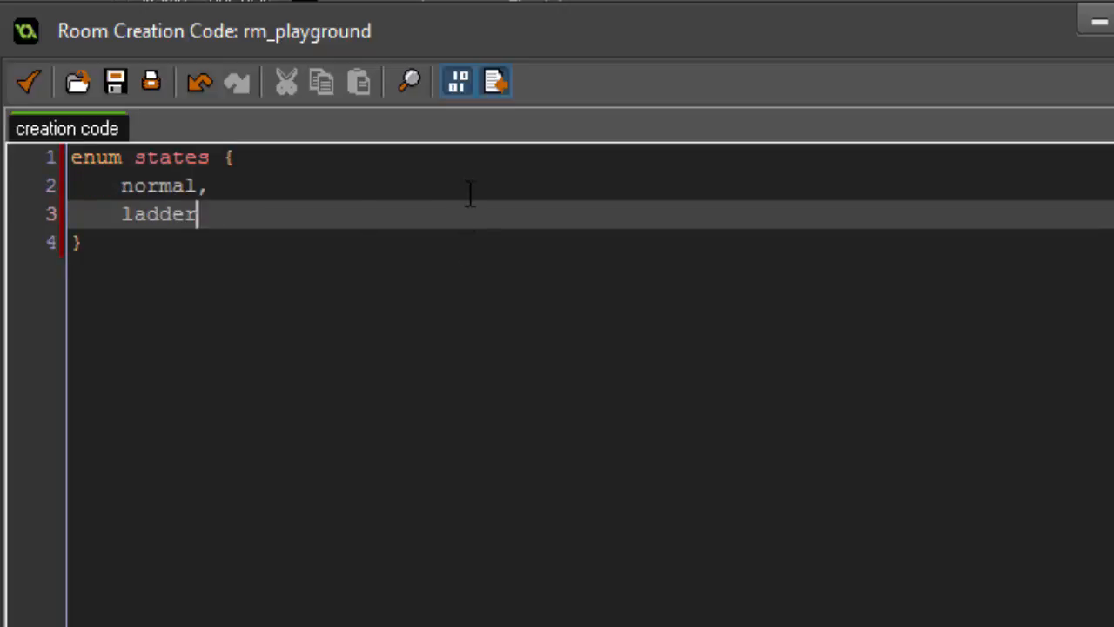
pyautogui.moveTo(66, 113)
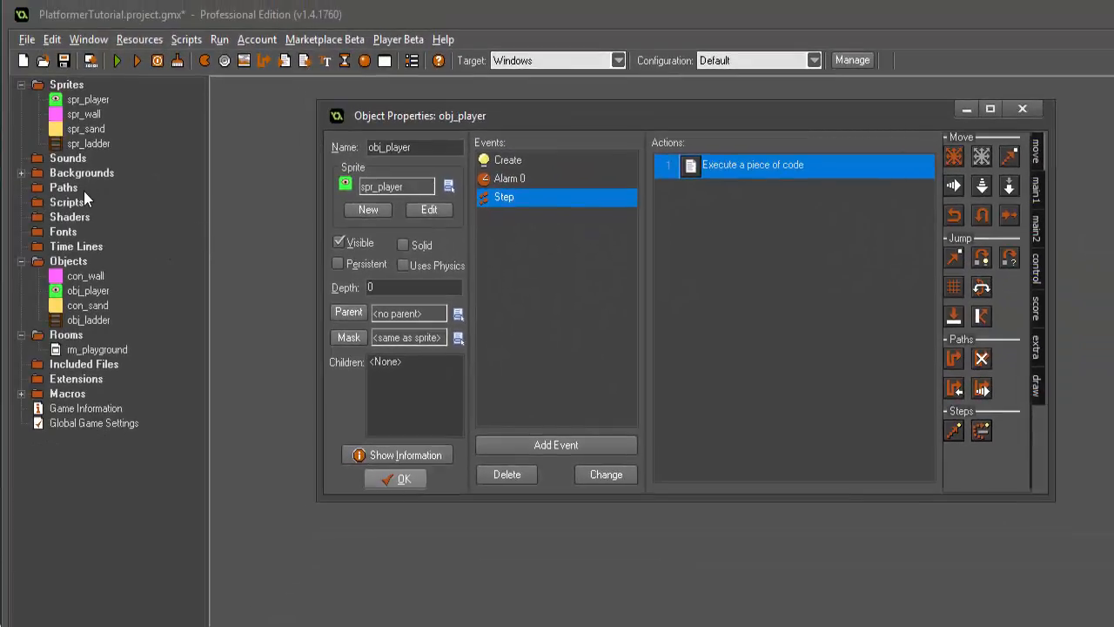
# - Create a new script named scr_input
pyautogui.doubleClick(751, 164)
pyautogui.write('scr')
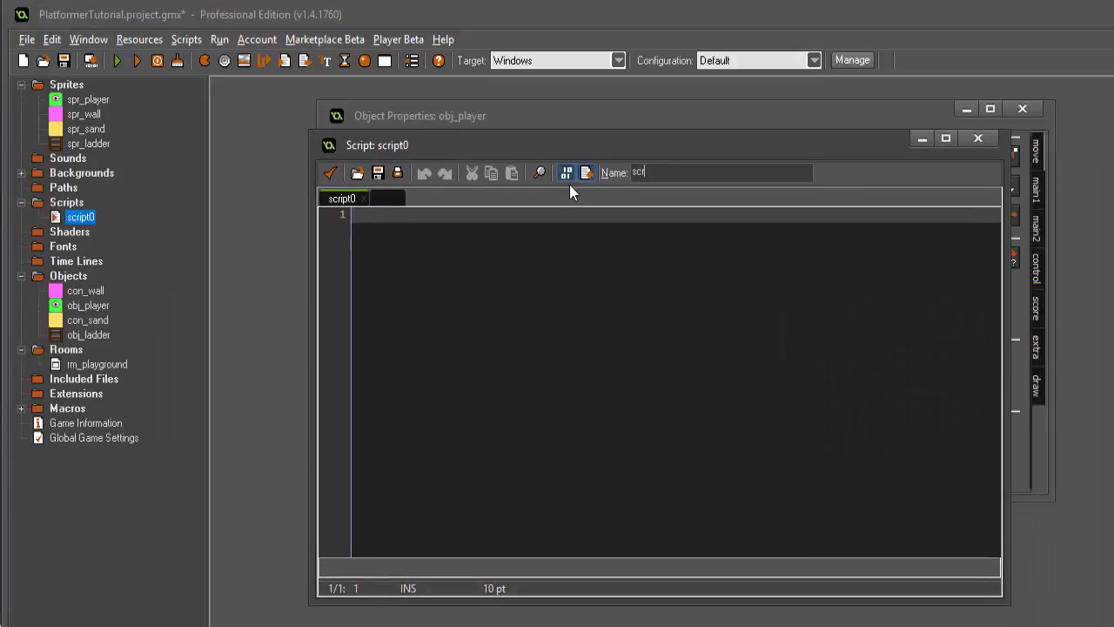
pyautogui.write('_')
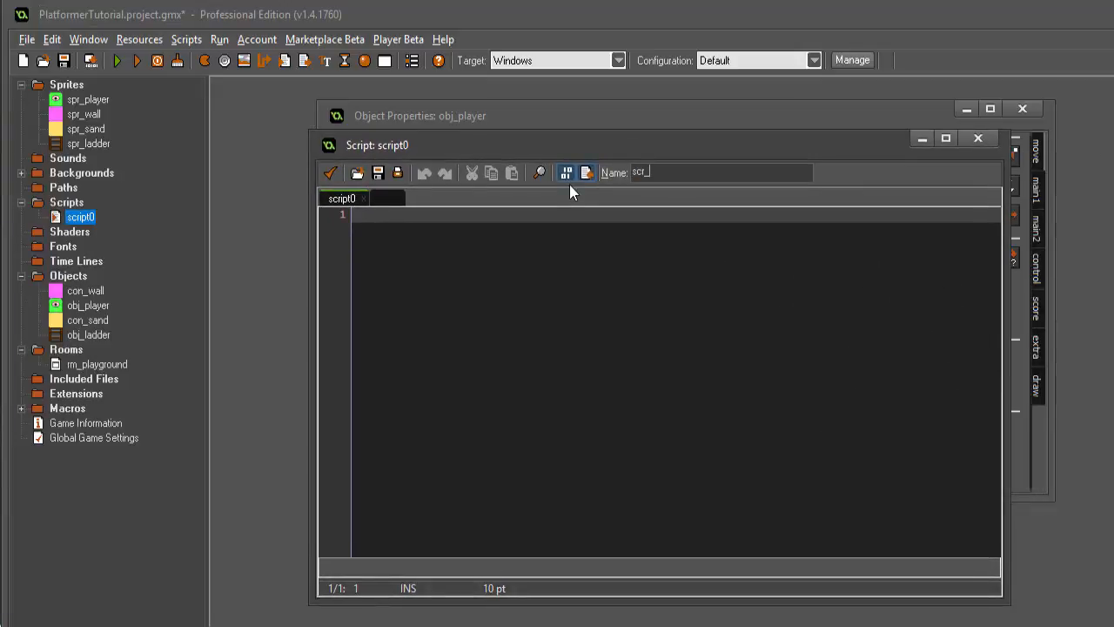
pyautogui.write('knpul')
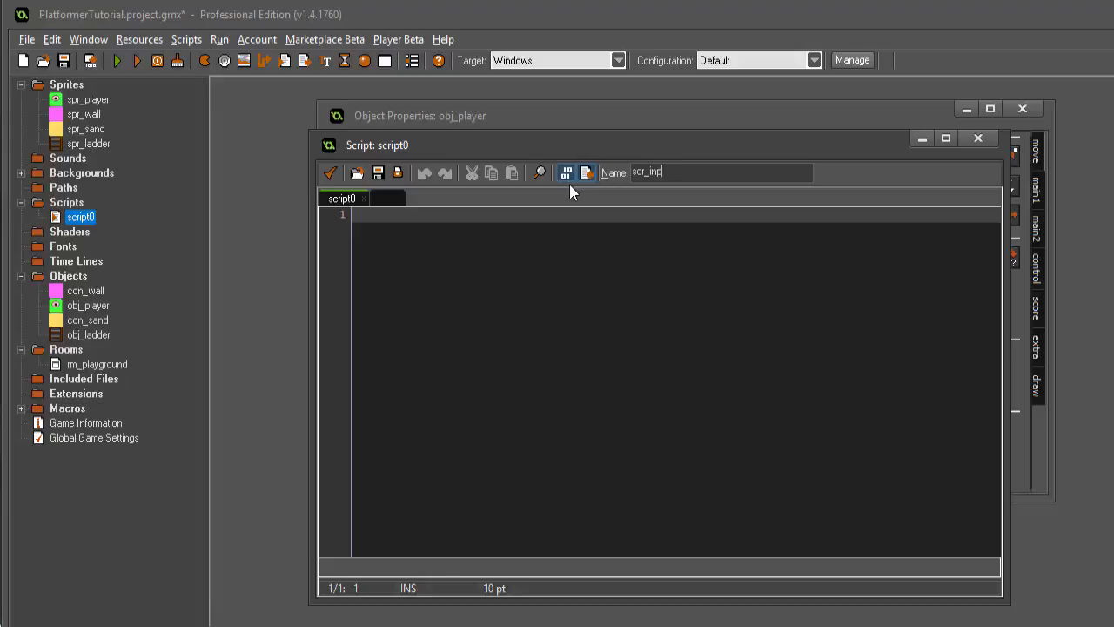
# - Create a second script and name it scr_normal
pyautogui.click(978, 137)
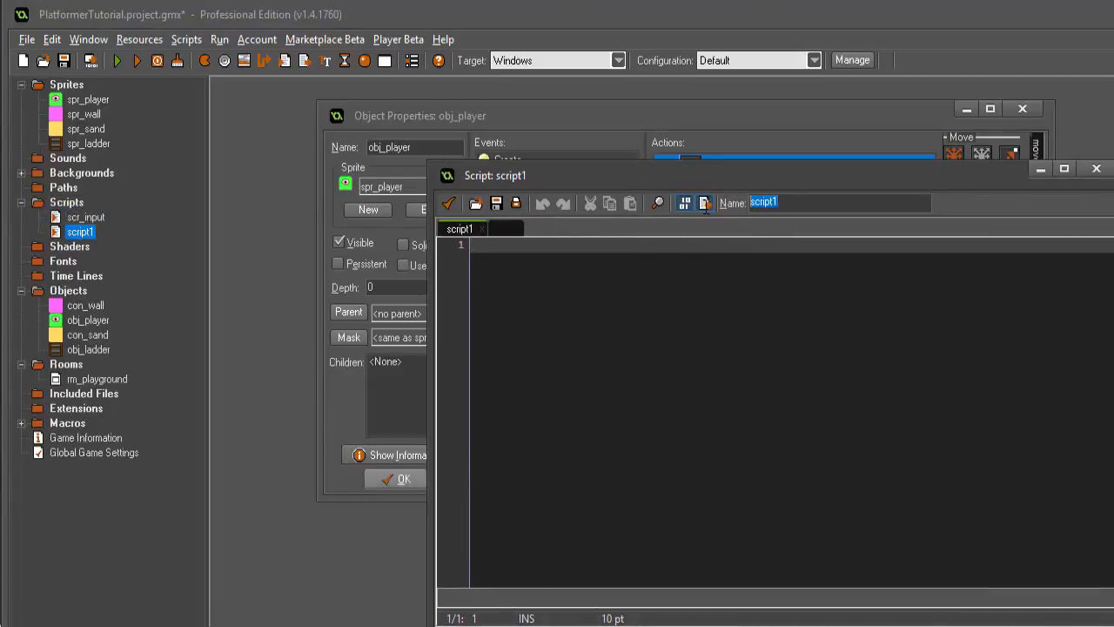
pyautogui.write('scr_normal')
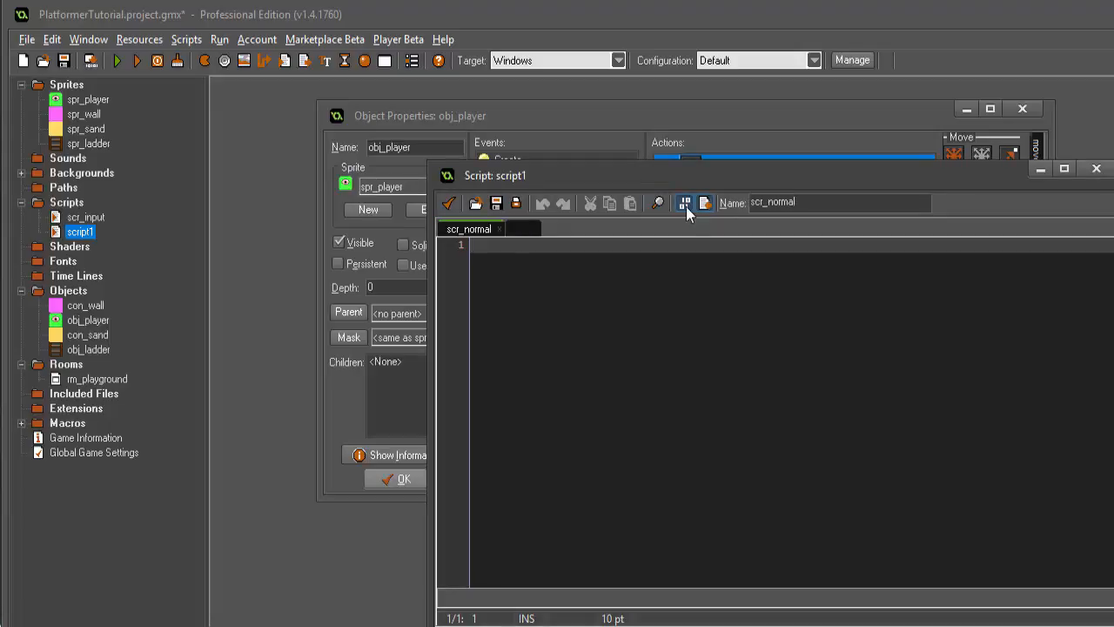
pyautogui.click(1097, 167)
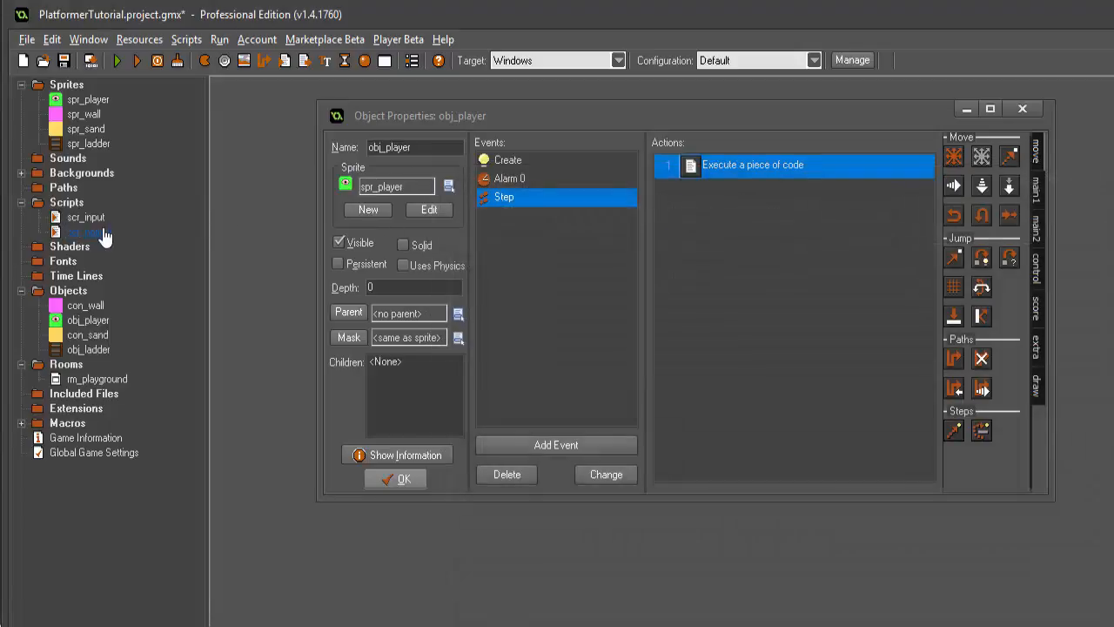
# - Create a script named scr_ladder and close its editor
pyautogui.doubleClick(752, 164)
pyautogui.write('scr')
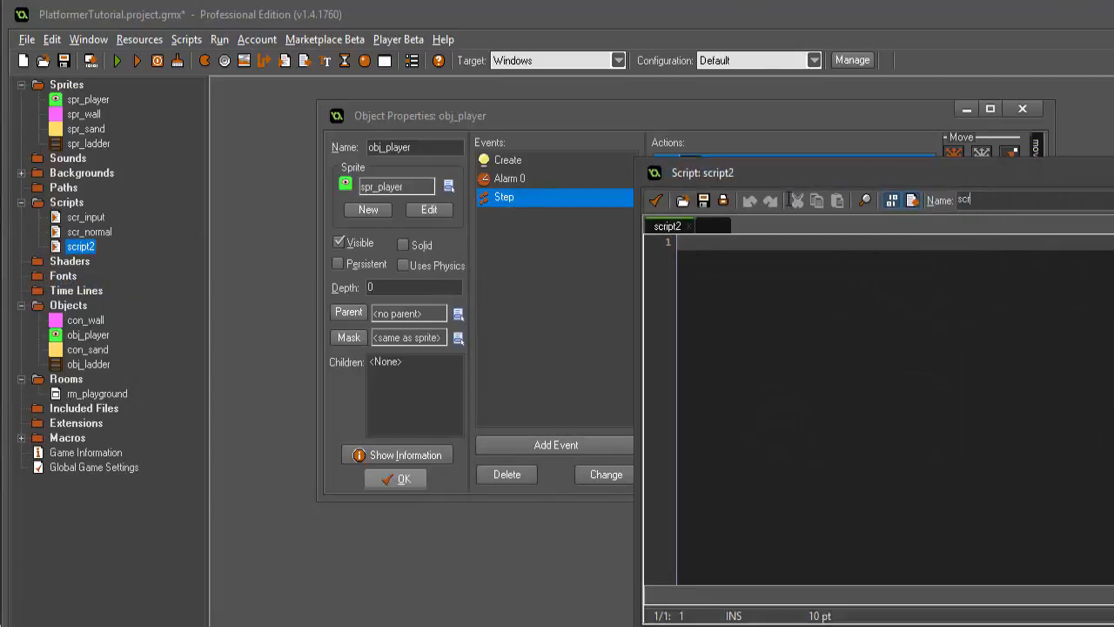
pyautogui.write('+ladde')
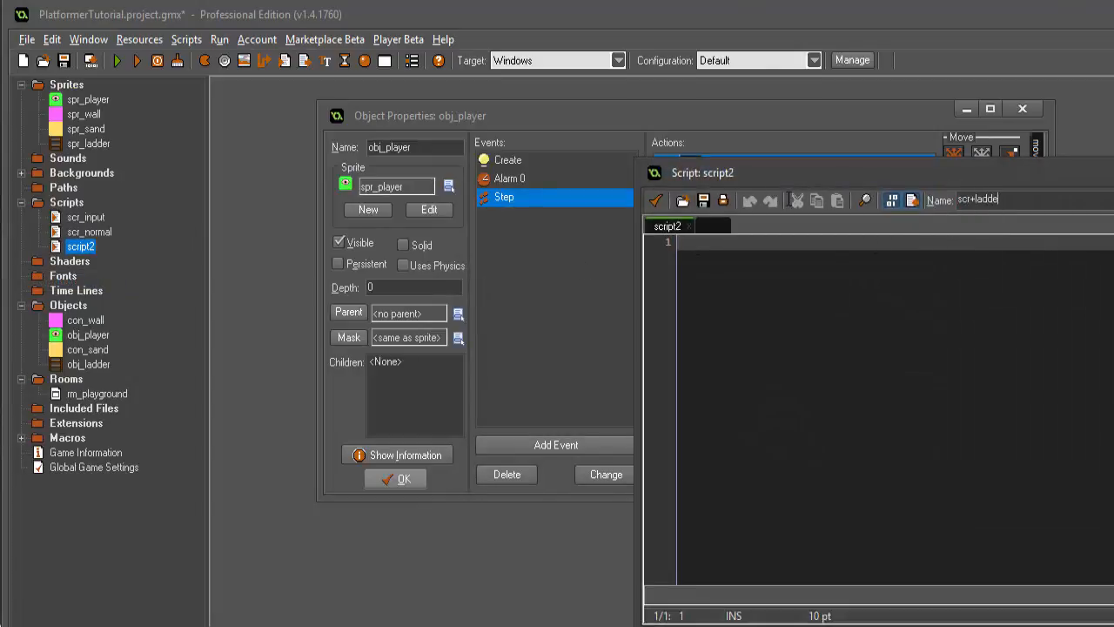
pyautogui.press('BackSpace')
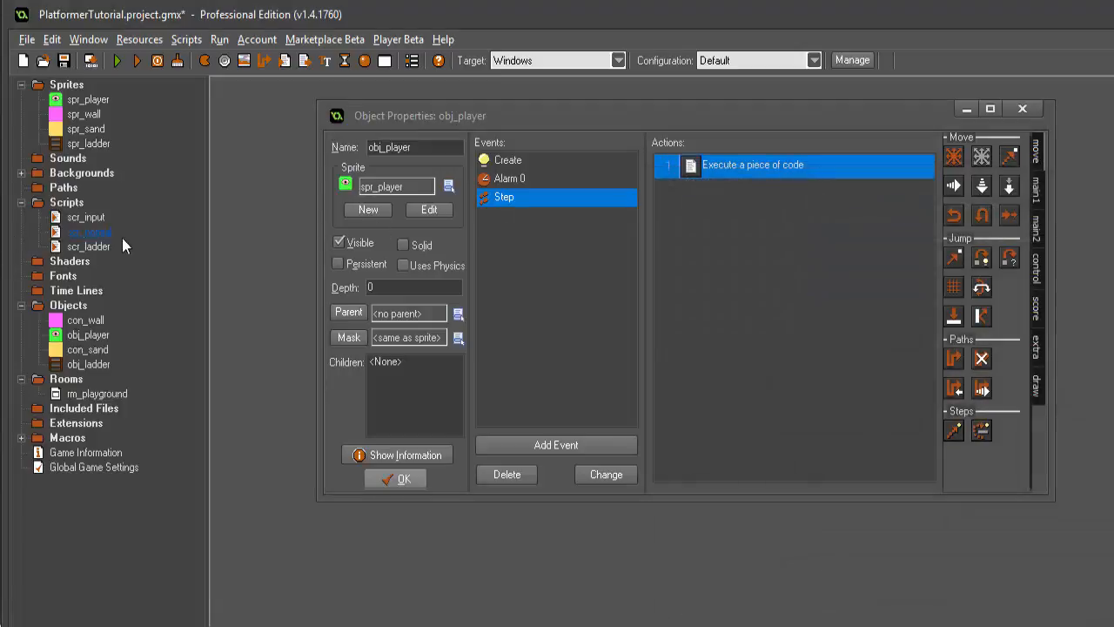
# - Create a script named scr_collision and close its editor
pyautogui.doubleClick(752, 163)
pyautogui.write('scr_collisio')
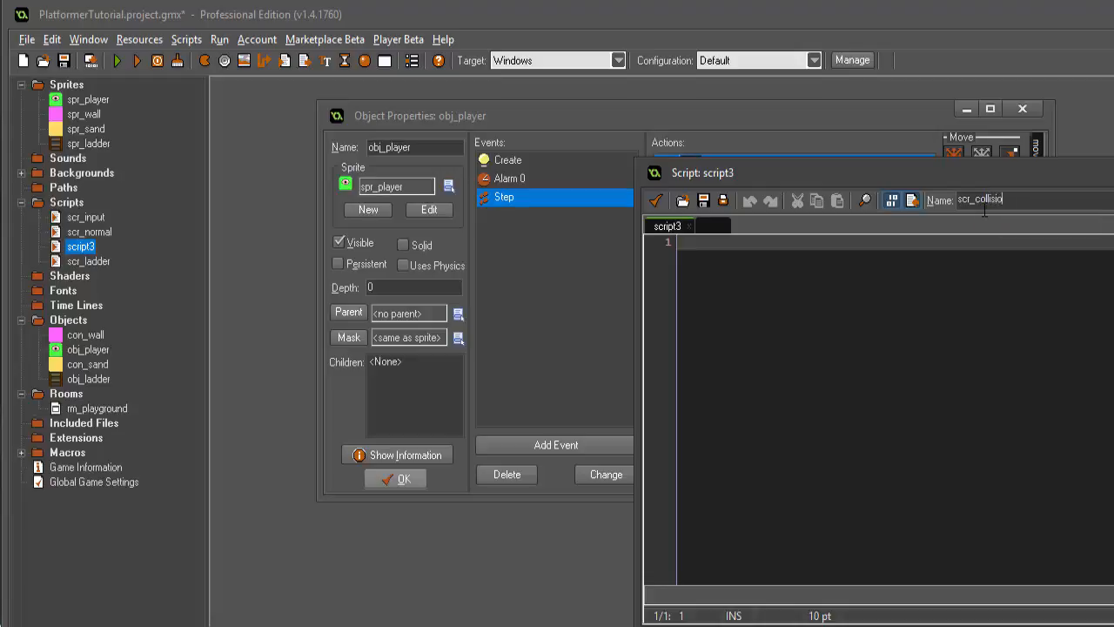
pyautogui.click(656, 200)
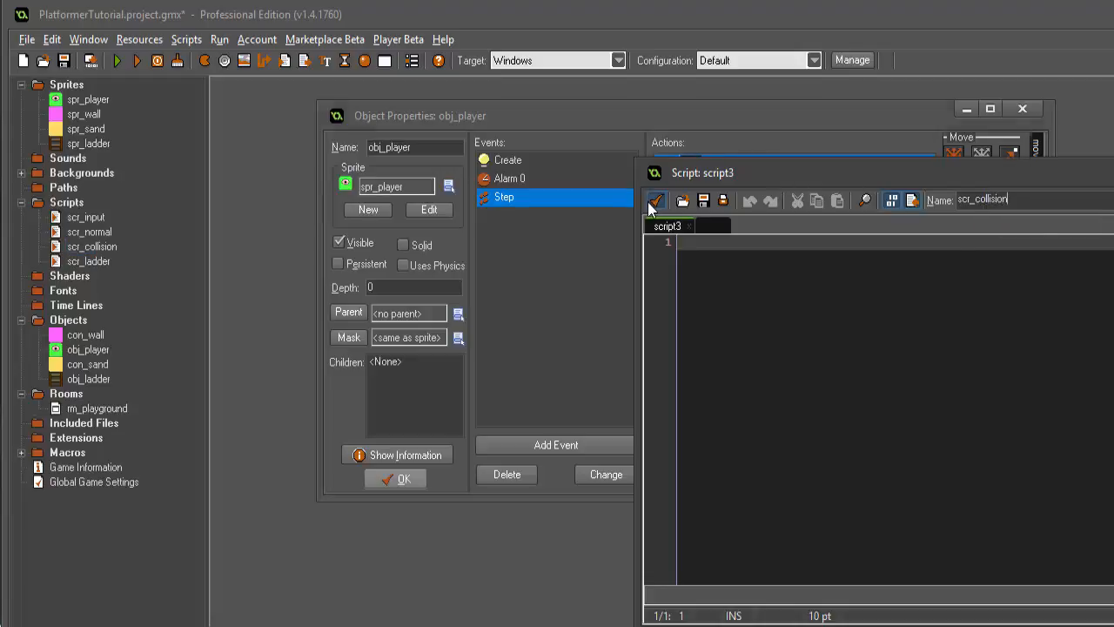
pyautogui.click(658, 200)
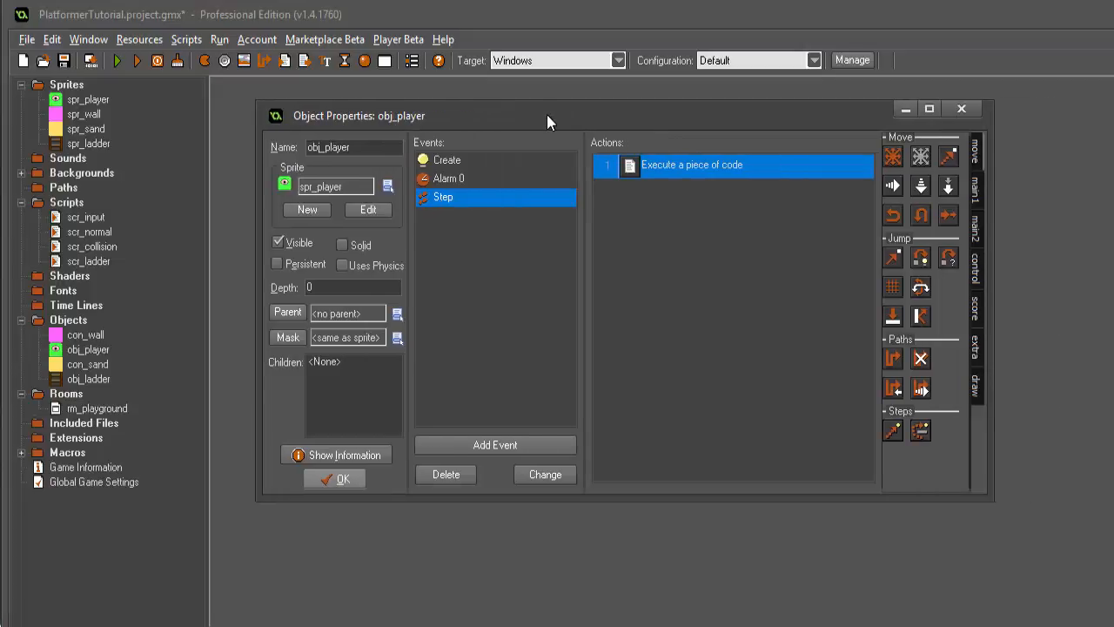
# - Cut the player input lines from obj_player's Step code and switch to scr_input
pyautogui.doubleClick(693, 164)
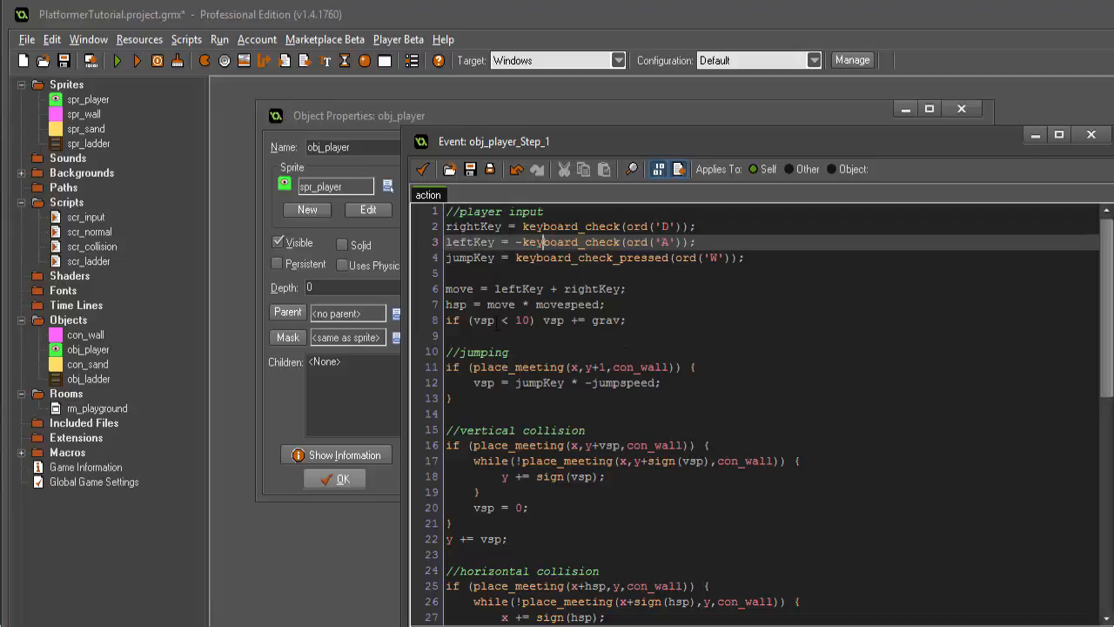
pyautogui.click(89, 232)
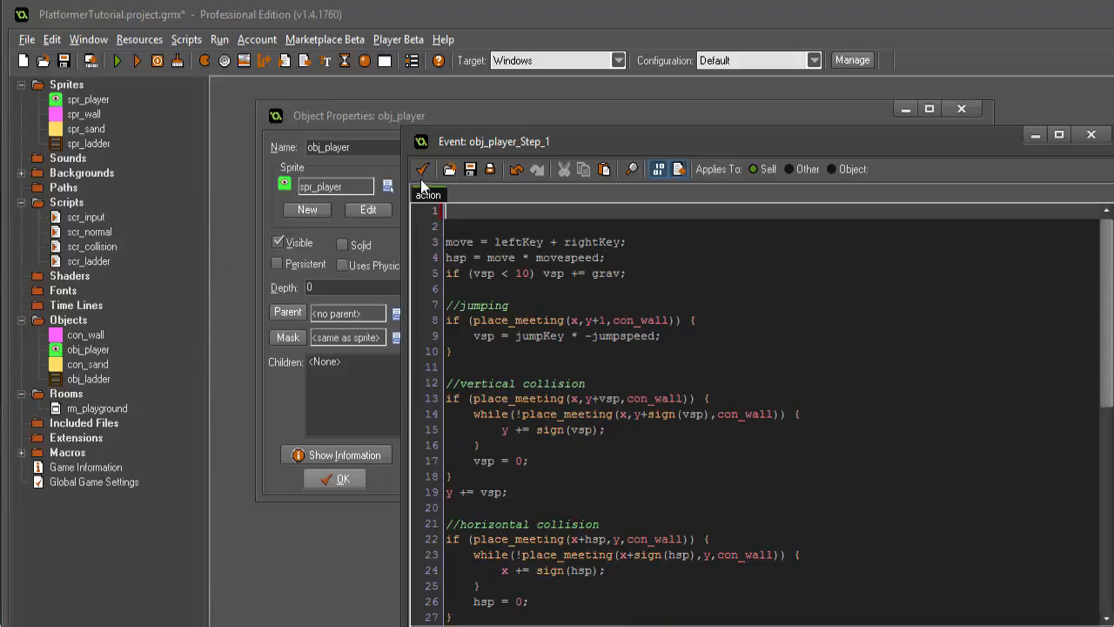
pyautogui.doubleClick(85, 216)
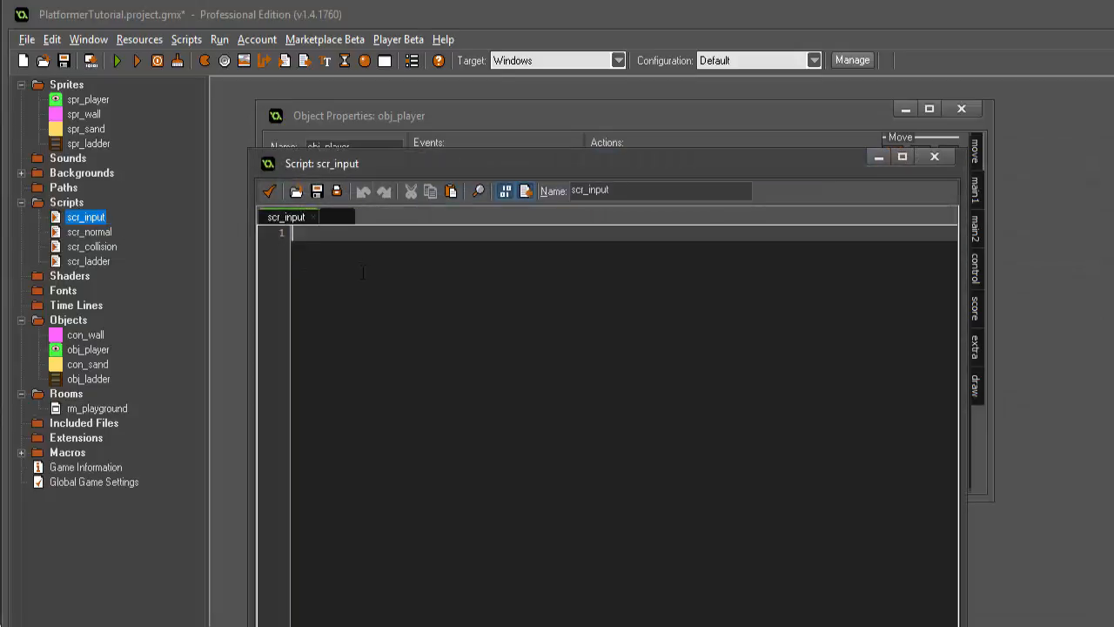
# - Paste the input code into scr_input and add upKey = keyboard_check(ord('W'));
pyautogui.write("//player input\\nrightKey = keyboard_check(ord('D'));\\nleftKey = -keyboard_check(ord('A'));\\njumpKey = keyboard_check_pressed(ord('W'));")
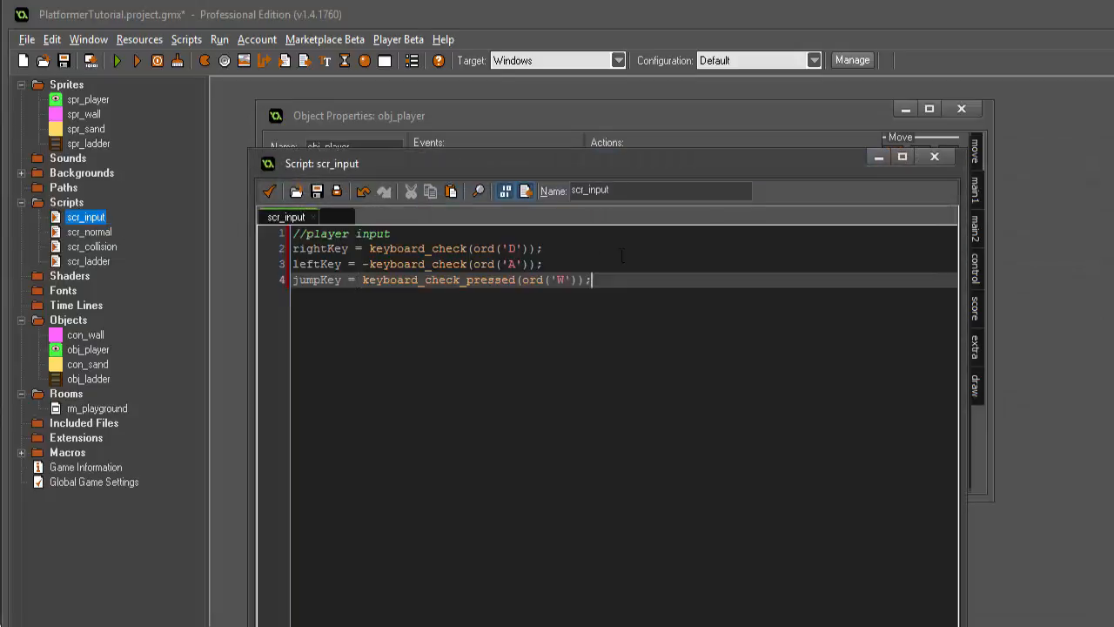
pyautogui.moveTo(662, 265)
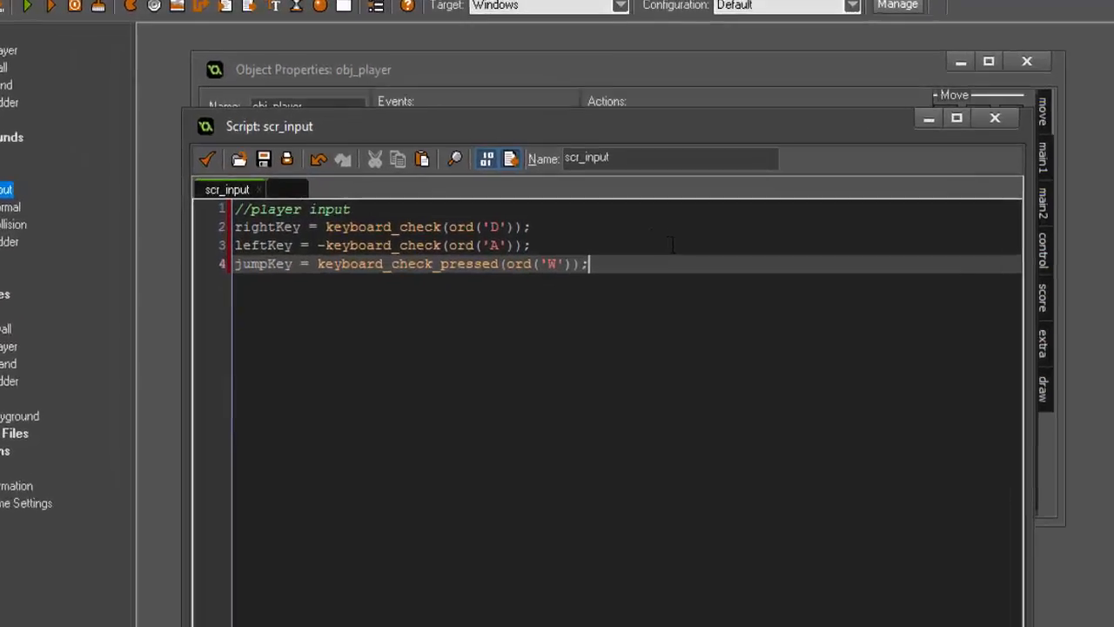
pyautogui.click(955, 119)
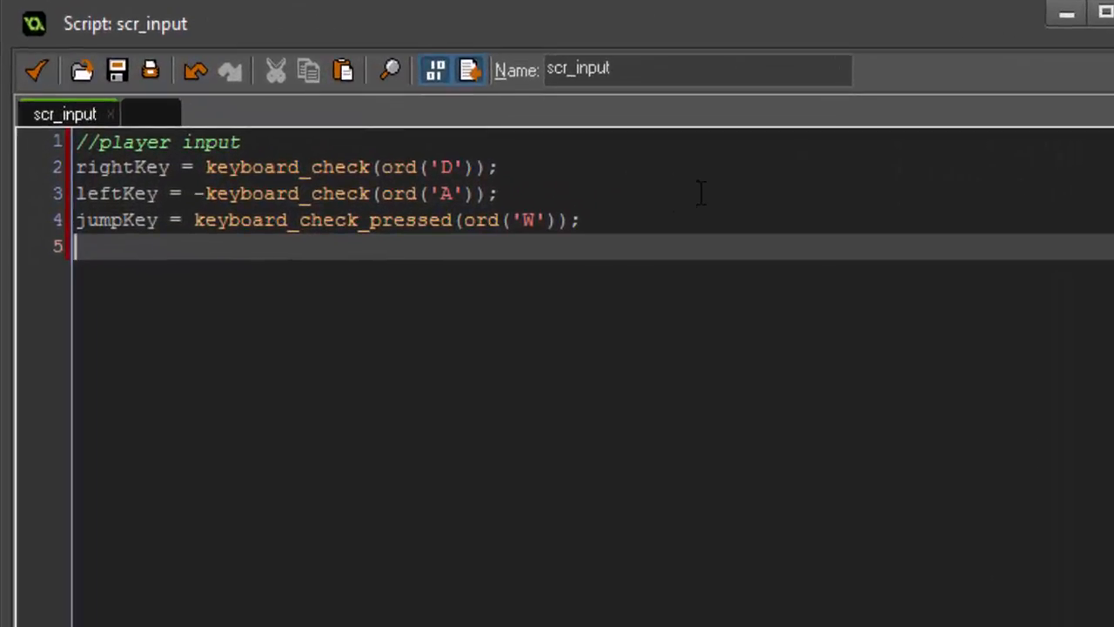
pyautogui.write('upKey =')
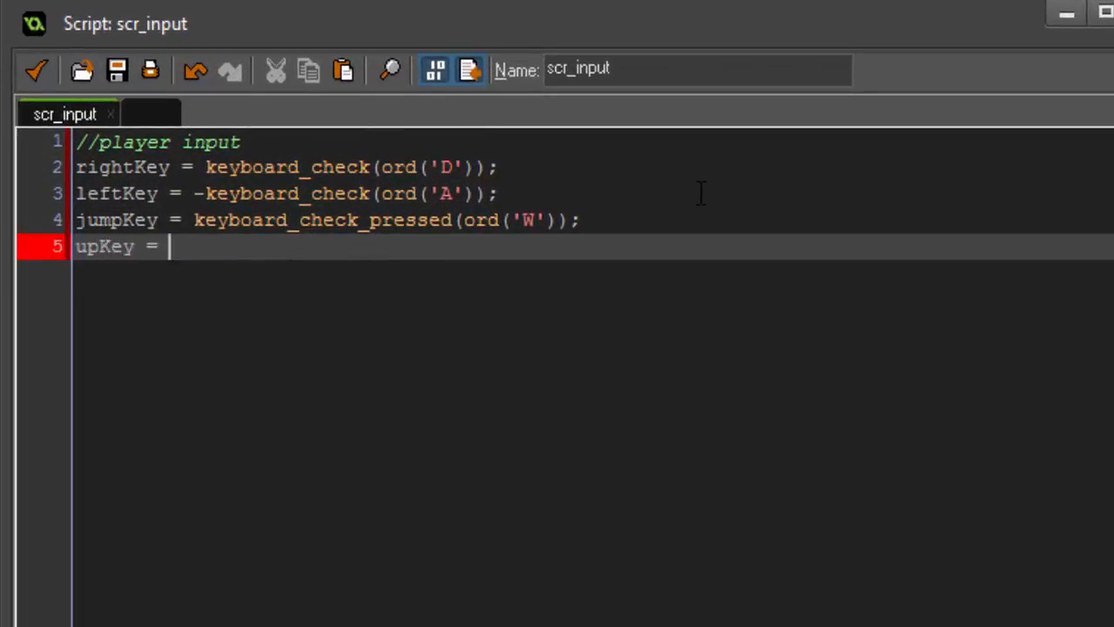
pyautogui.write('keyboard_check(ord')
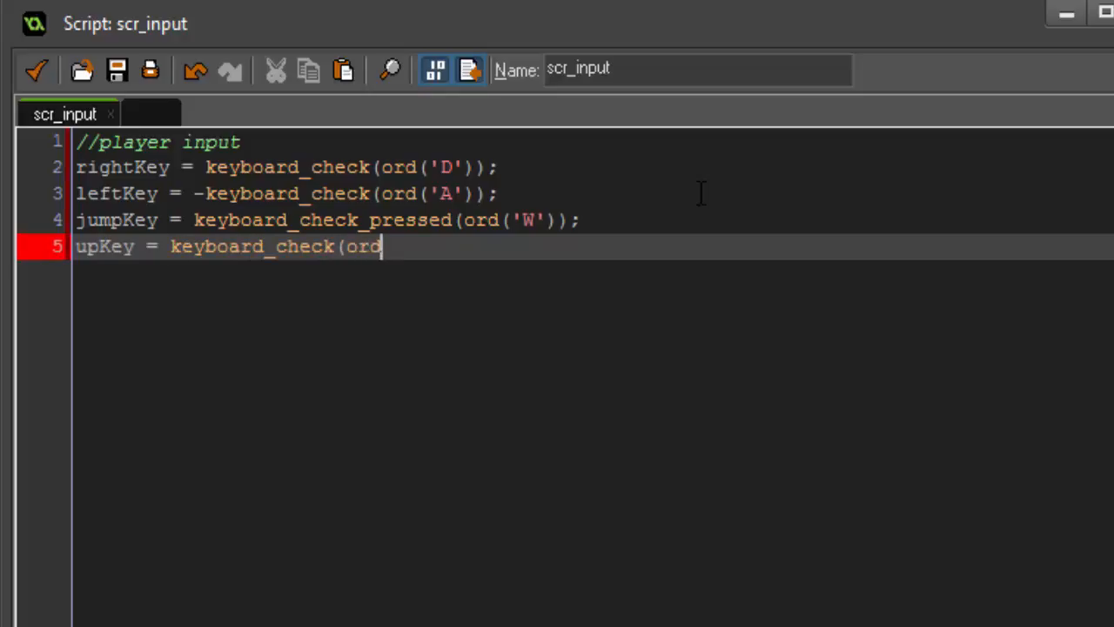
pyautogui.write("('W'")
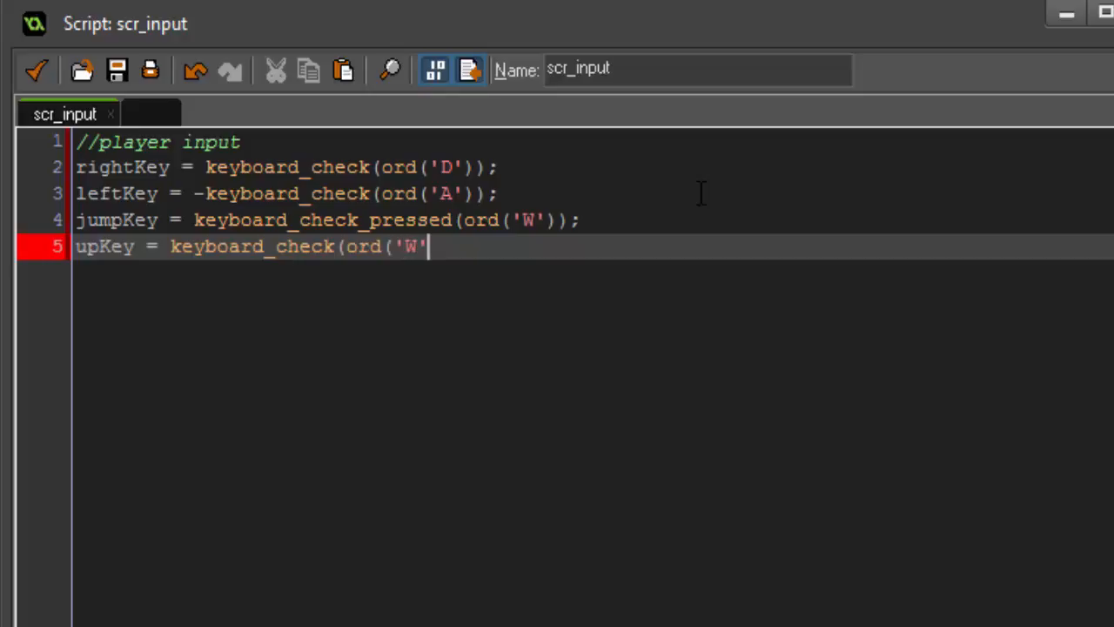
pyautogui.write('));')
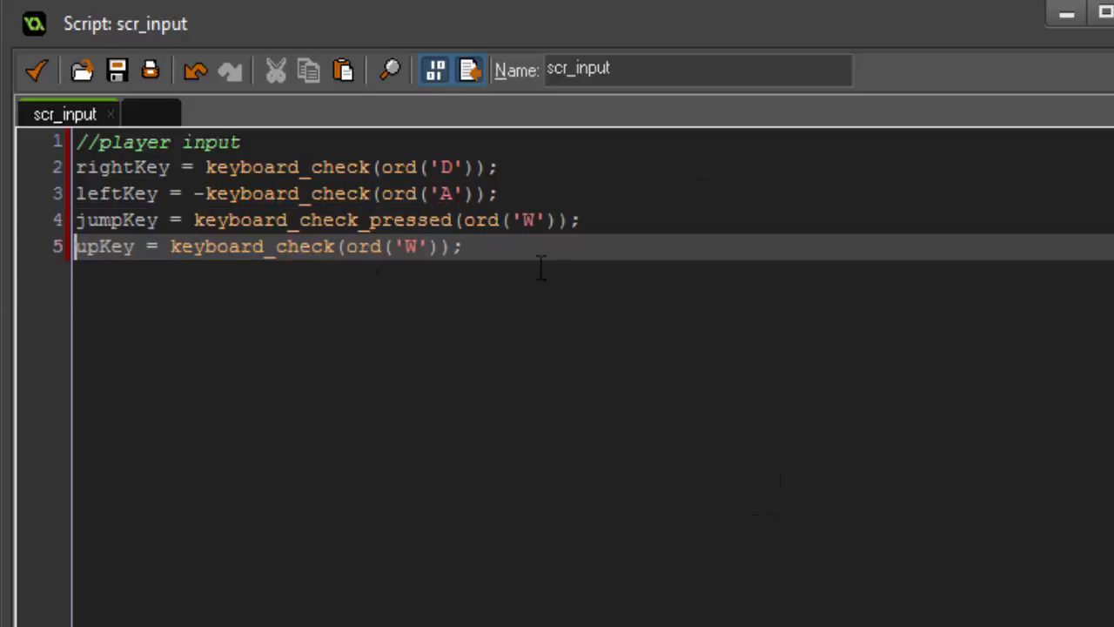
# - Duplicate the upKey line as downKey = keyboard_check(ord('S'));
pyautogui.click(466, 247)
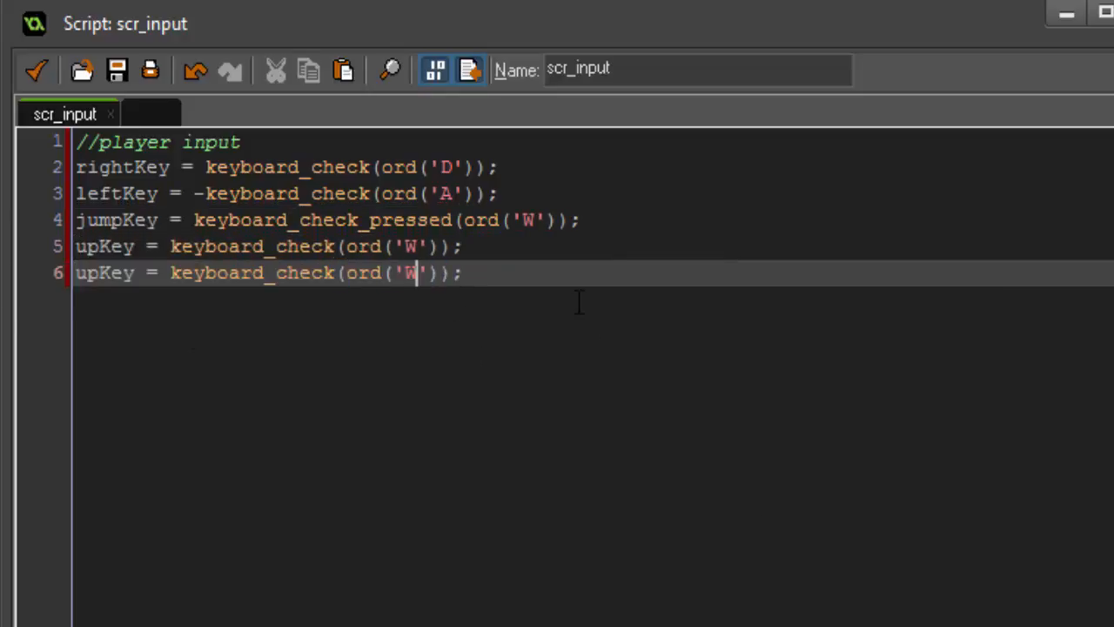
pyautogui.write('S')
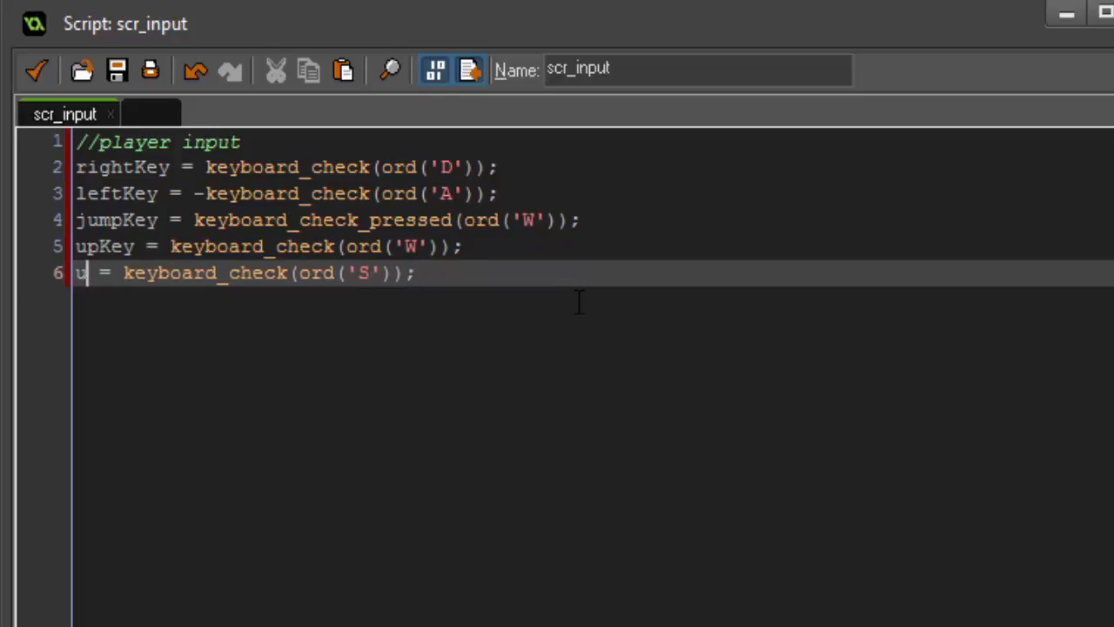
pyautogui.write('ownKey')
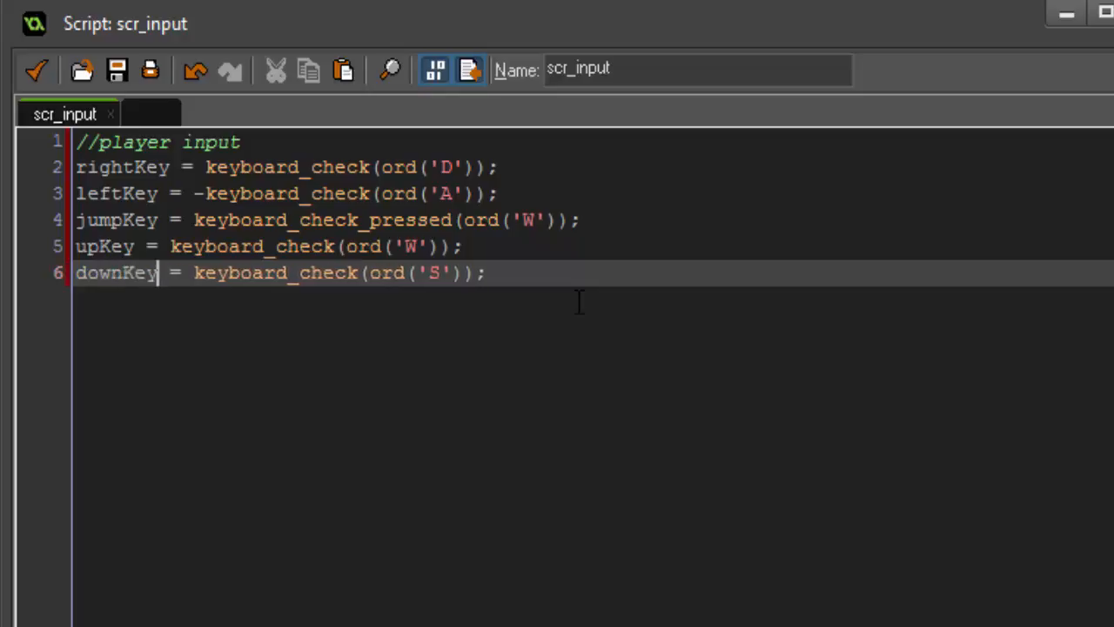
pyautogui.moveTo(34, 53)
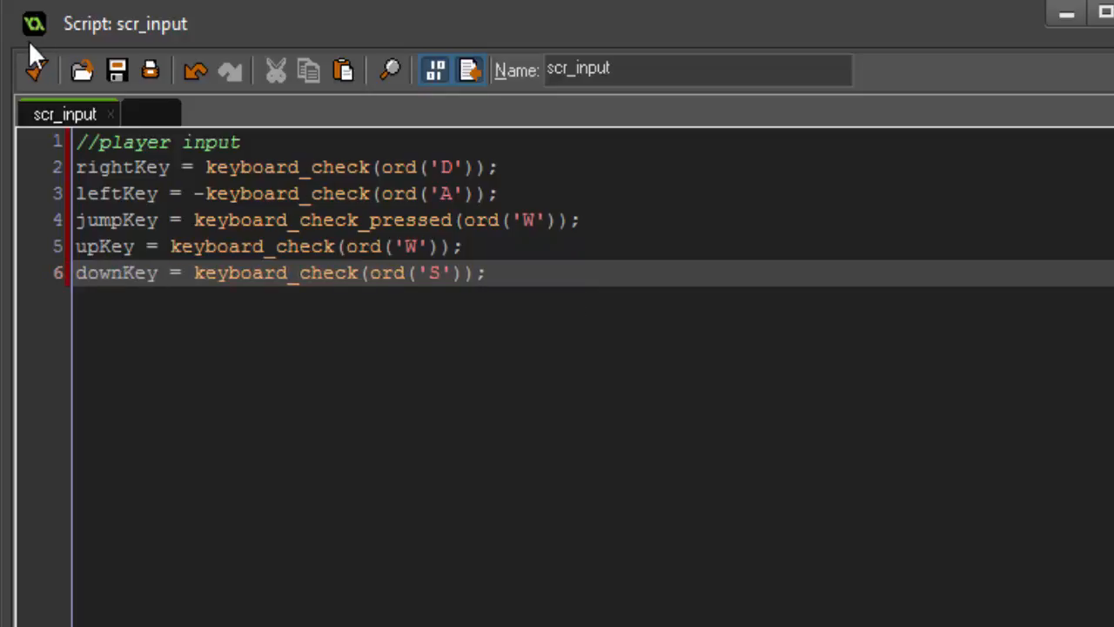
pyautogui.moveTo(37, 71)
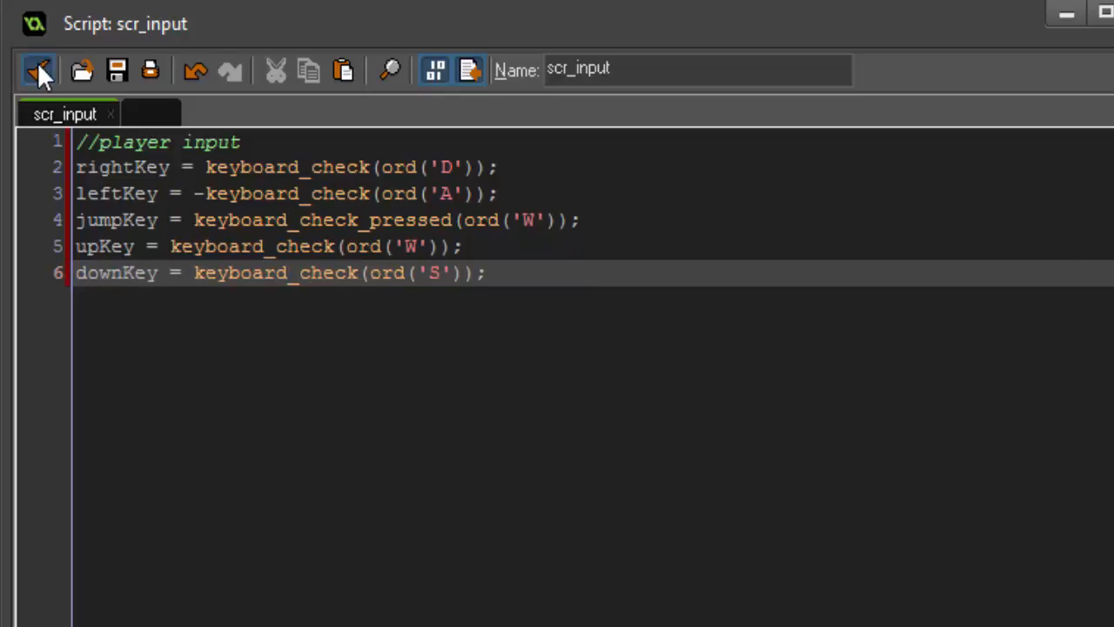
# - Close scr_input and cut the vertical and horizontal collision blocks from obj_player's Step code
pyautogui.click(39, 69)
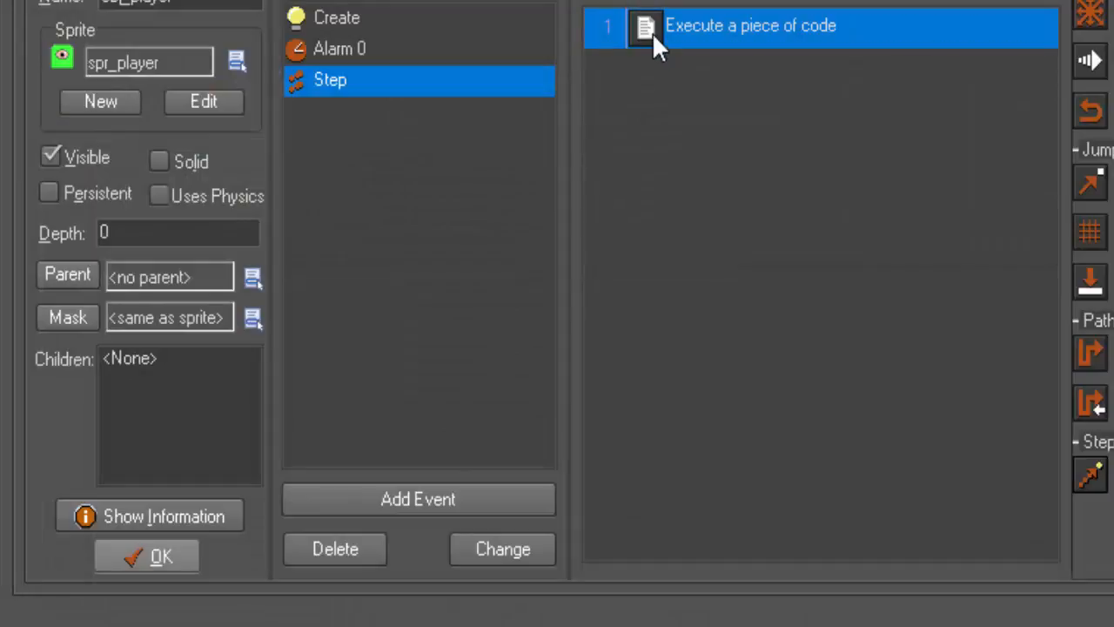
pyautogui.doubleClick(644, 28)
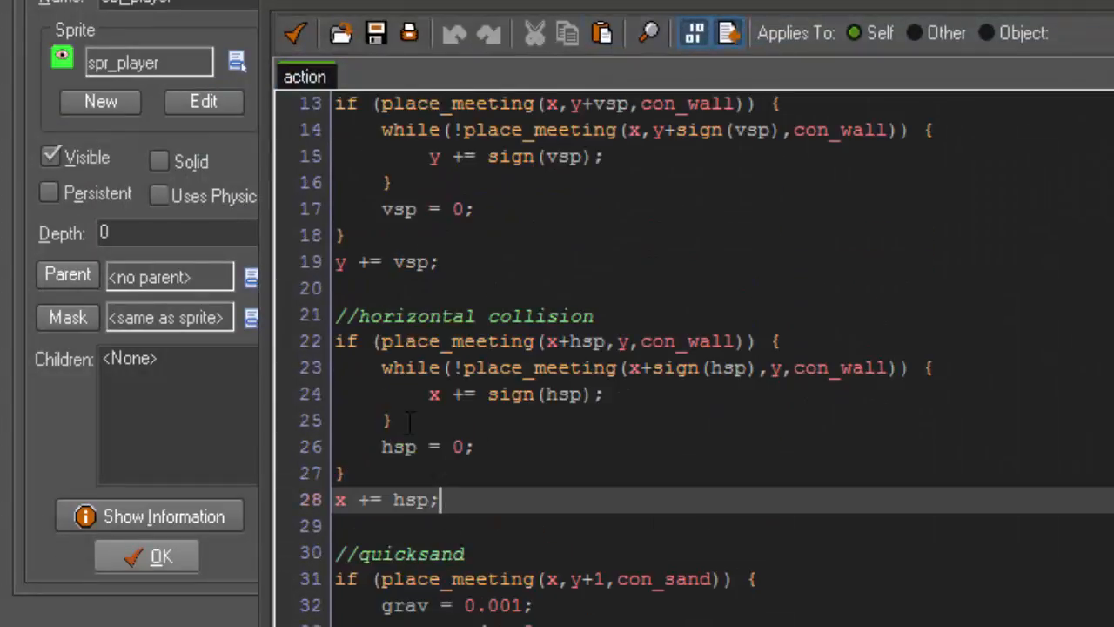
pyautogui.scroll(3)
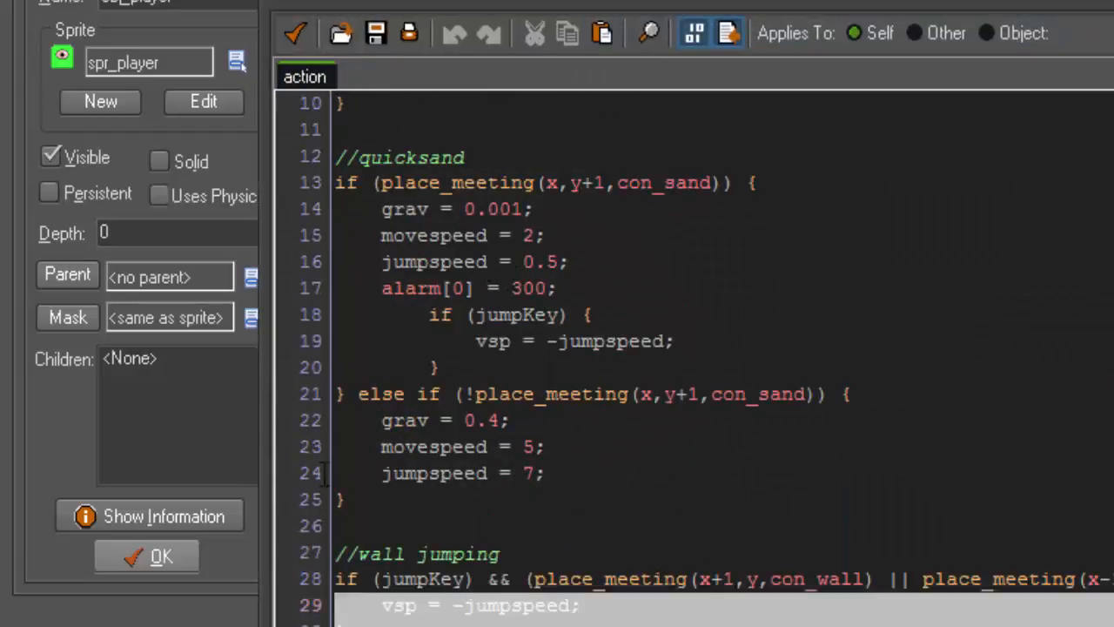
pyautogui.scroll(3)
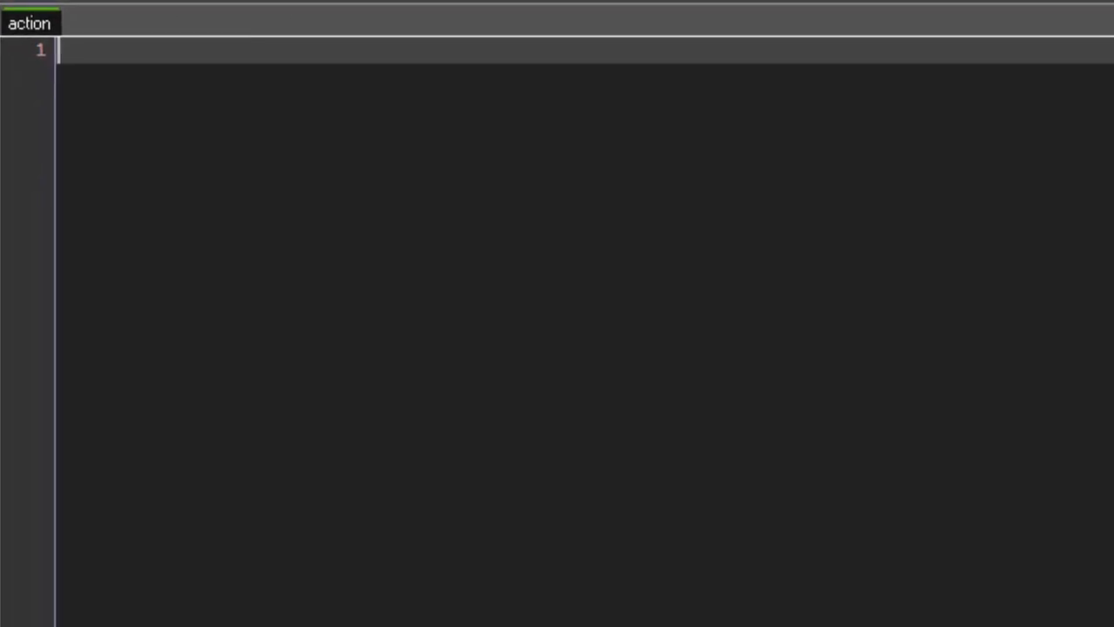
pyautogui.moveTo(397, 102)
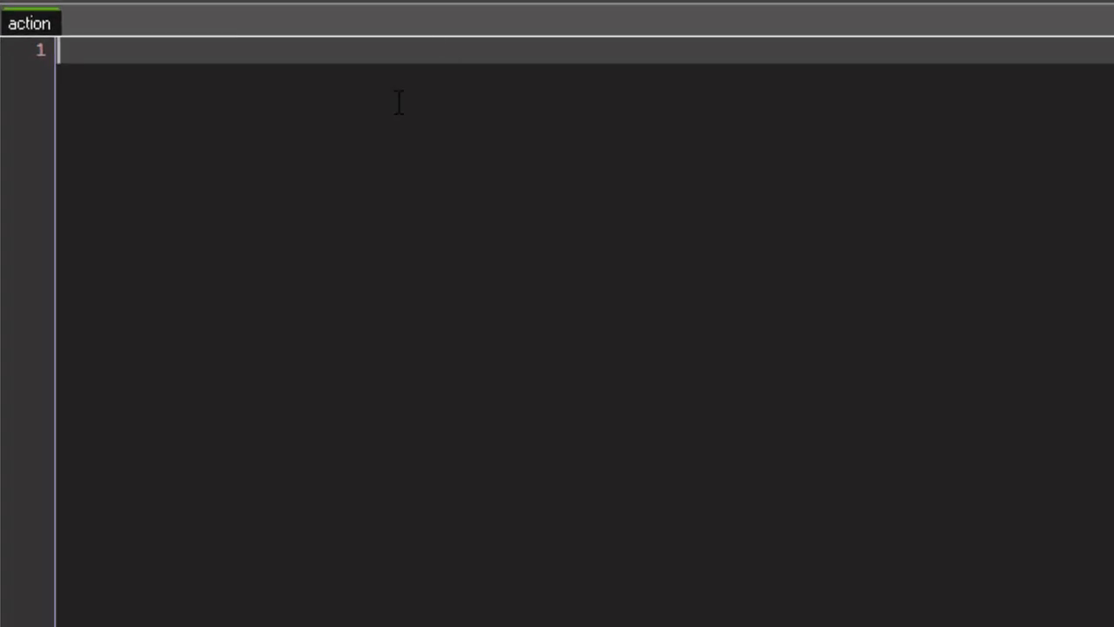
# - Write a //toggle states comment and a switch (state) { block
pyautogui.write('/')
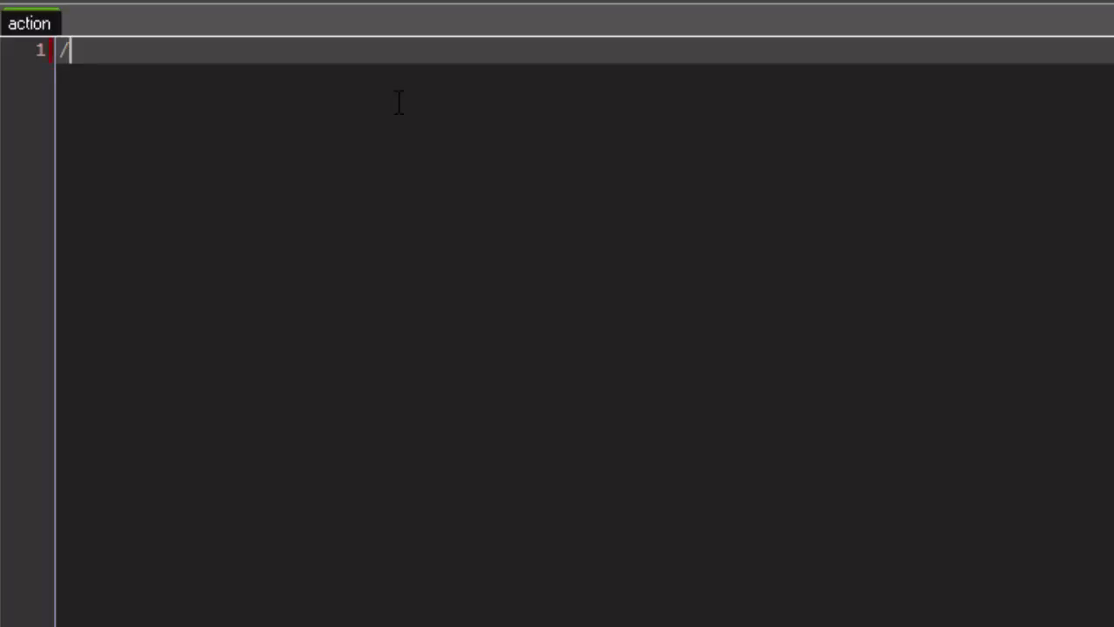
pyautogui.write('//to')
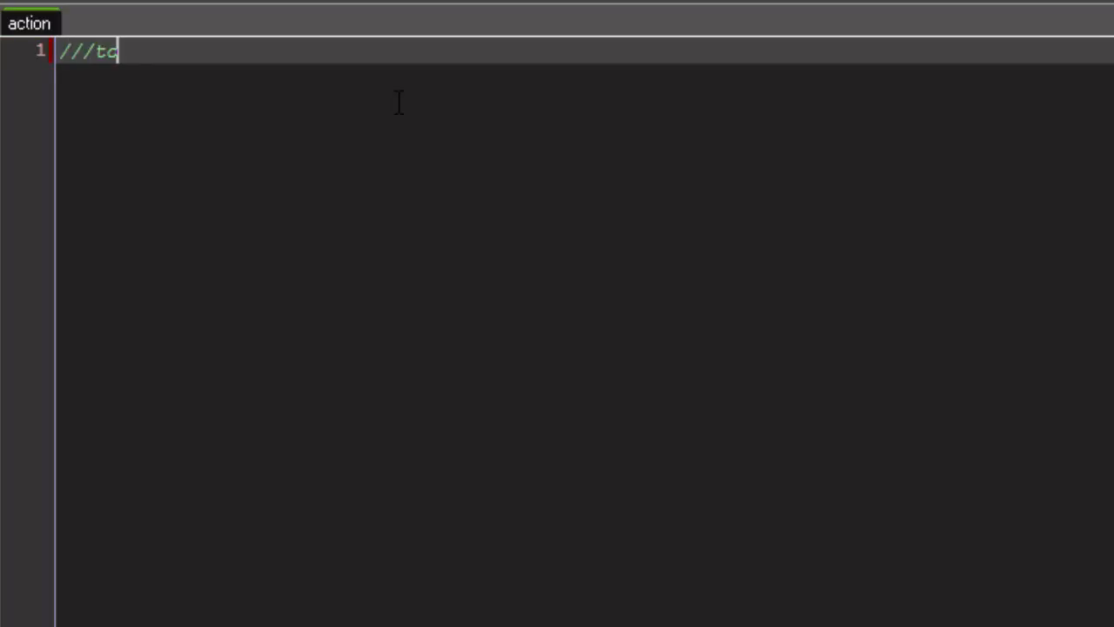
pyautogui.write('oggle states')
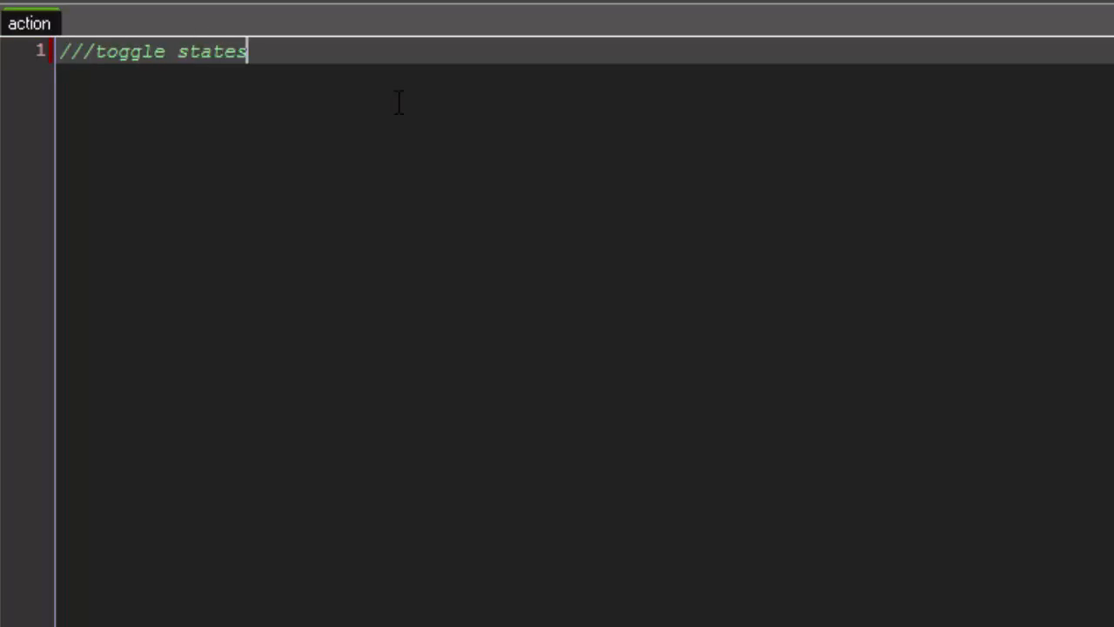
pyautogui.press('Return')
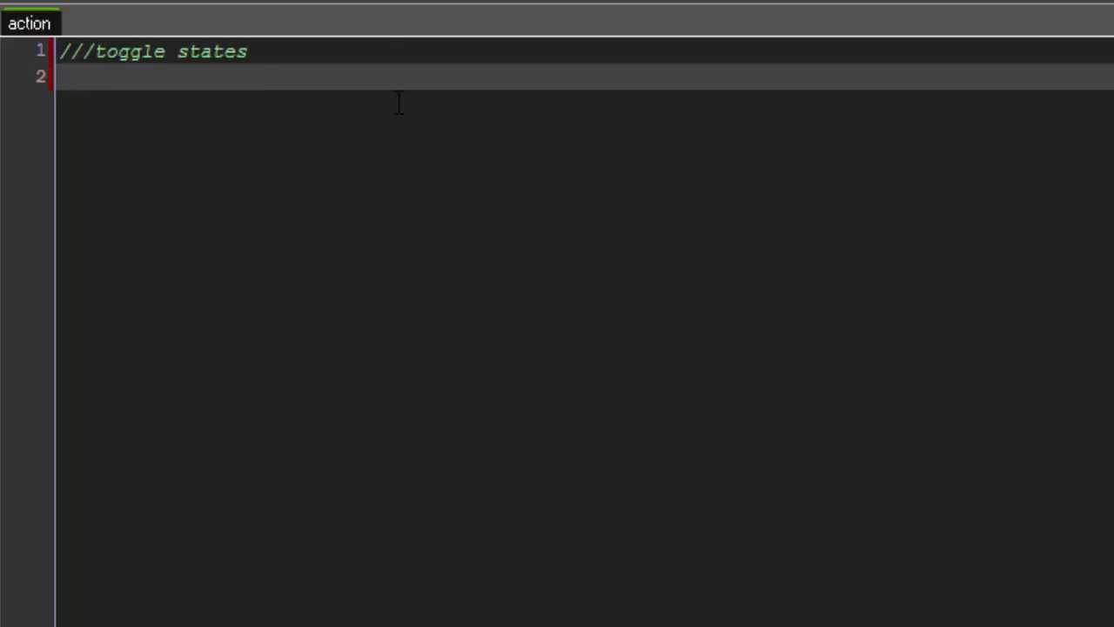
pyautogui.write('switch (s')
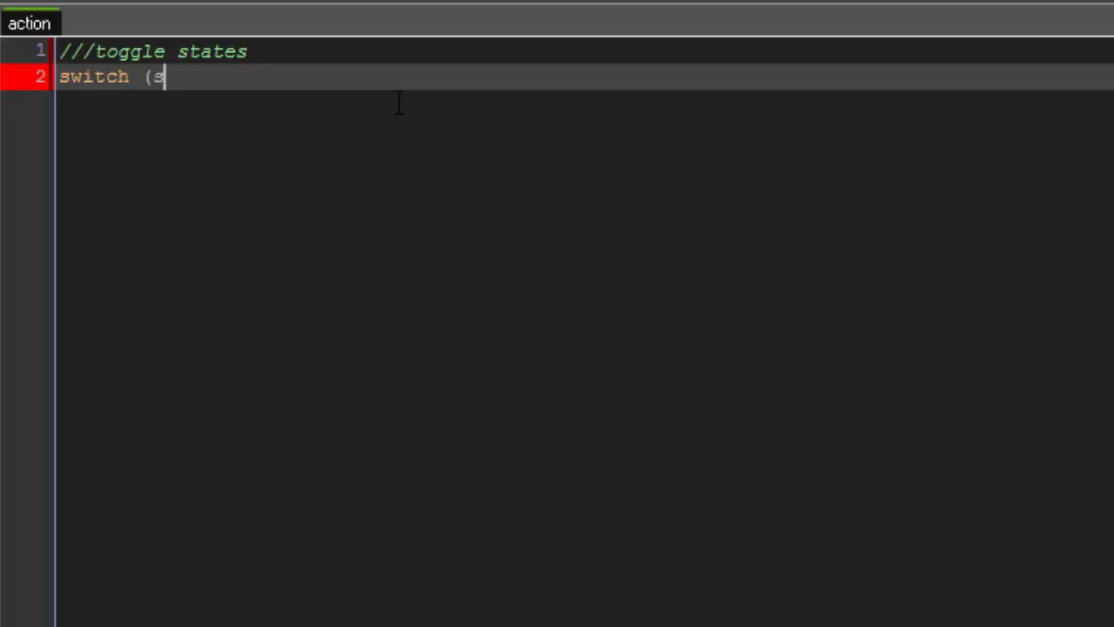
pyautogui.write('tate) {')
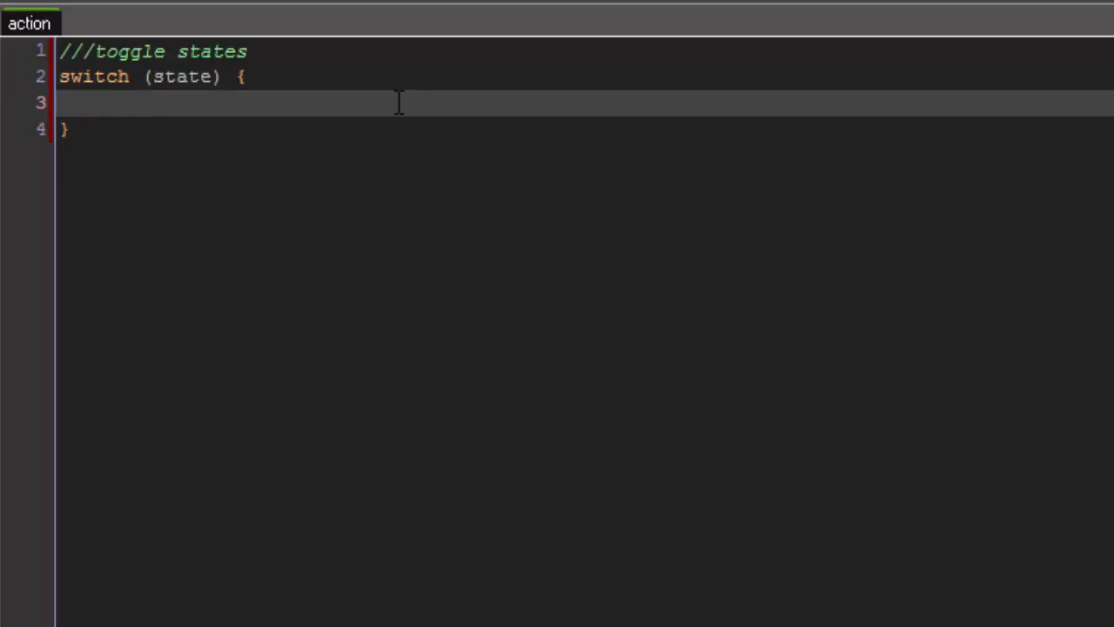
# - Add cases states.normal: scr_normal(); break; and states.ladder: scr_ladder(); break;
pyautogui.write('c')
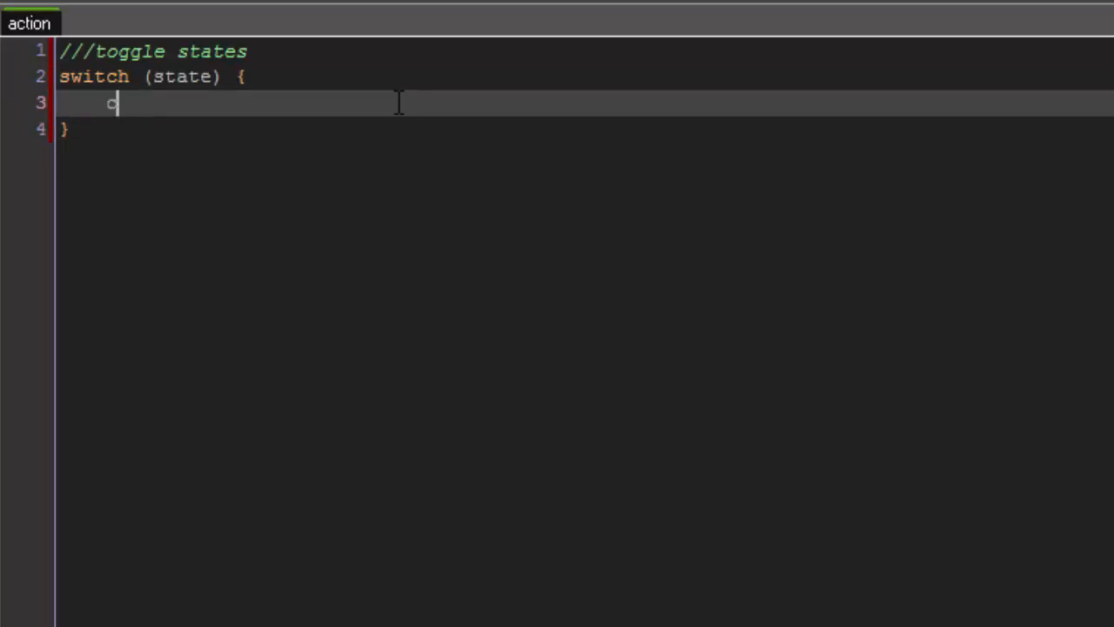
pyautogui.write('ase sta')
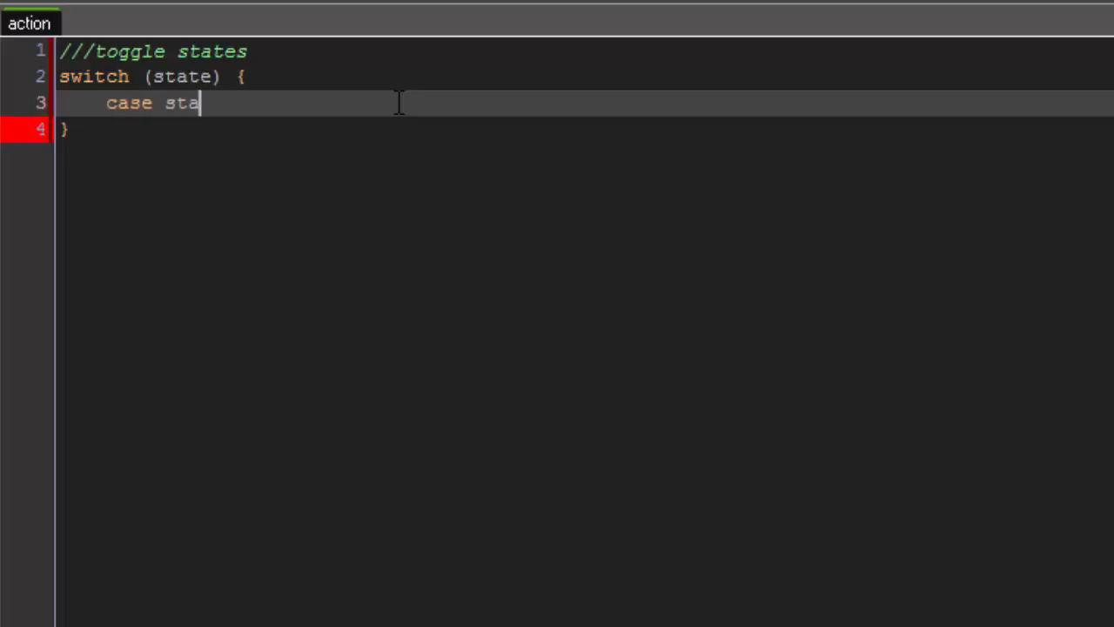
pyautogui.write('tes.normal:')
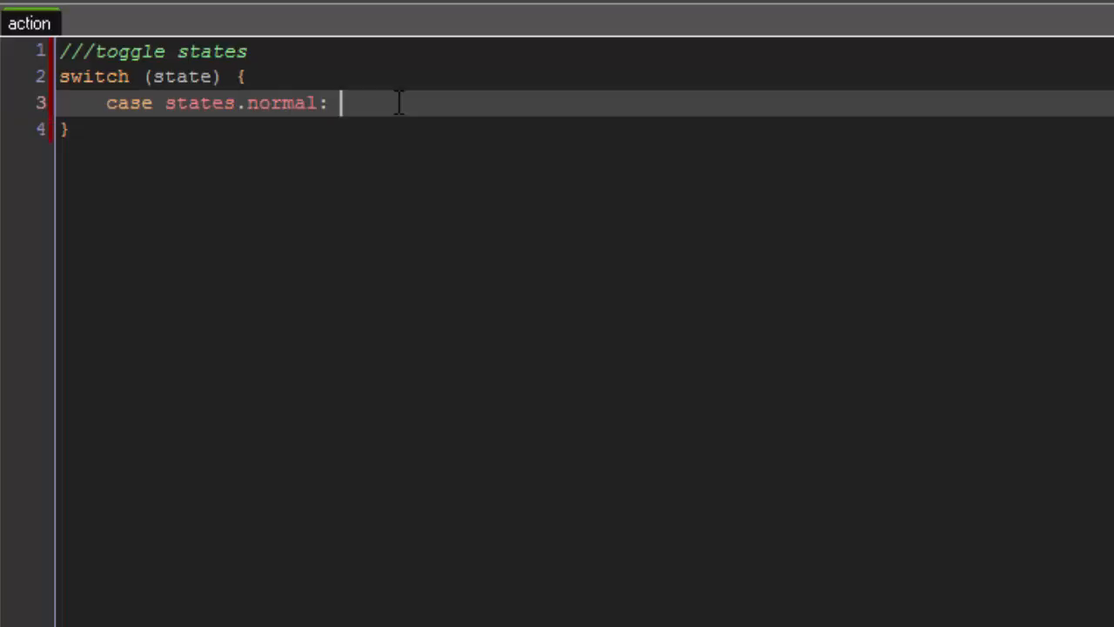
pyautogui.write('scr_')
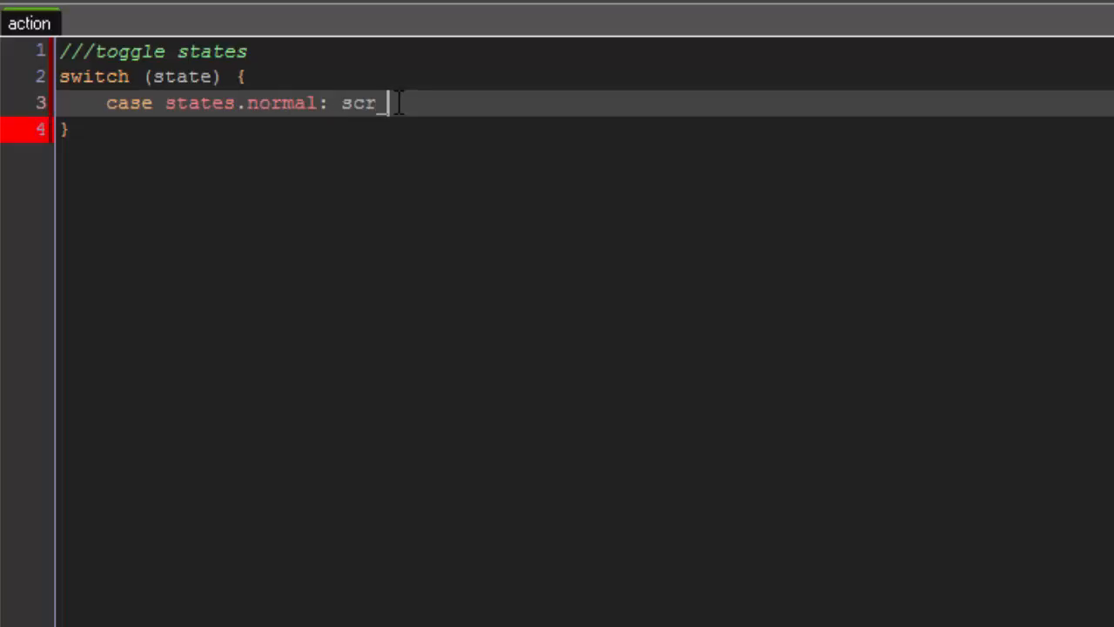
pyautogui.write('normal()')
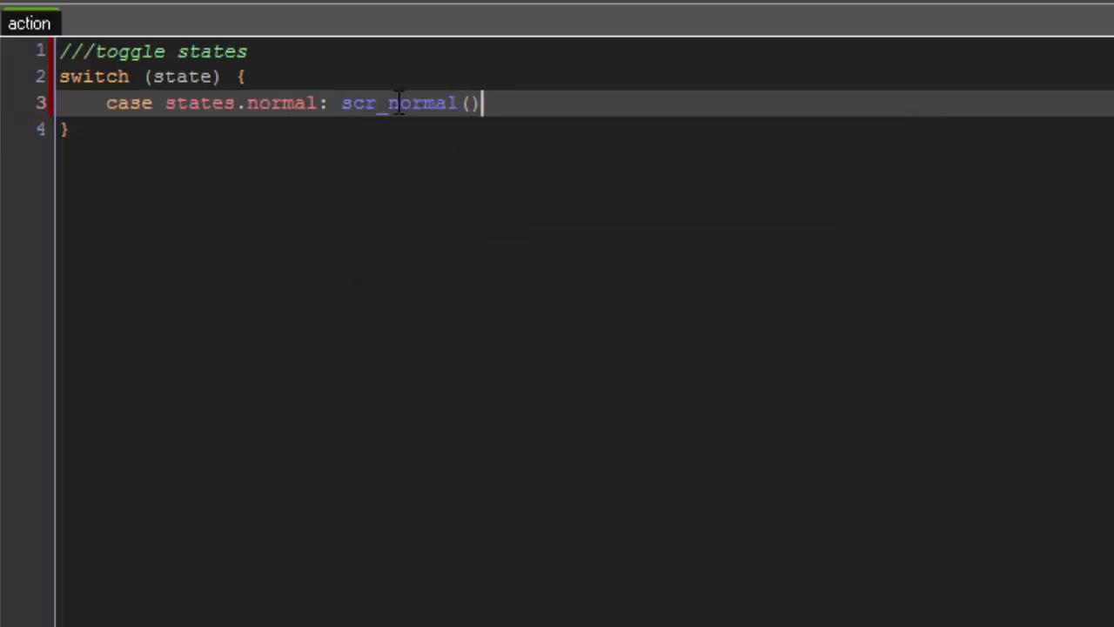
pyautogui.write('; break;')
pyautogui.write('case')
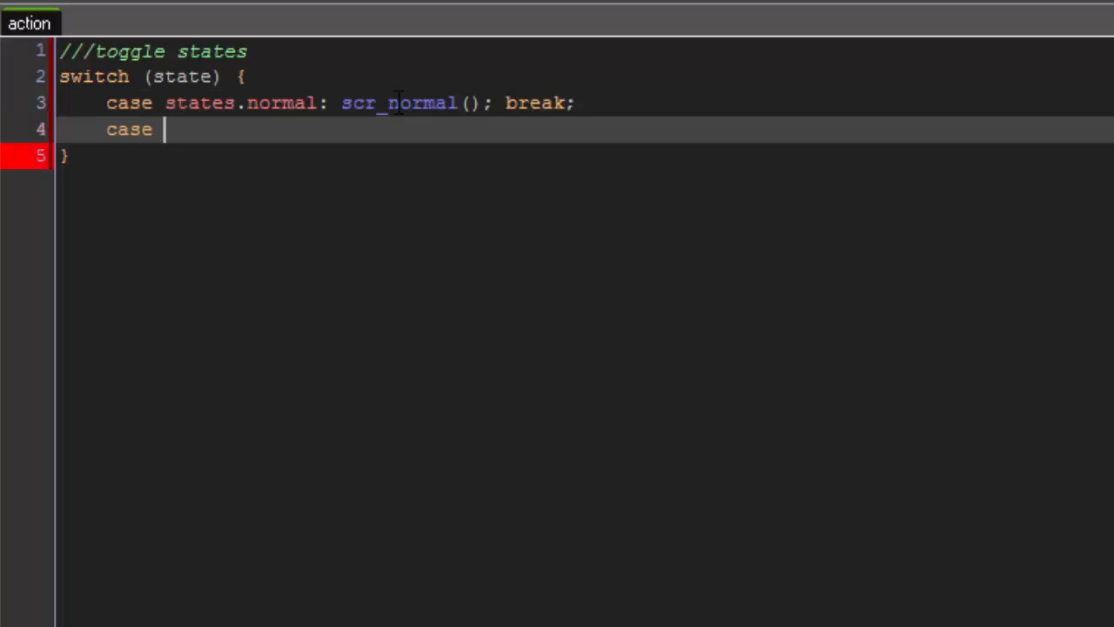
pyautogui.write('states.ladder')
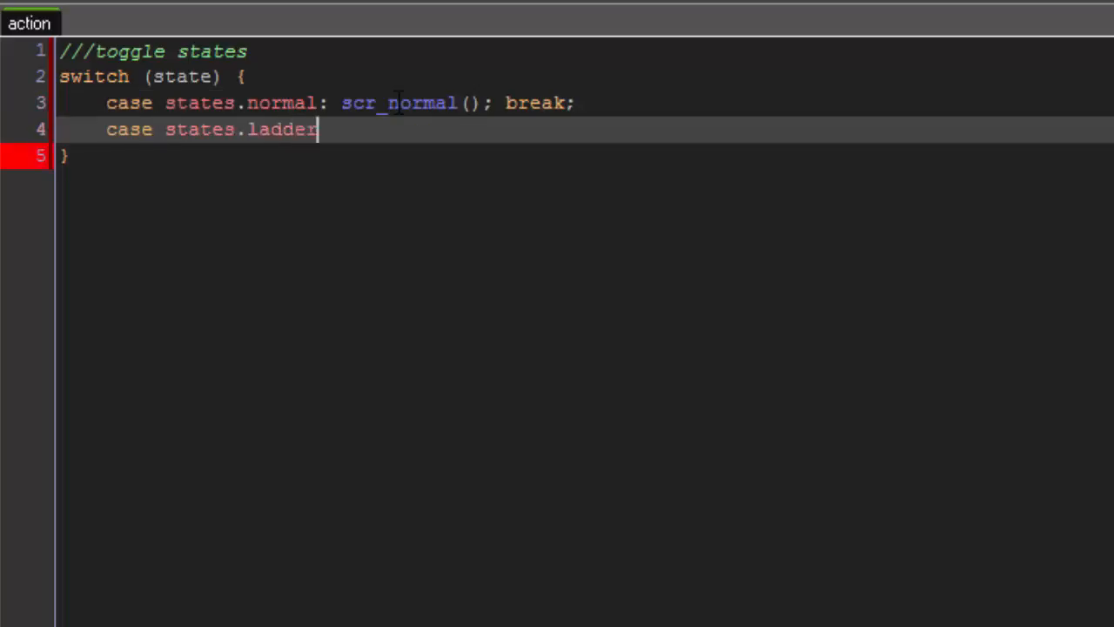
pyautogui.write(': scr_')
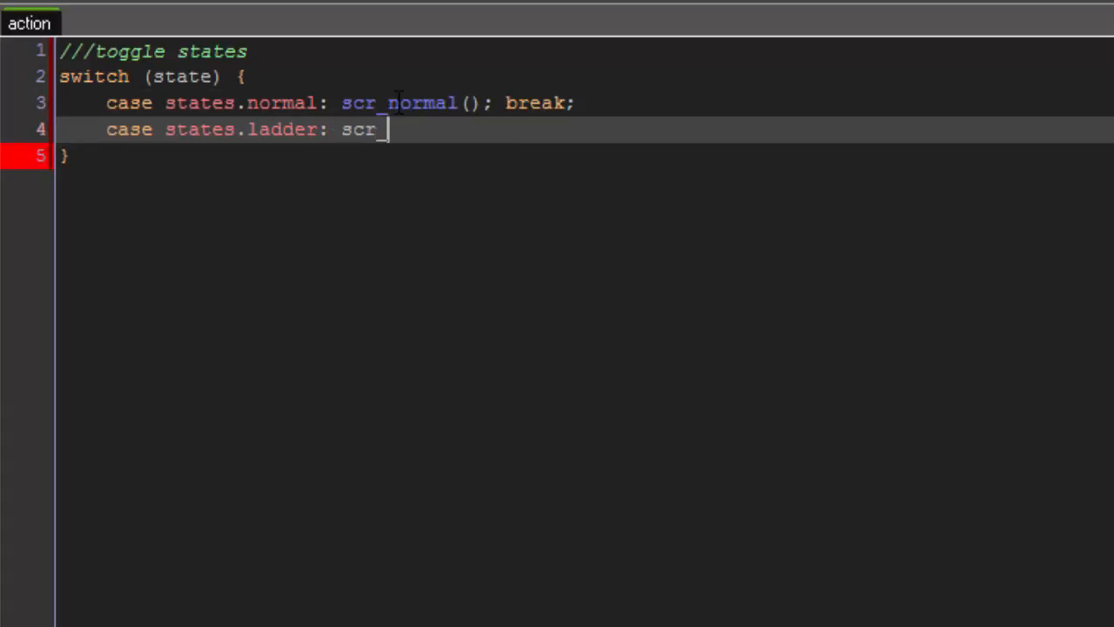
pyautogui.write('_ladder();')
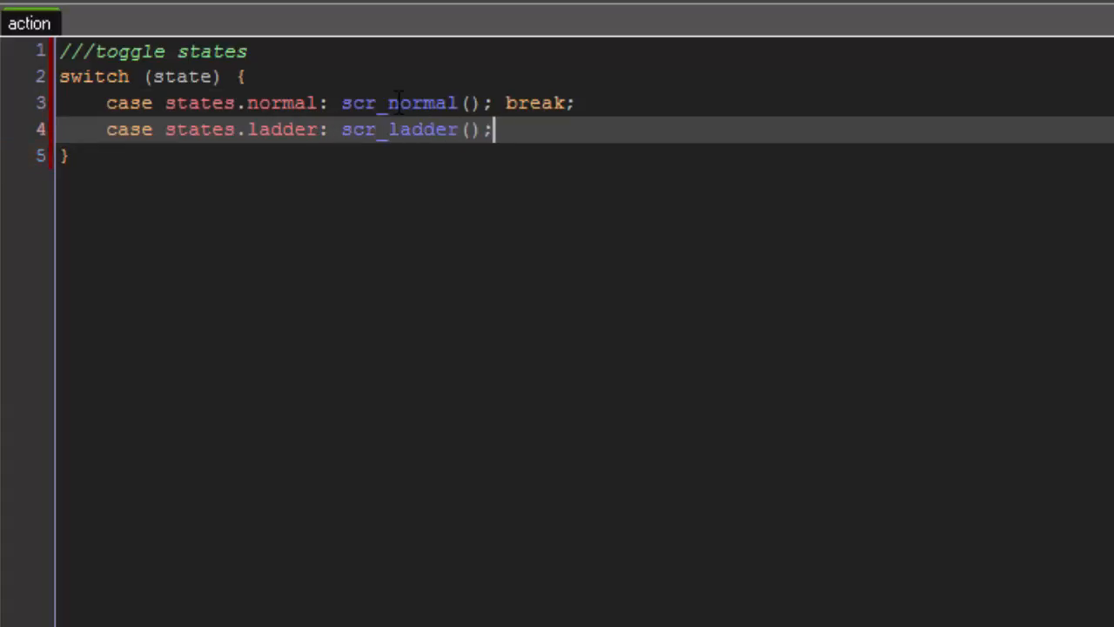
pyautogui.write('break;')
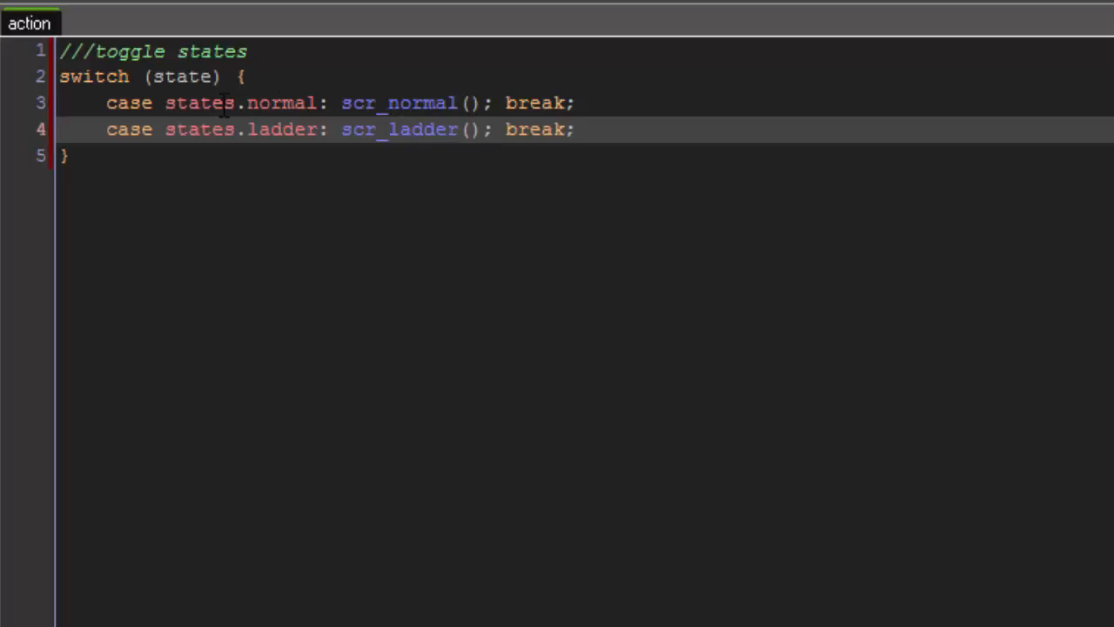
pyautogui.moveTo(202, 171)
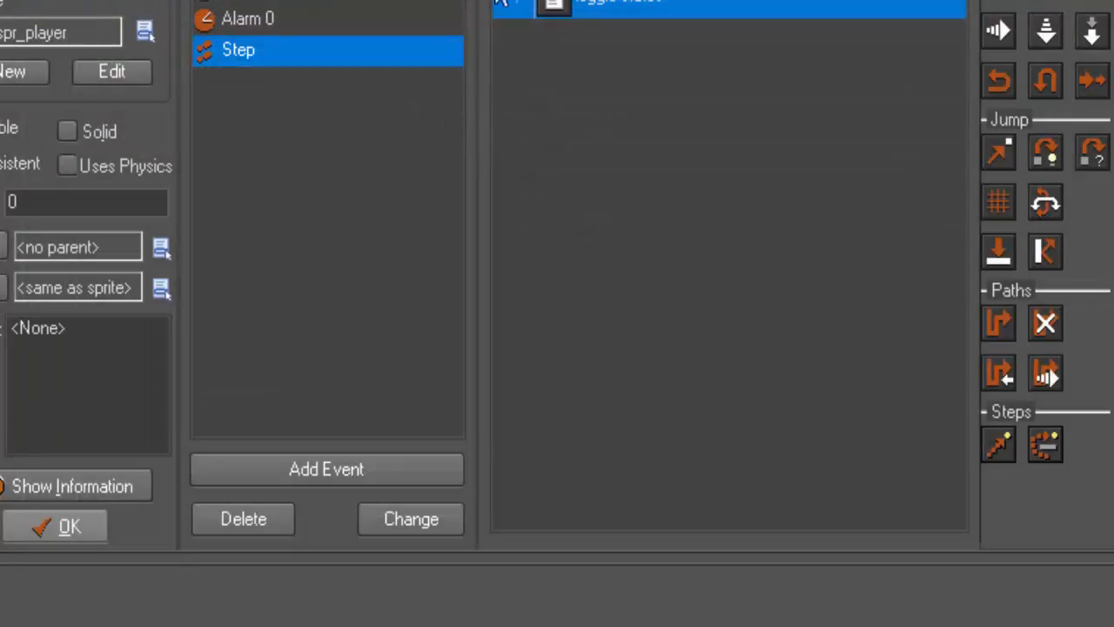
pyautogui.moveTo(83, 376)
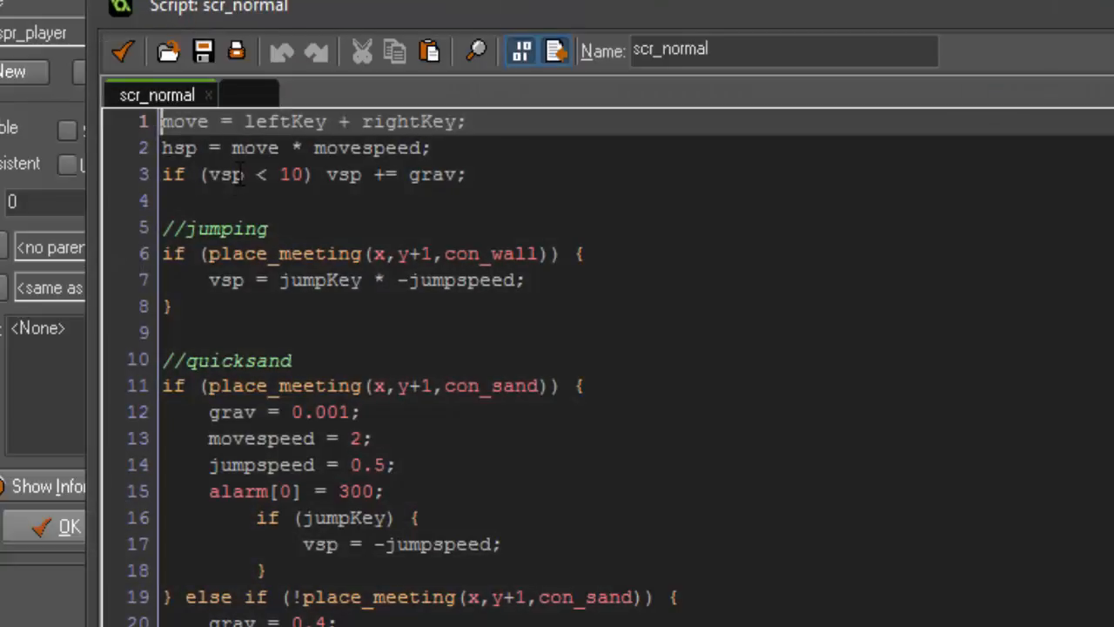
# - Give scr_normal a leading scr_input() call and a closing scr_collision(); line
pyautogui.write('sc')
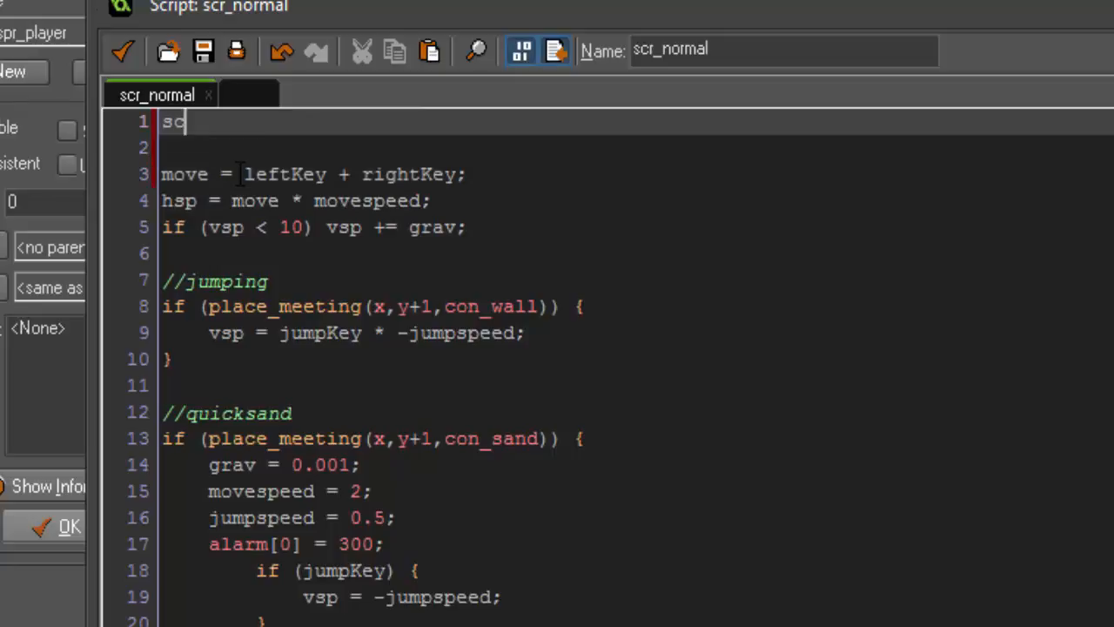
pyautogui.write('r_input()')
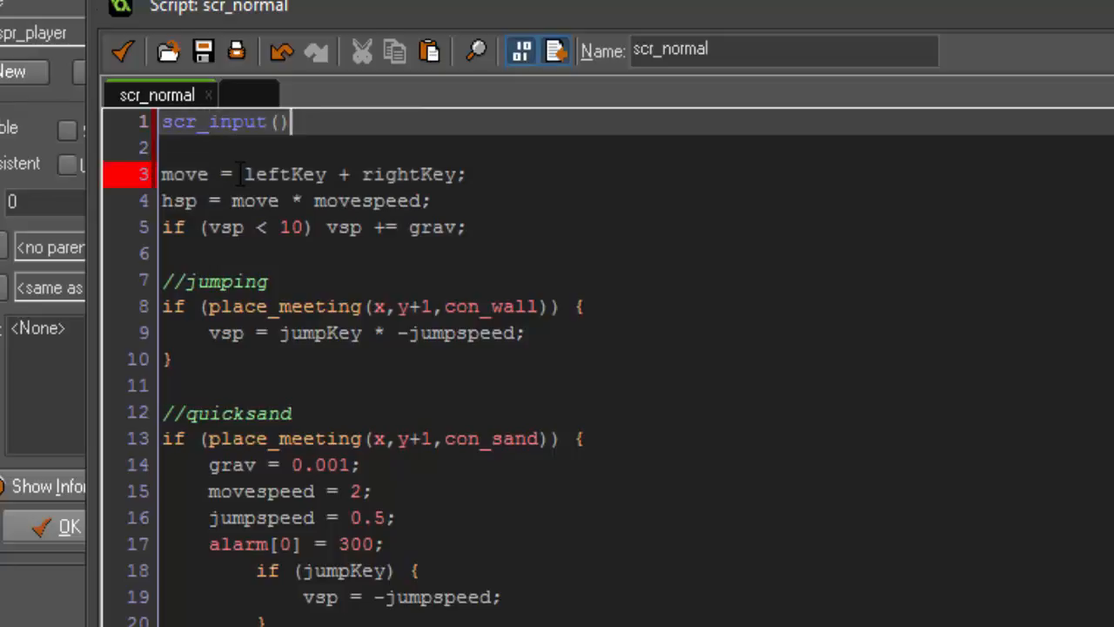
pyautogui.scroll(-3)
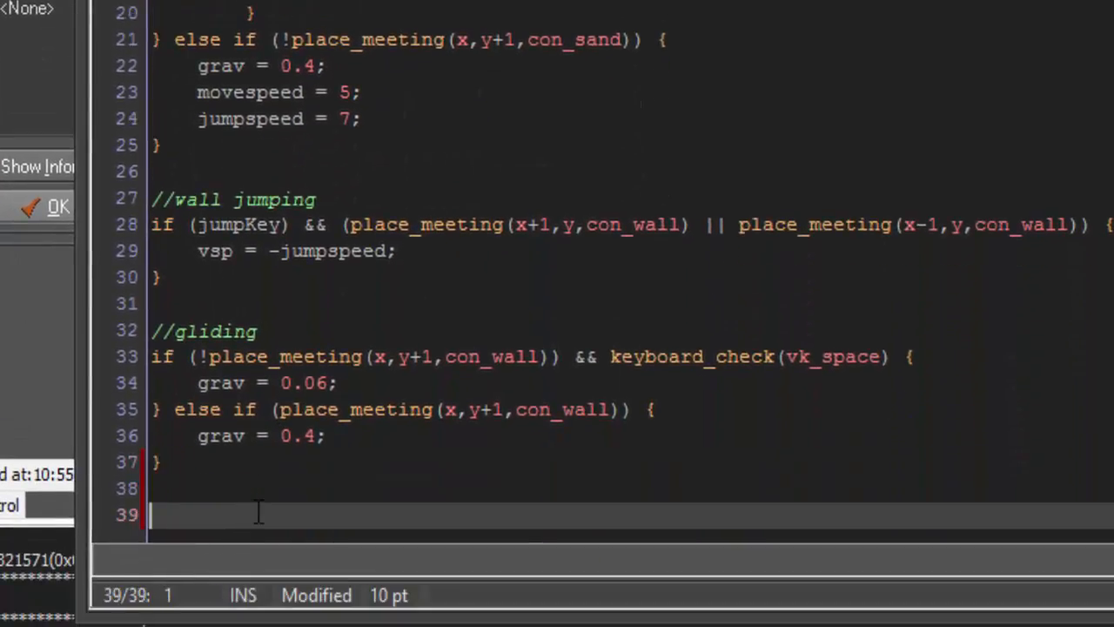
pyautogui.write('scr_')
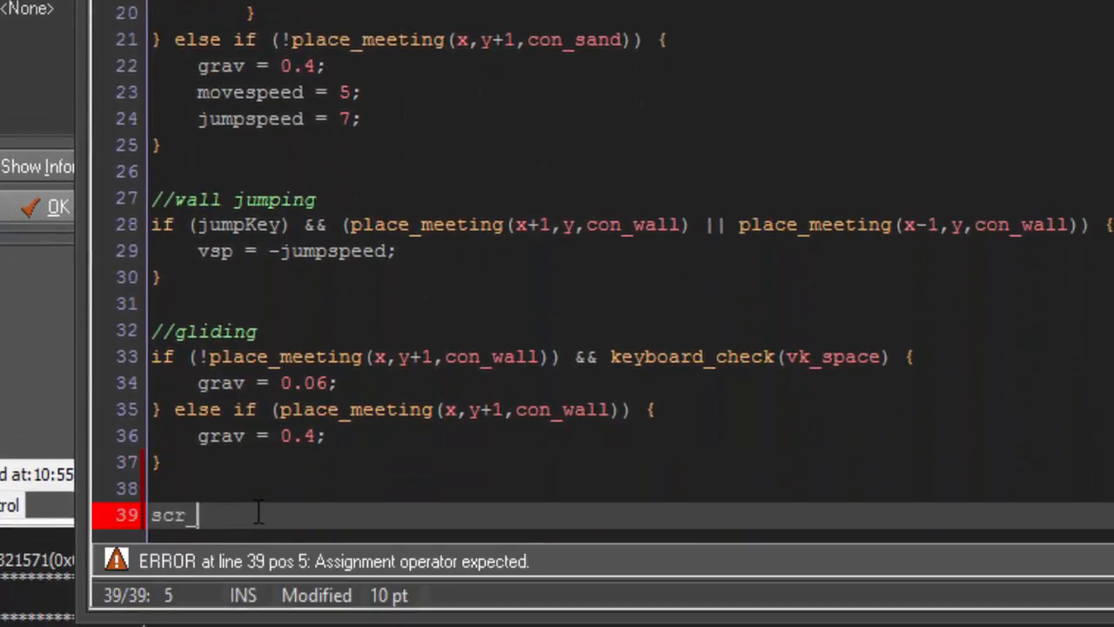
pyautogui.write('collision();')
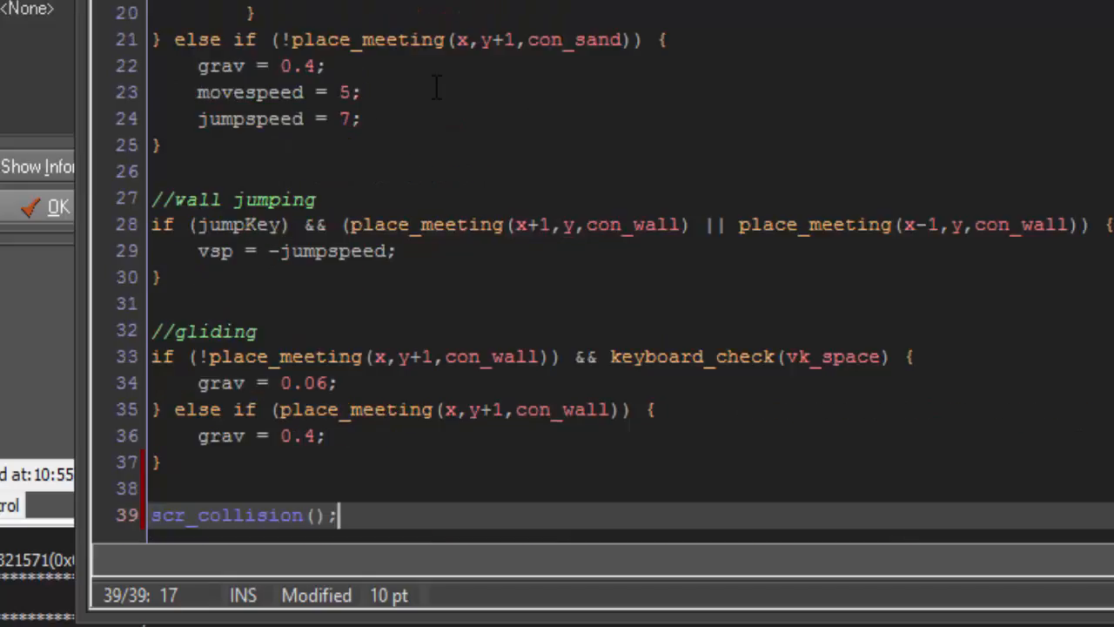
pyautogui.scroll(3)
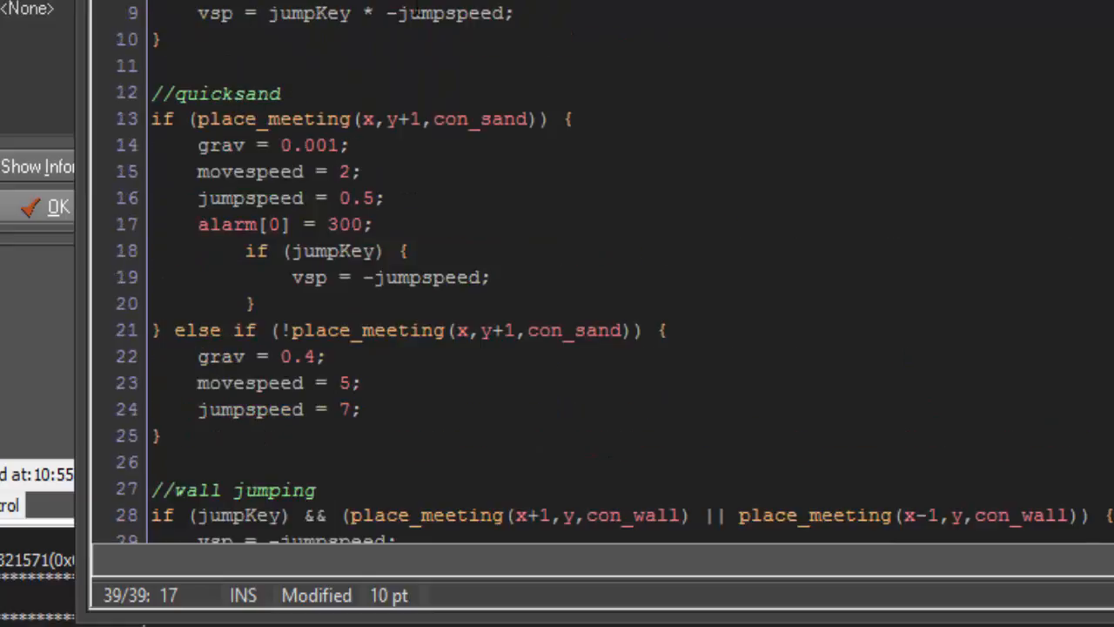
pyautogui.scroll(-3)
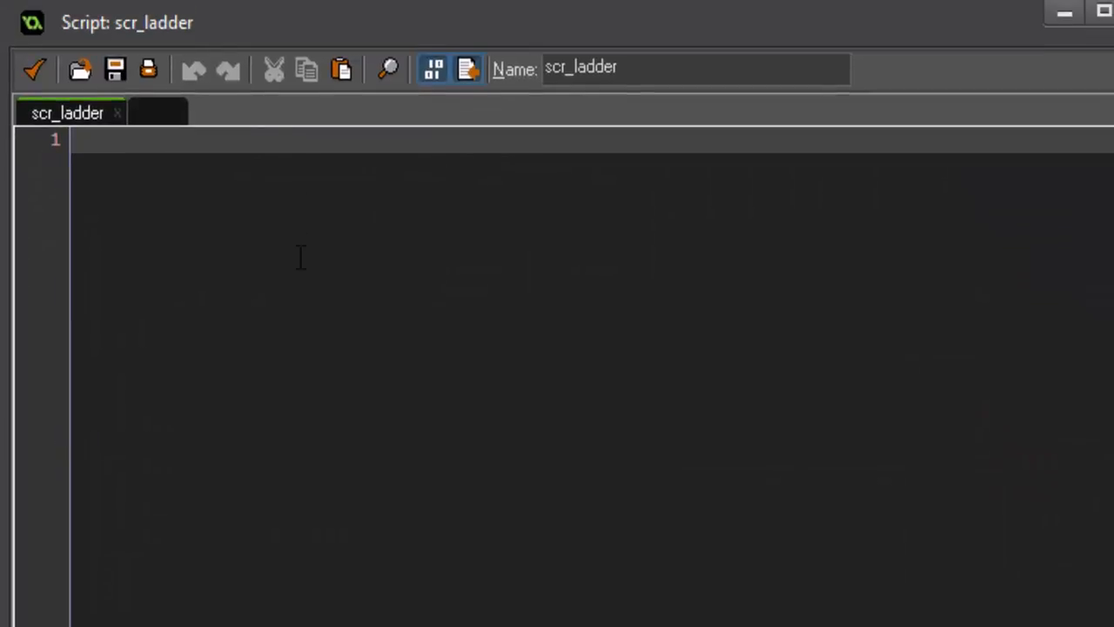
# - Add scr_input(); on line 1 and scr_collision(); on line 3 of scr_ladder
pyautogui.write('scr_input)')
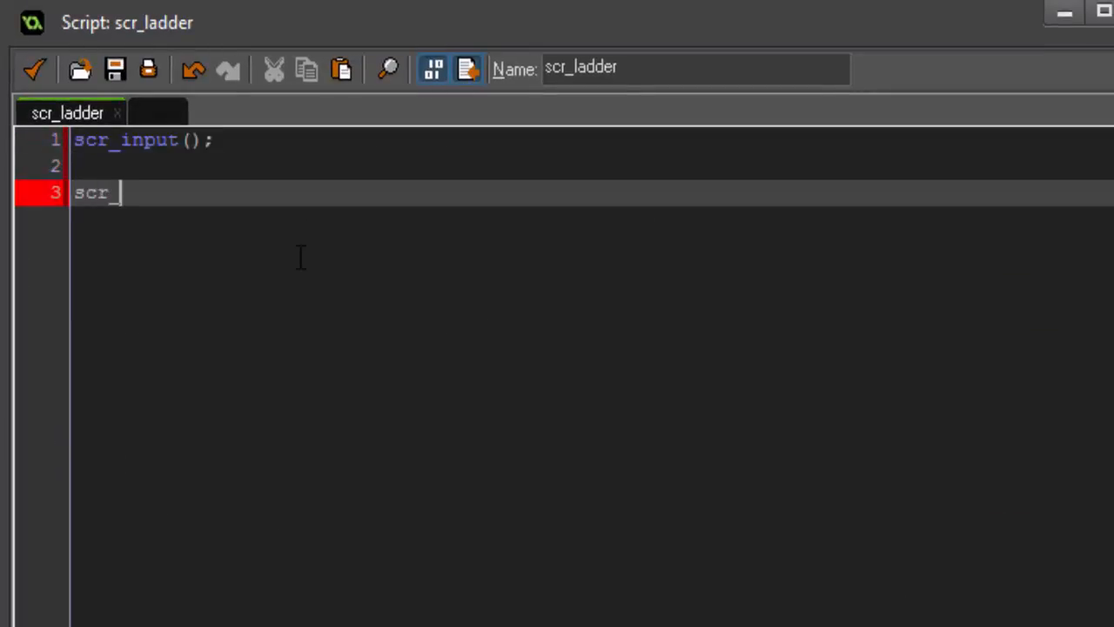
pyautogui.write('collision();')
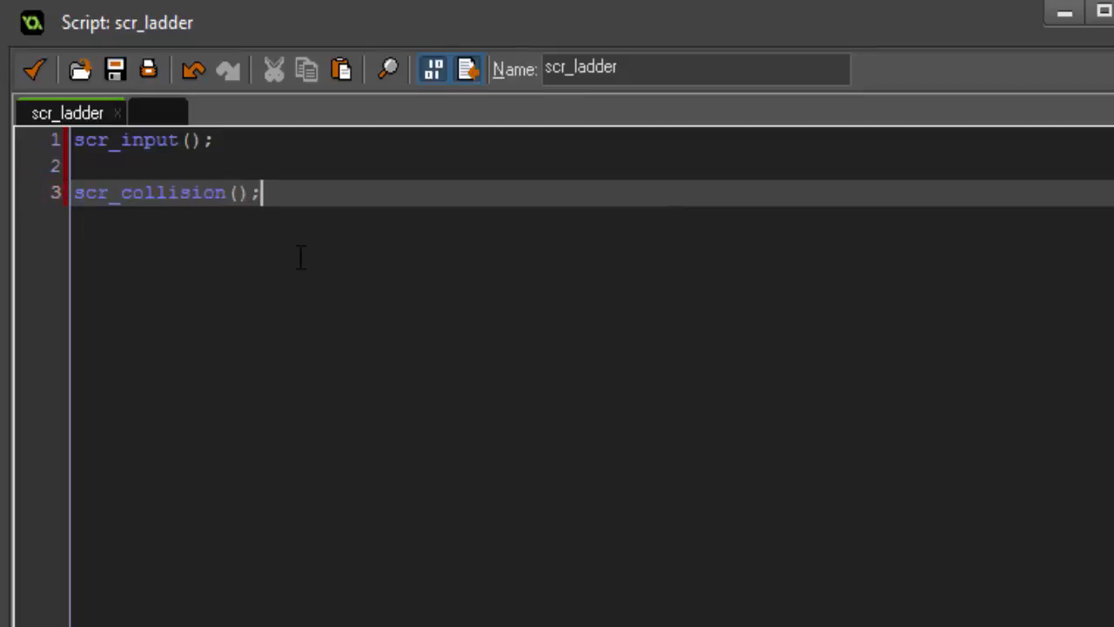
pyautogui.moveTo(470, 609)
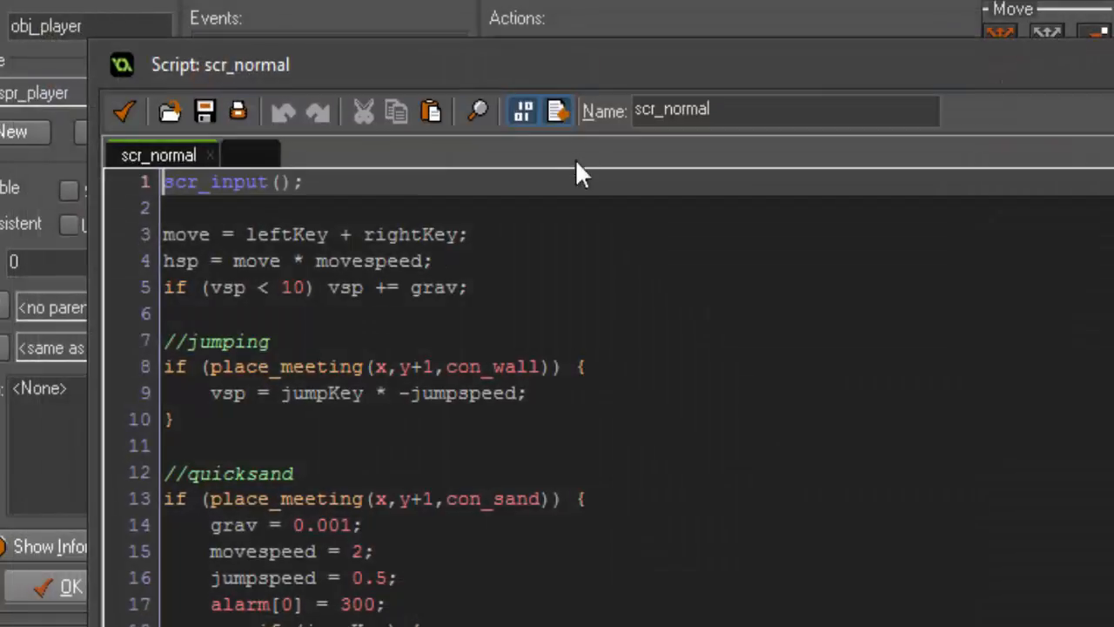
# - Add a //ladder state comment and the condition if (place_meeting(x,y,obj_ladder)) && (upKey || downKey)
pyautogui.scroll(-3)
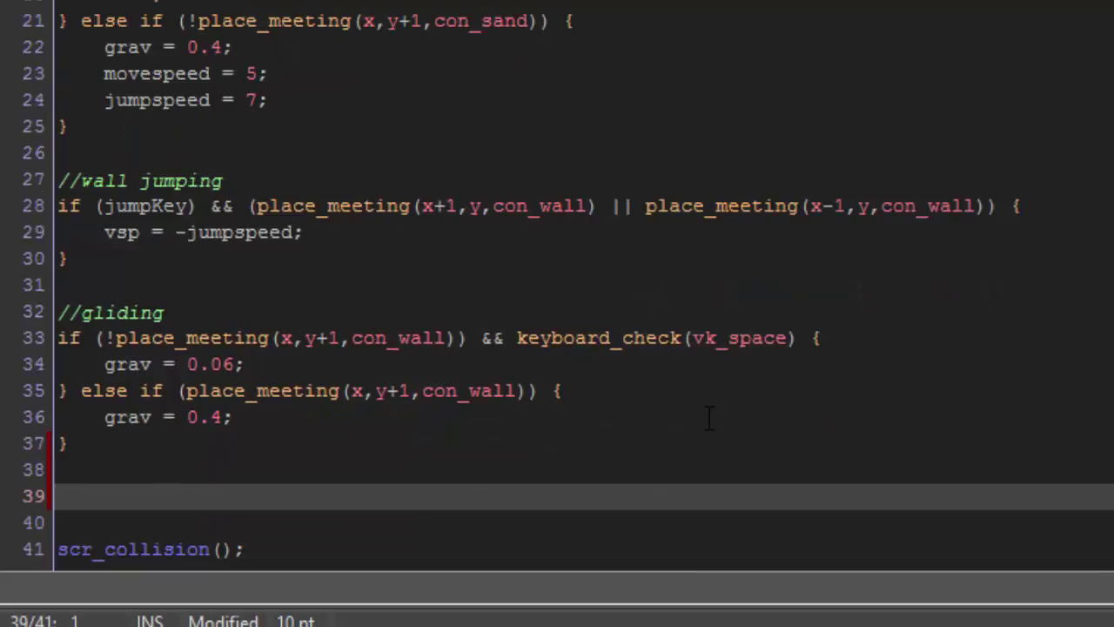
pyautogui.write('/')
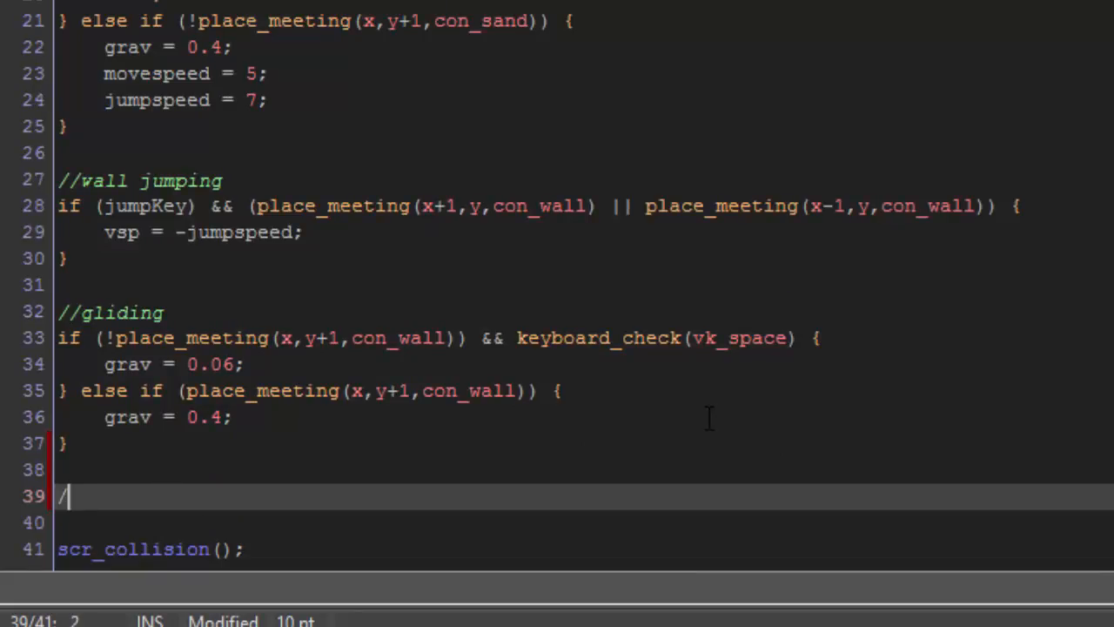
pyautogui.write('/')
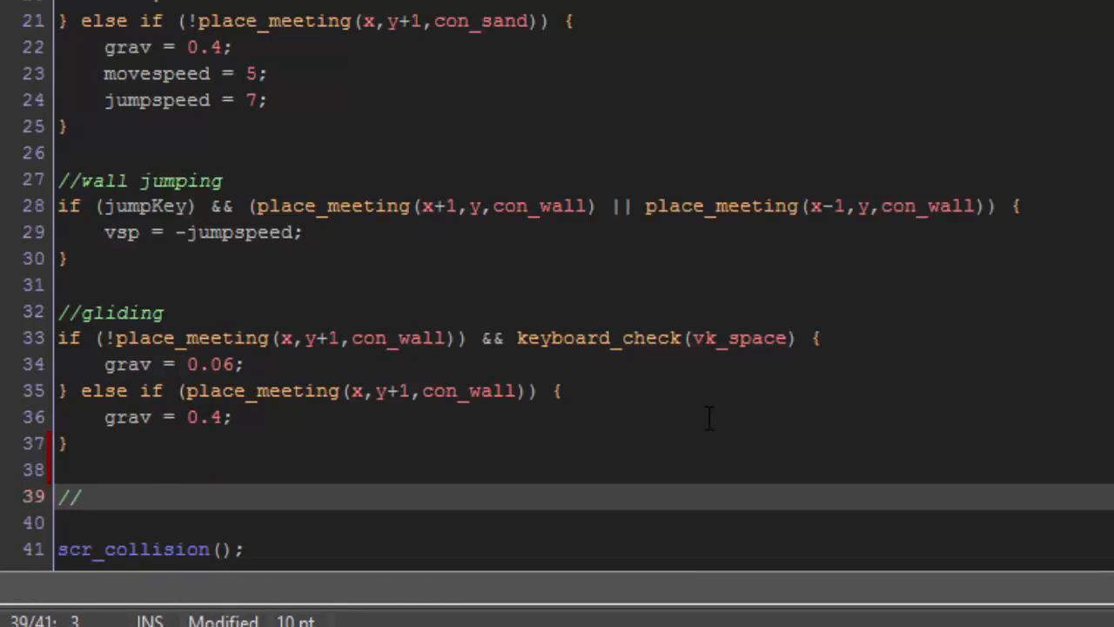
pyautogui.write('ladder s')
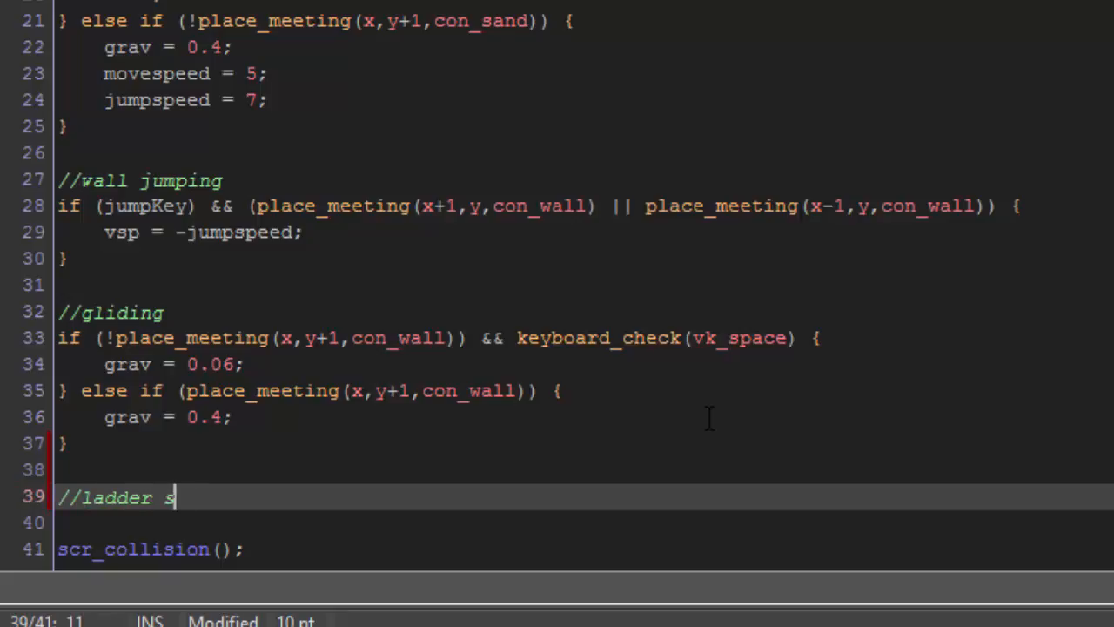
pyautogui.write('tate')
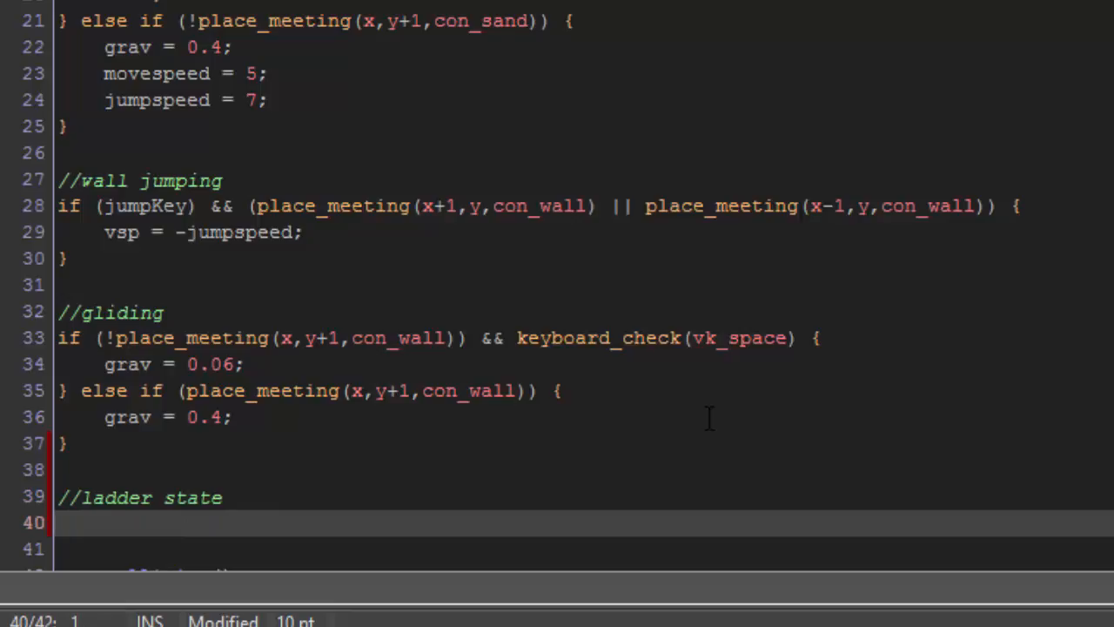
pyautogui.write('if (')
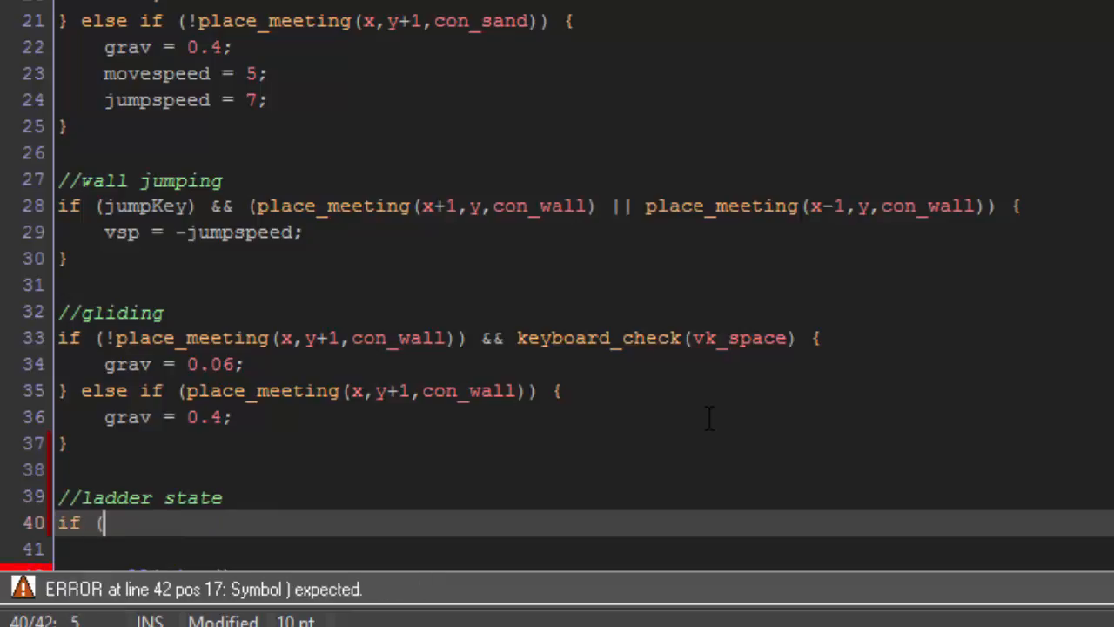
pyautogui.write('place_meet')
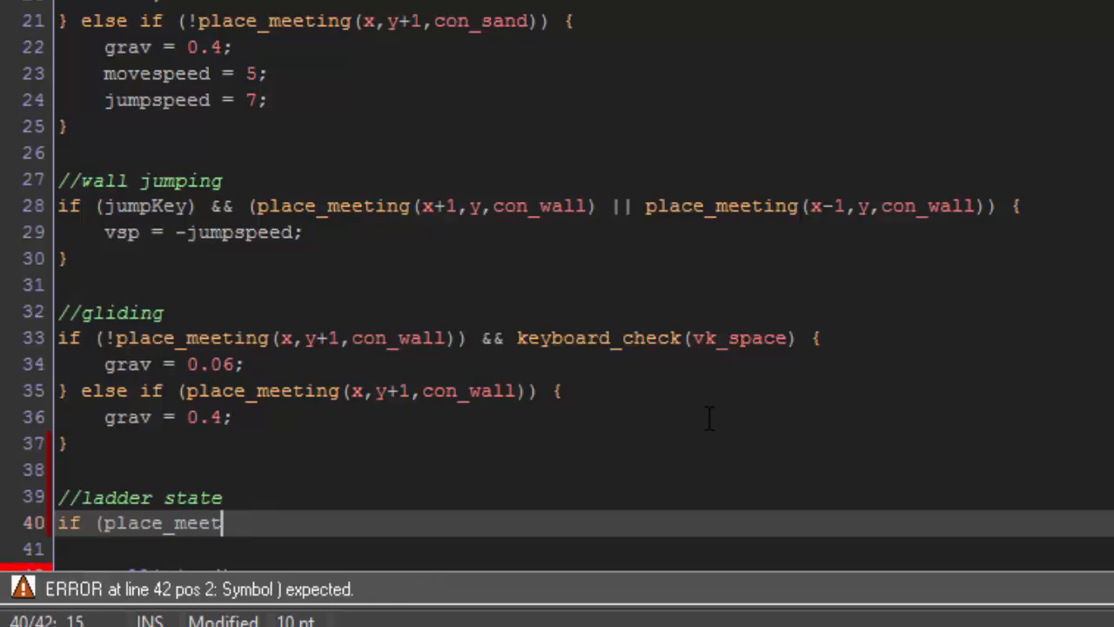
pyautogui.write('ing(x,y')
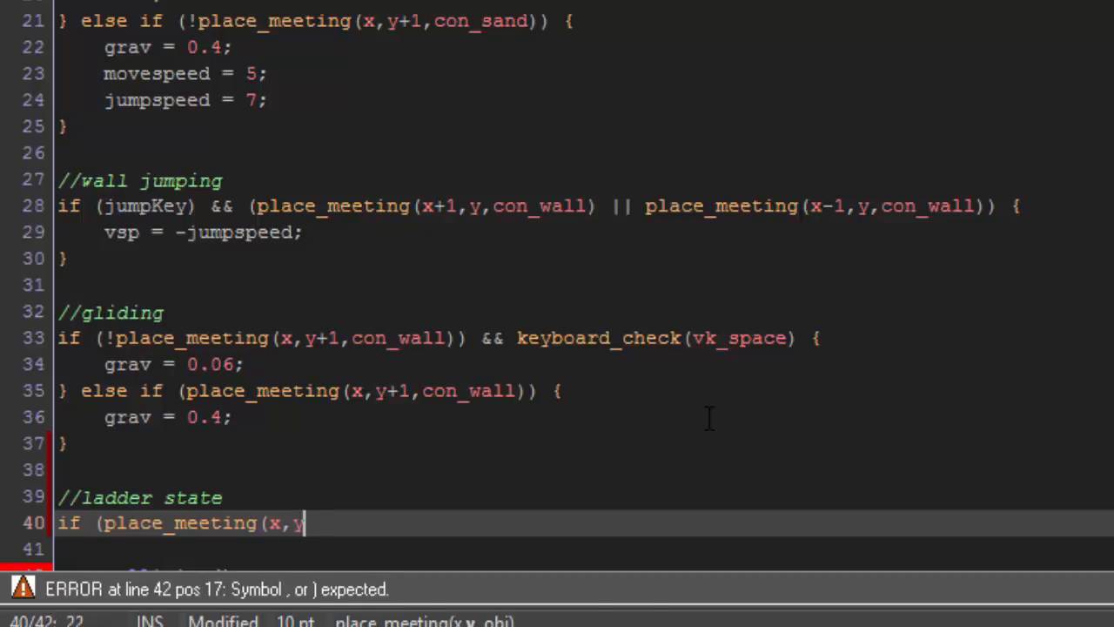
pyautogui.write(',obj_lad')
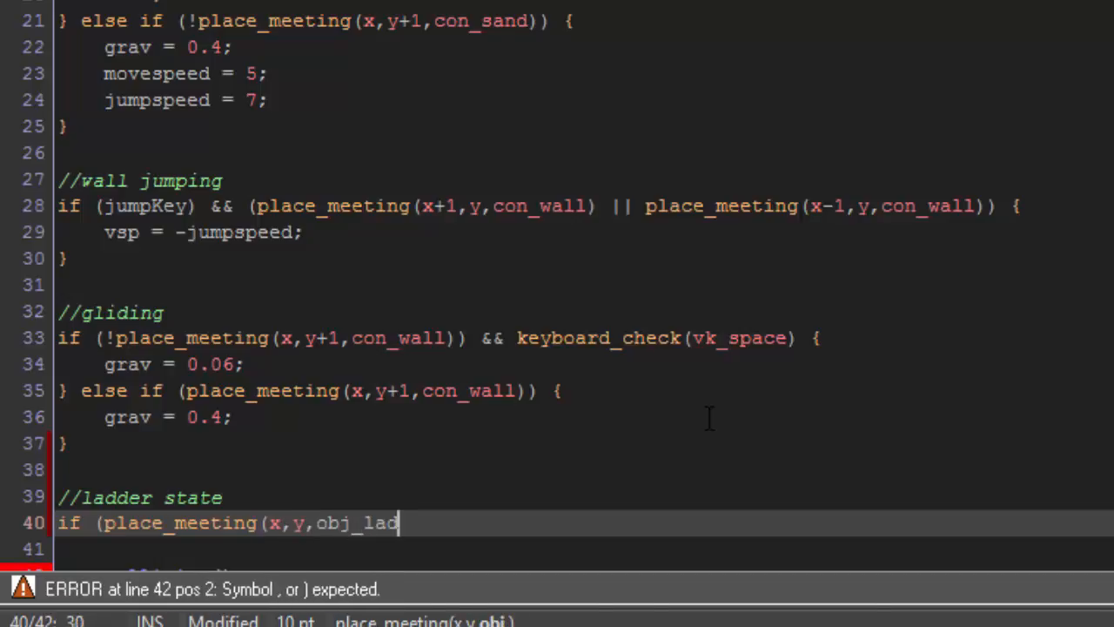
pyautogui.write('der)')
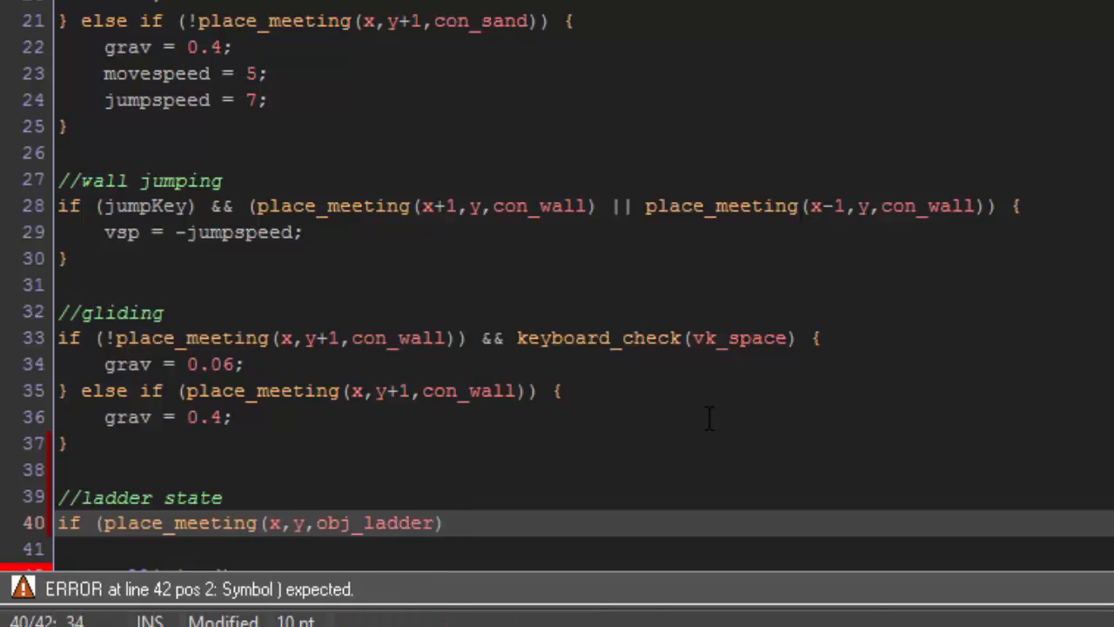
pyautogui.write(')) &')
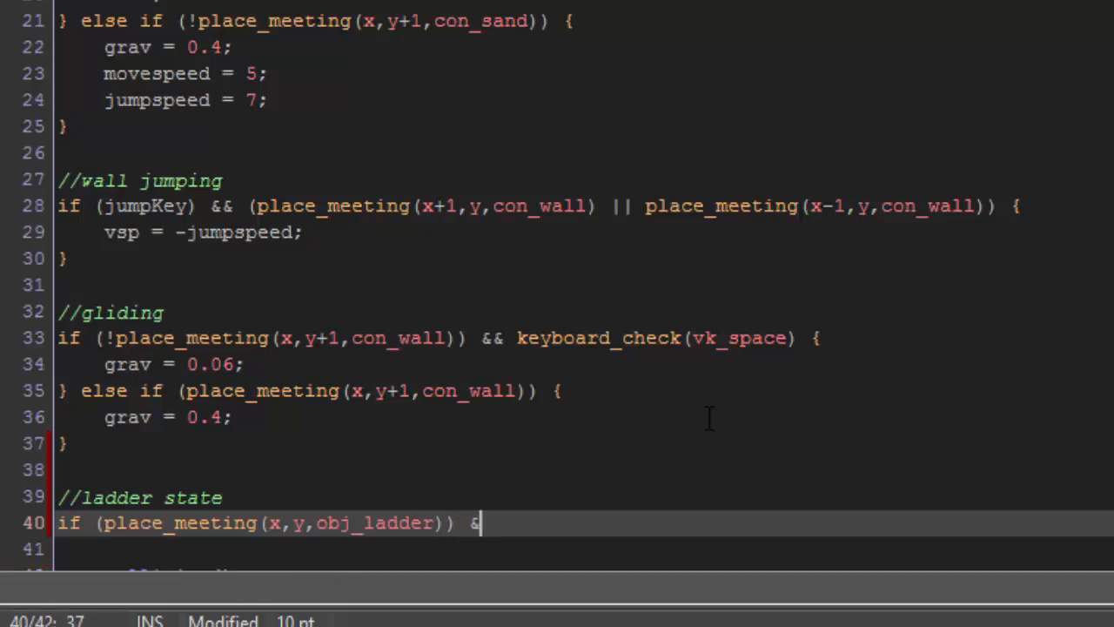
pyautogui.write('&')
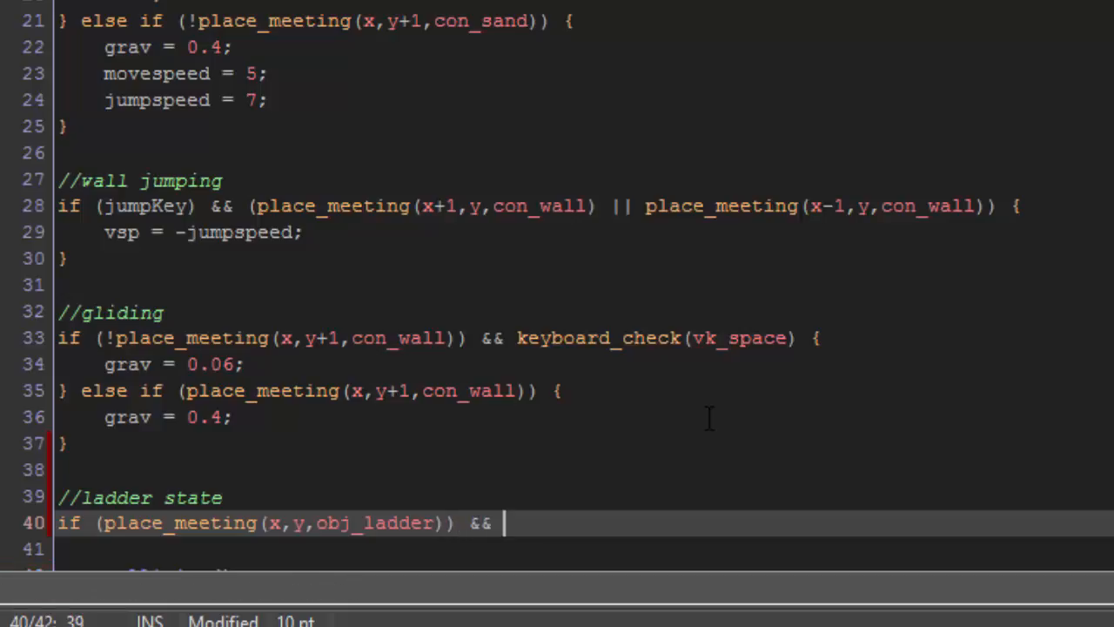
pyautogui.write('(up')
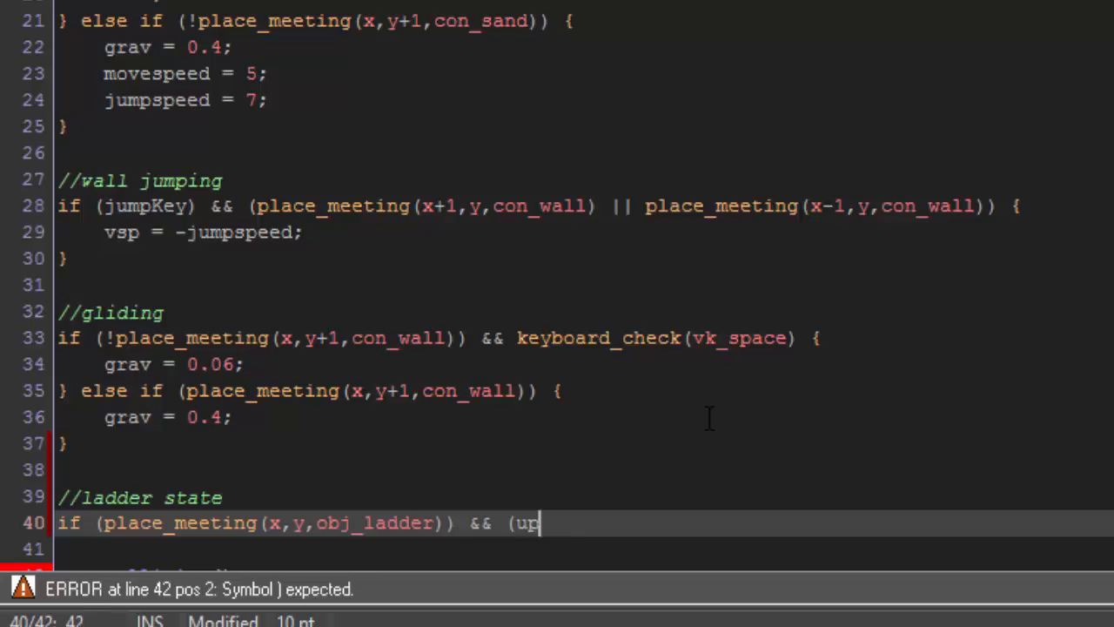
pyautogui.write('Key ||')
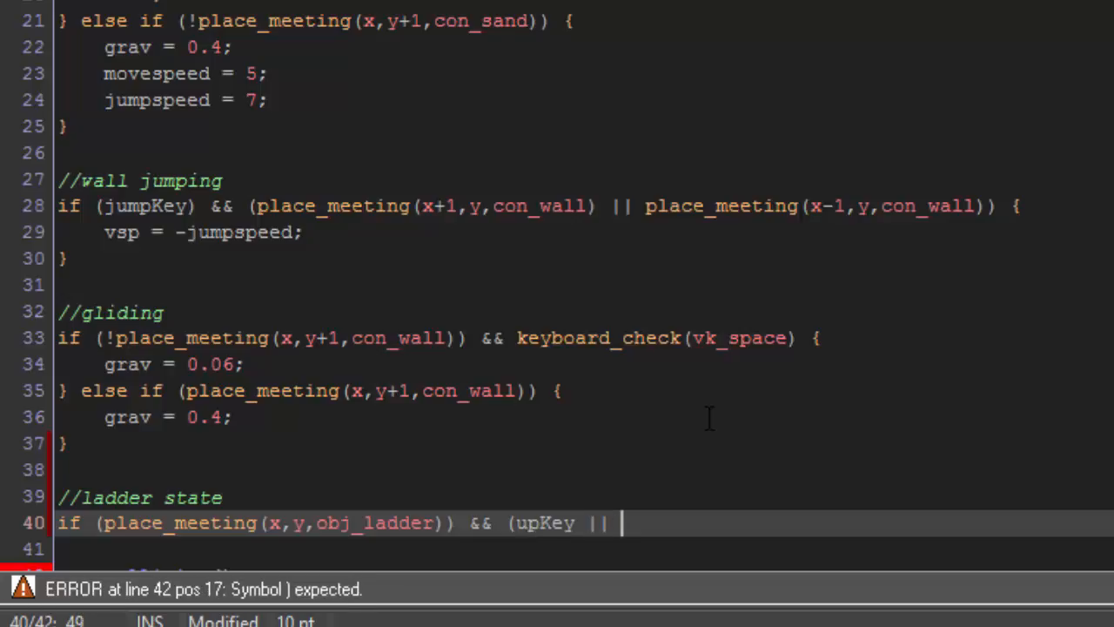
pyautogui.write('downKey) {')
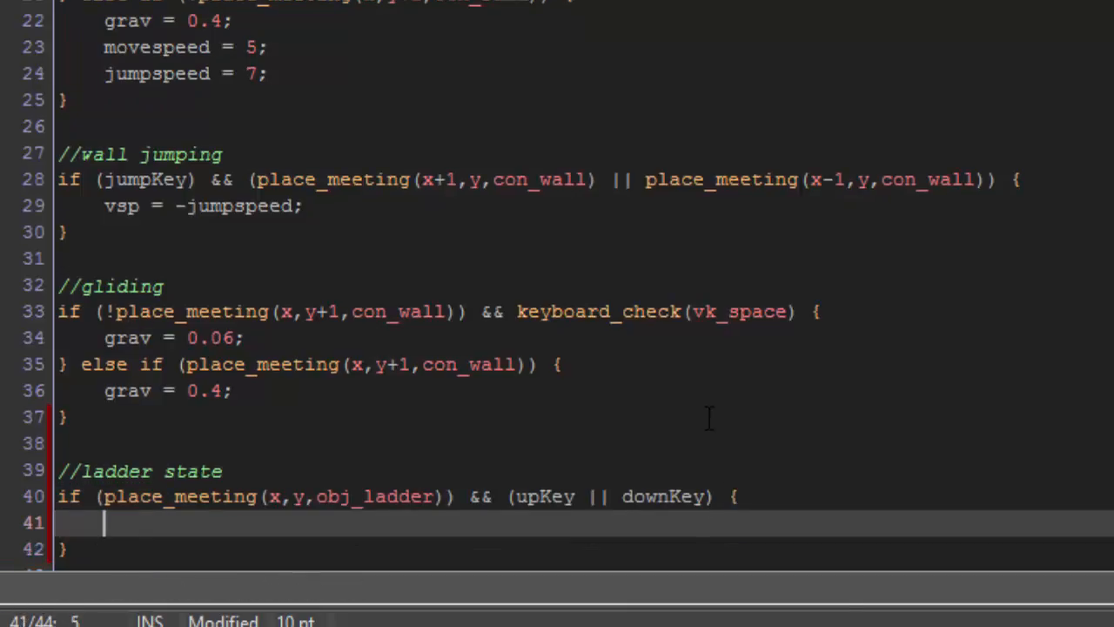
# - Inside the block set hsp = 0 and state = states.ladder;
pyautogui.write('hsp = 0;')
pyautogui.write('stat')
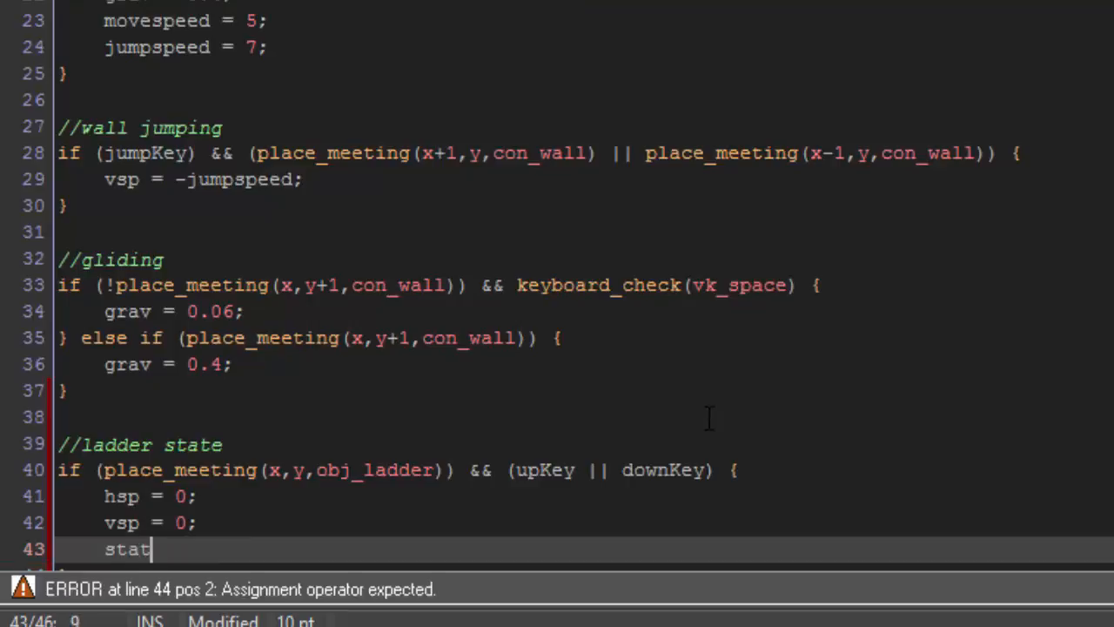
pyautogui.write('e = states.a')
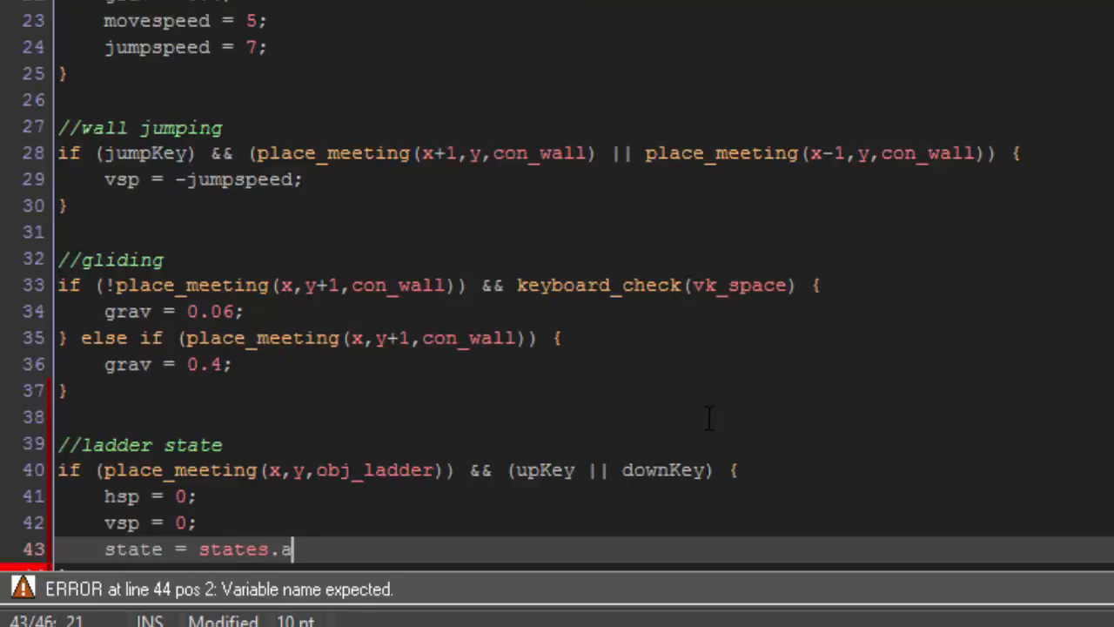
pyautogui.write('ladd')
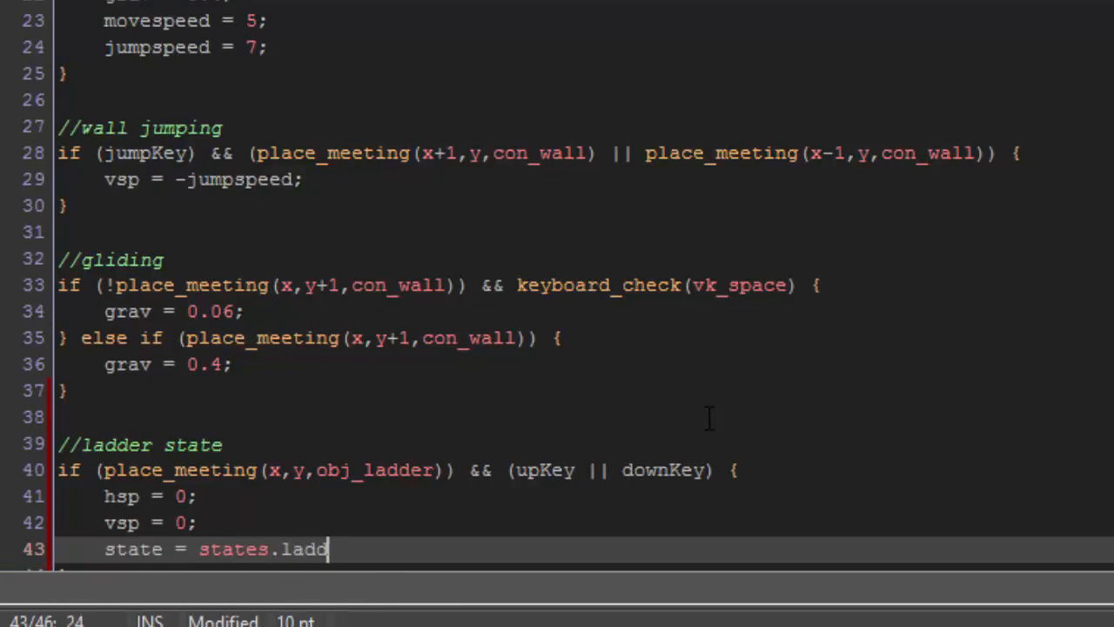
pyautogui.write('er;')
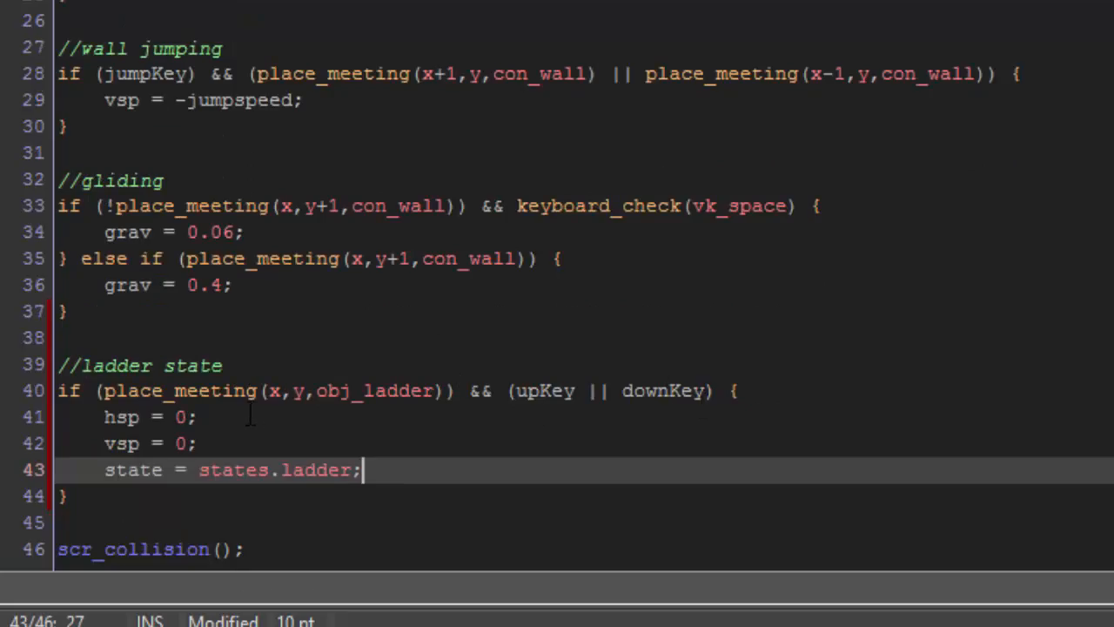
pyautogui.moveTo(376, 380)
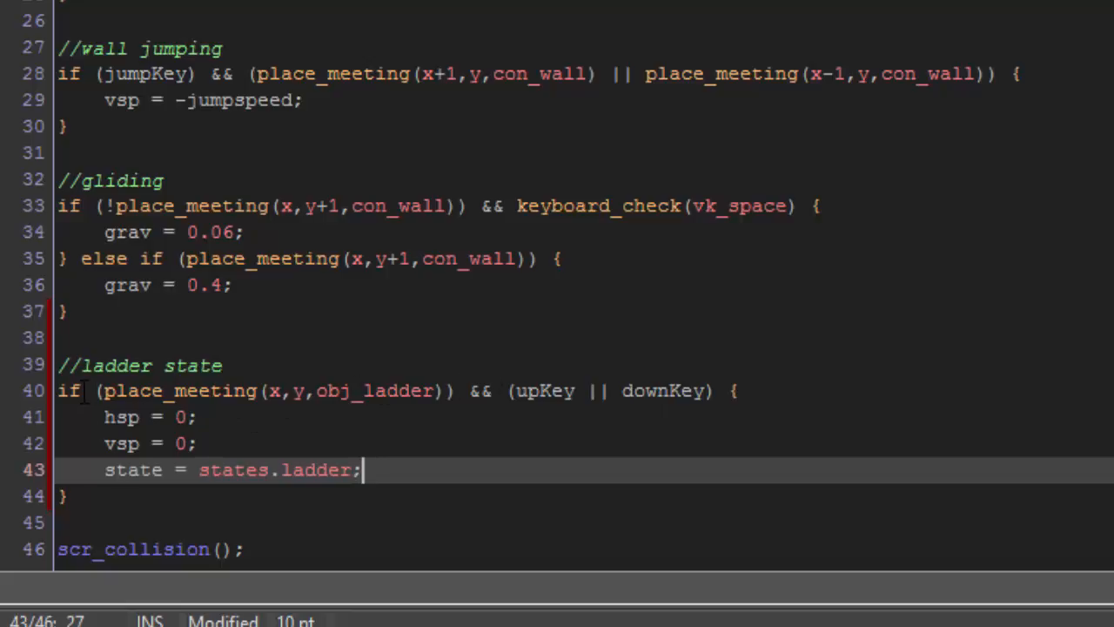
pyautogui.moveTo(344, 470)
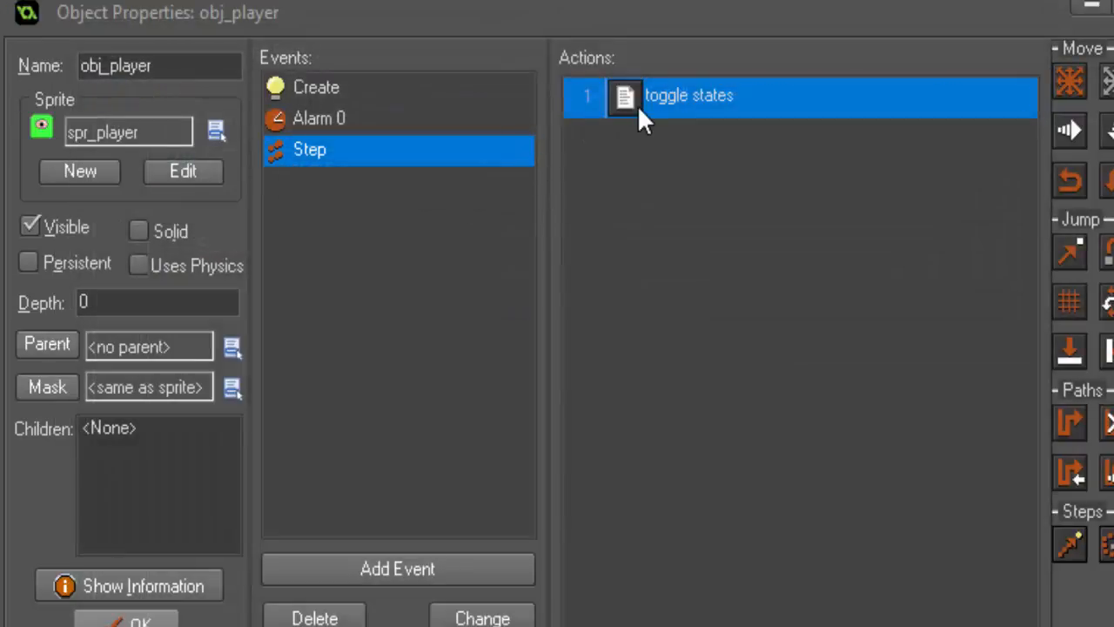
# - View the obj_player Step event's toggle states action
pyautogui.doubleClick(689, 94)
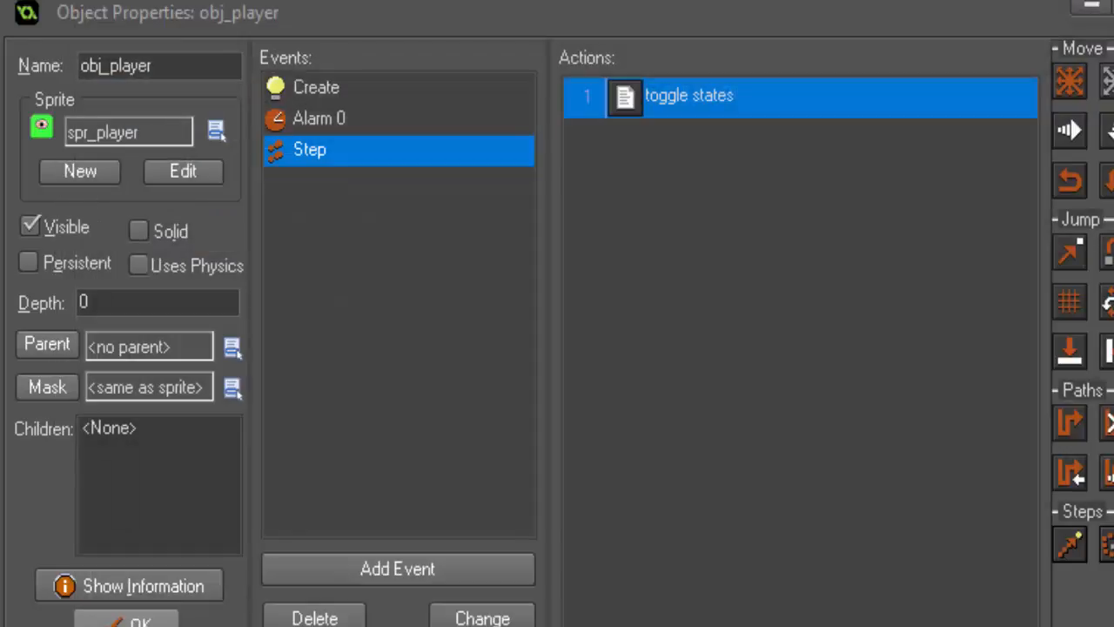
# - In scr_ladder add hsp = 0; and vsp = 4 * (downKey - upKey) before scr_collision
pyautogui.doubleClick(689, 94)
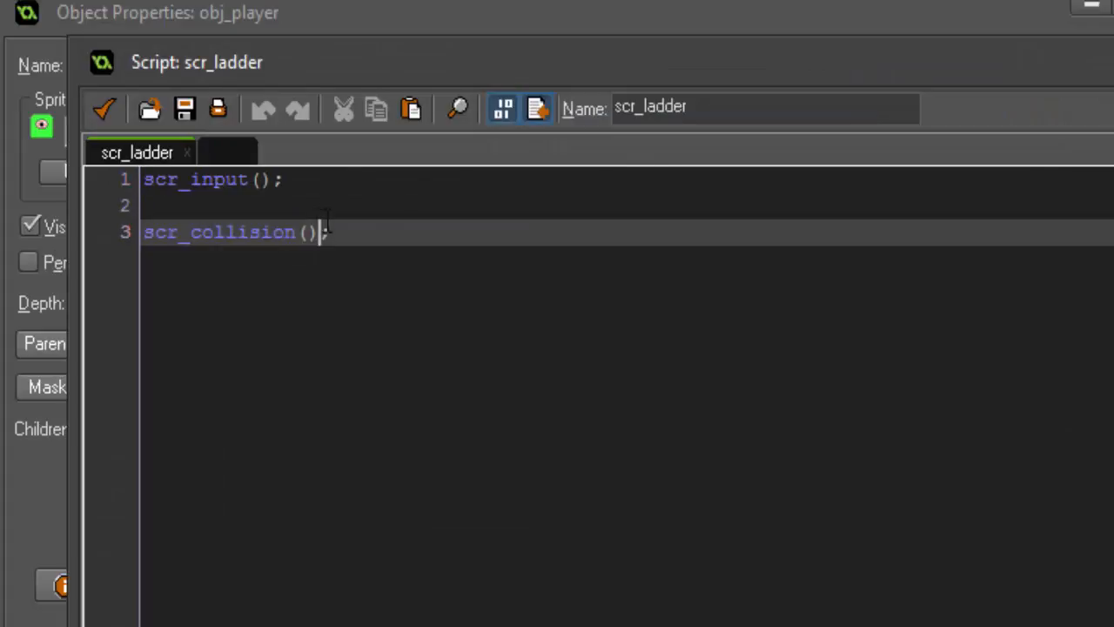
pyautogui.press('Enter')
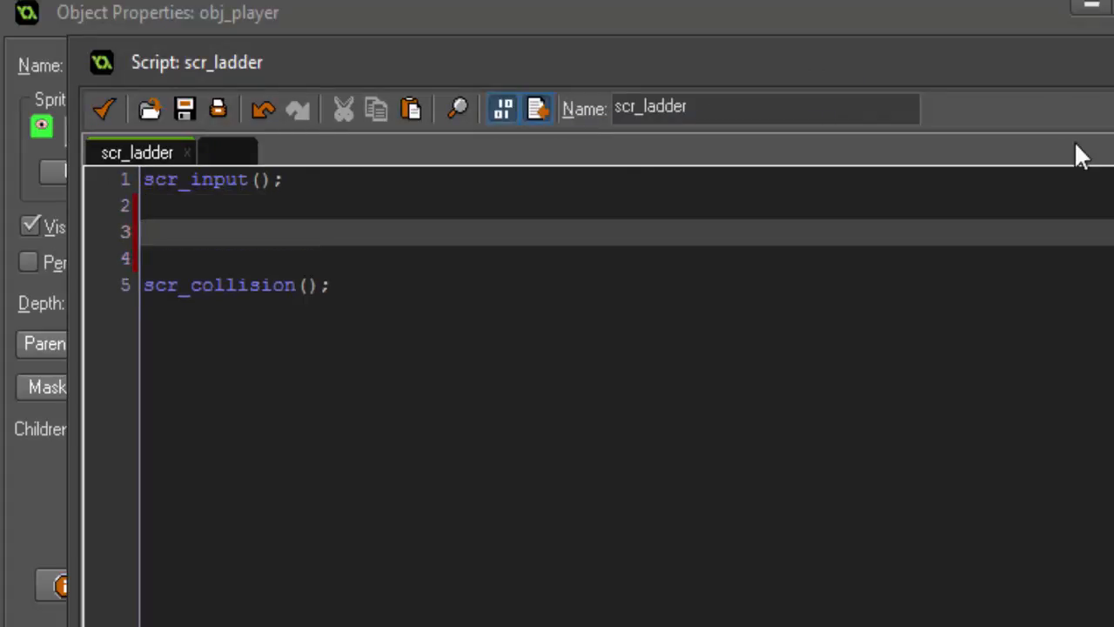
pyautogui.write('hsp')
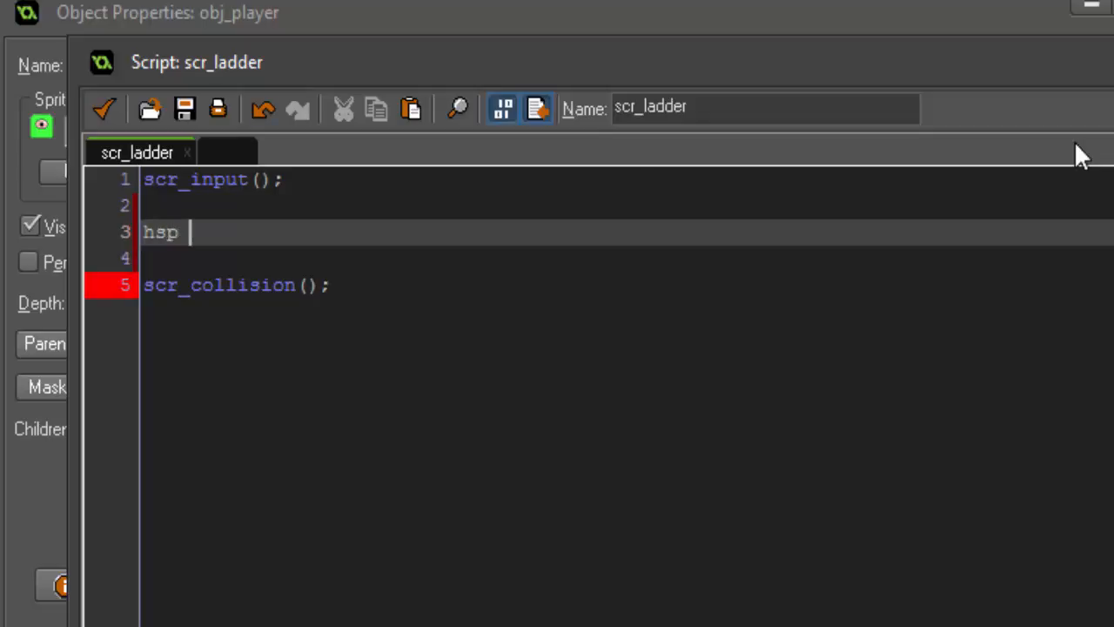
pyautogui.write('=')
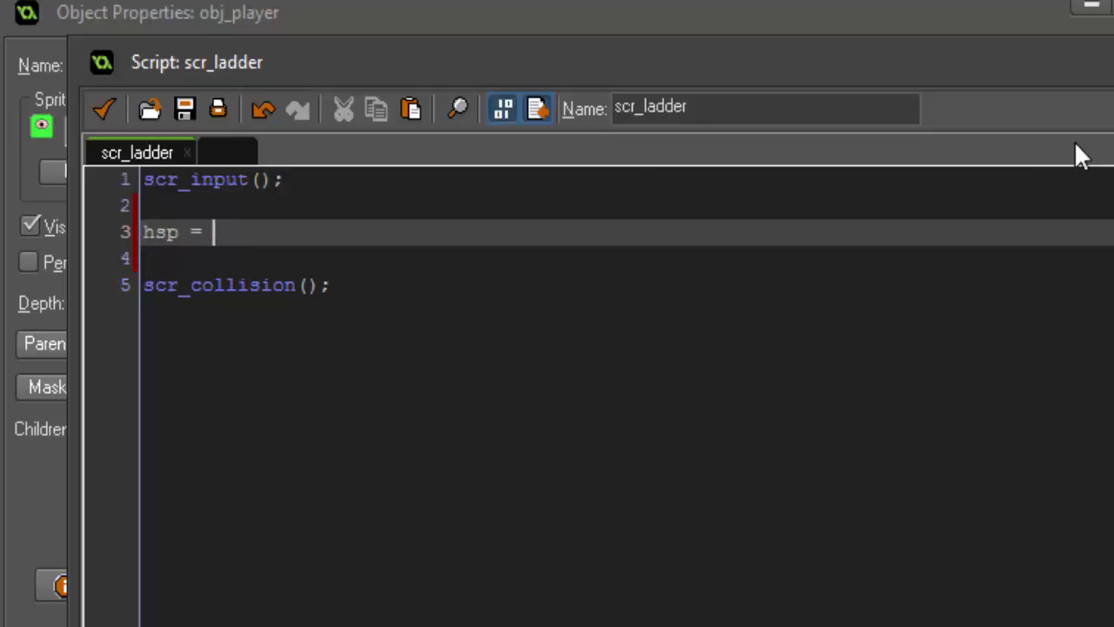
pyautogui.write('0;')
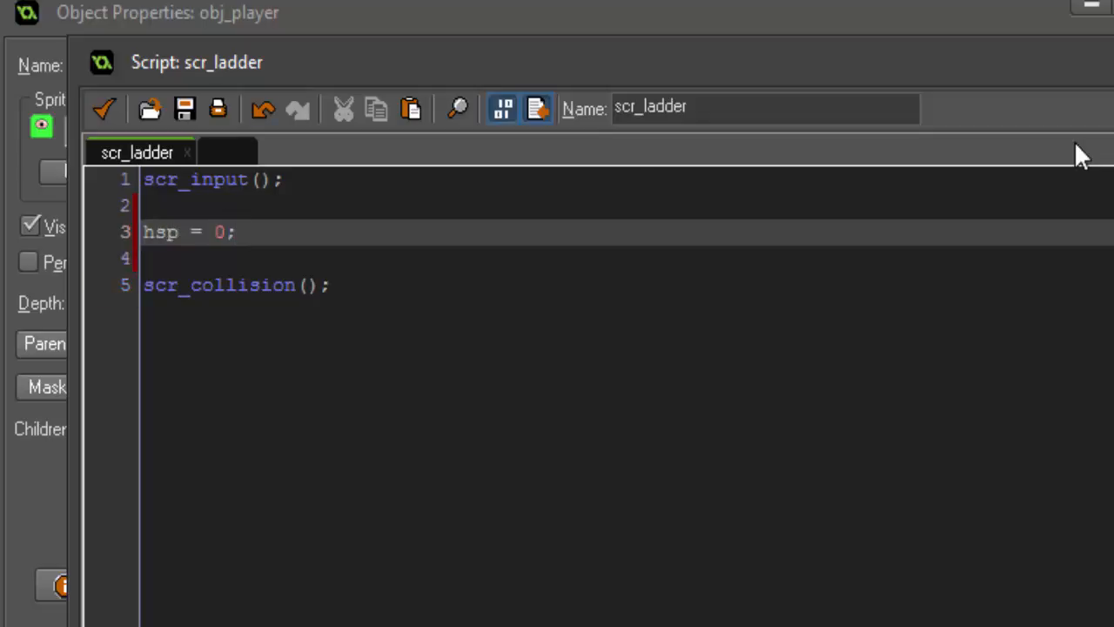
pyautogui.click(235, 231)
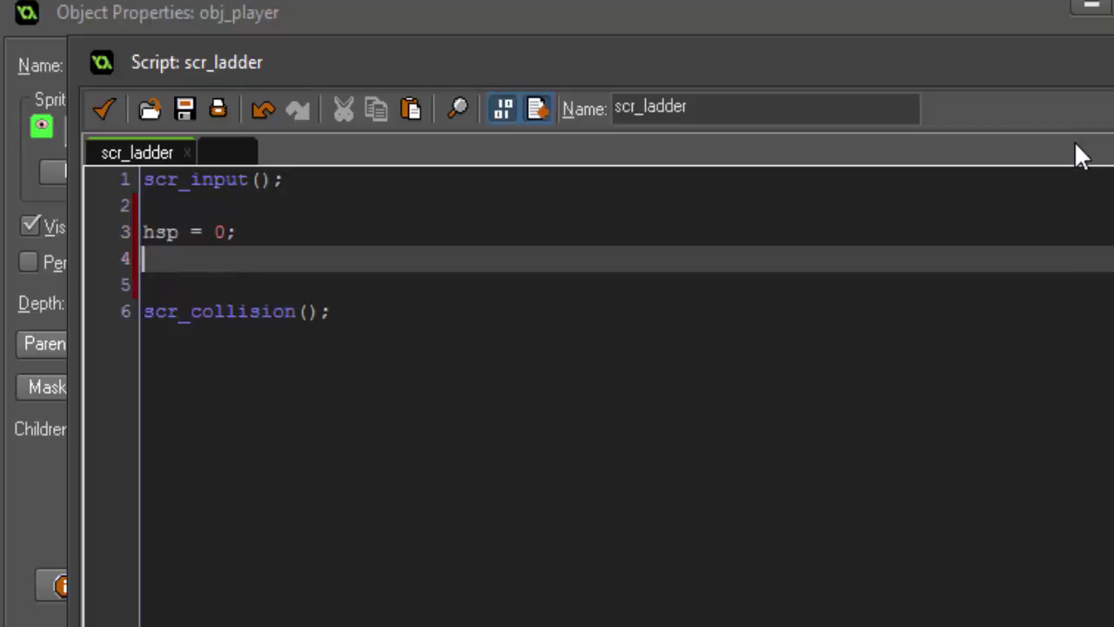
pyautogui.write('vsp =')
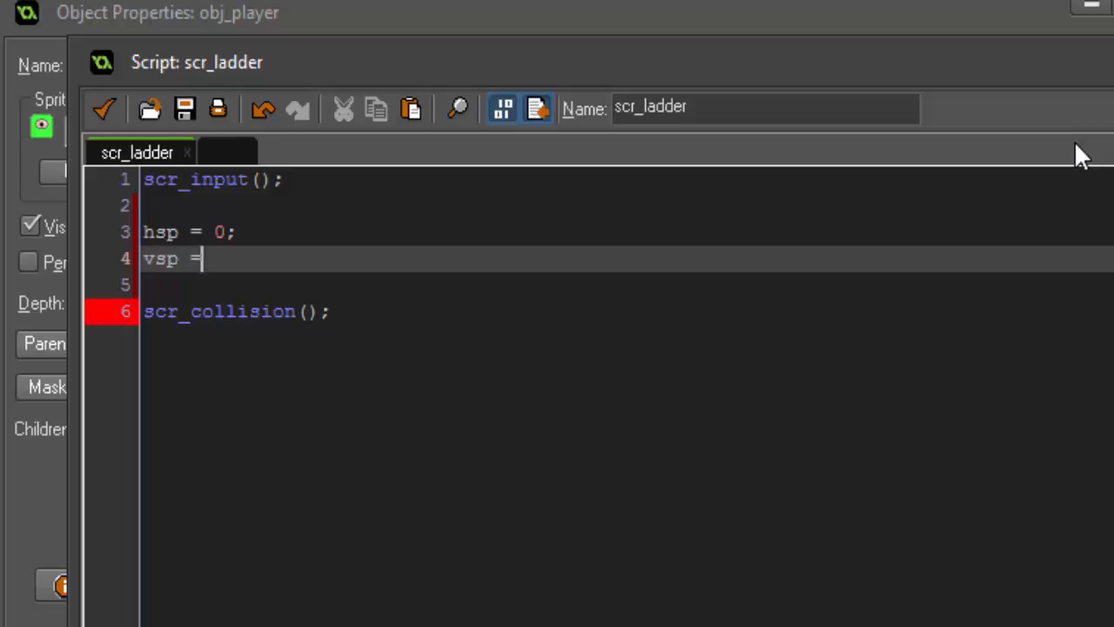
pyautogui.write('4')
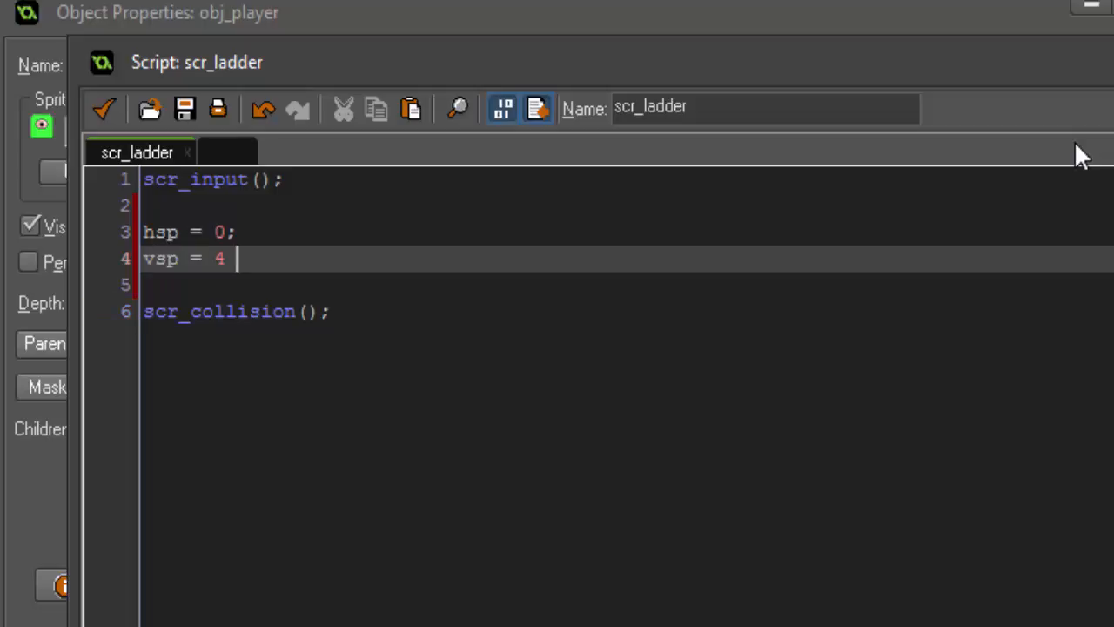
pyautogui.write('* (')
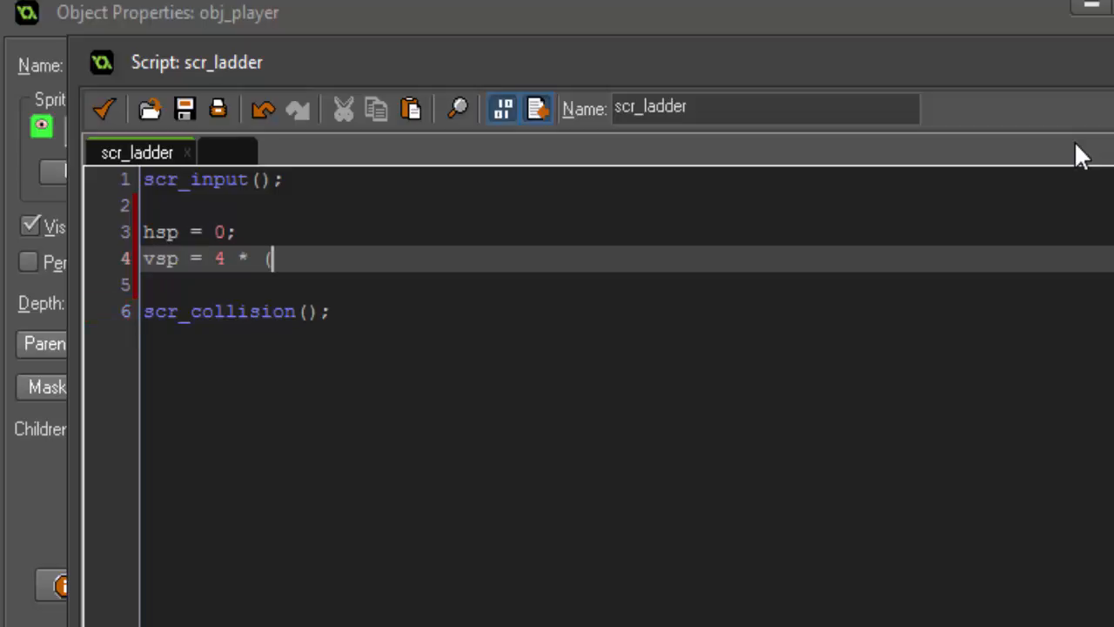
pyautogui.write('downKey -')
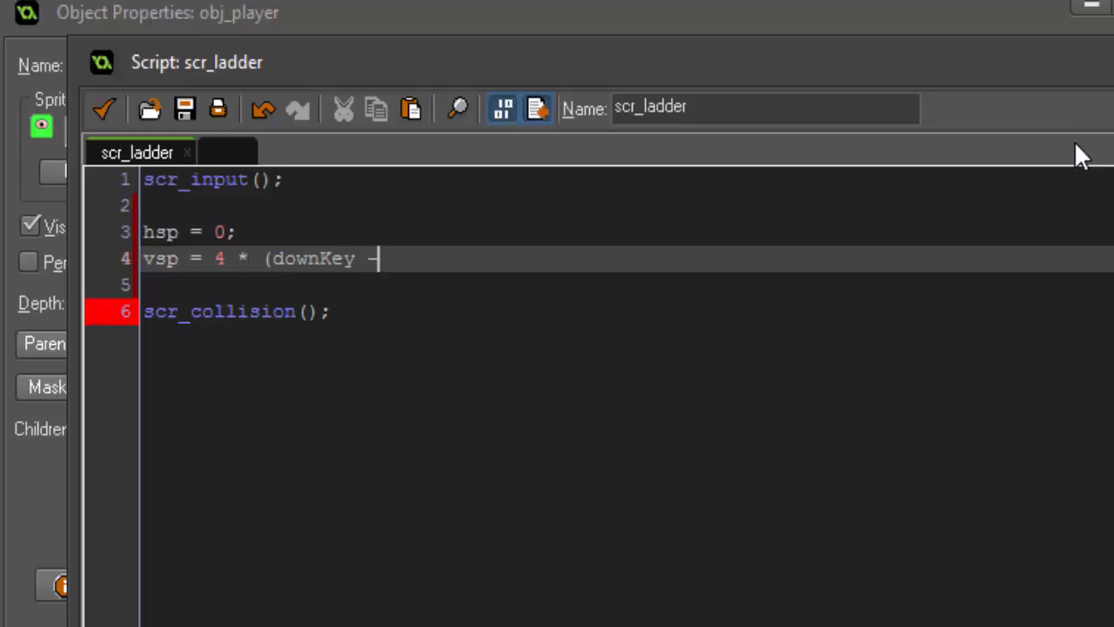
pyautogui.write('upKey);')
pyautogui.write('x =')
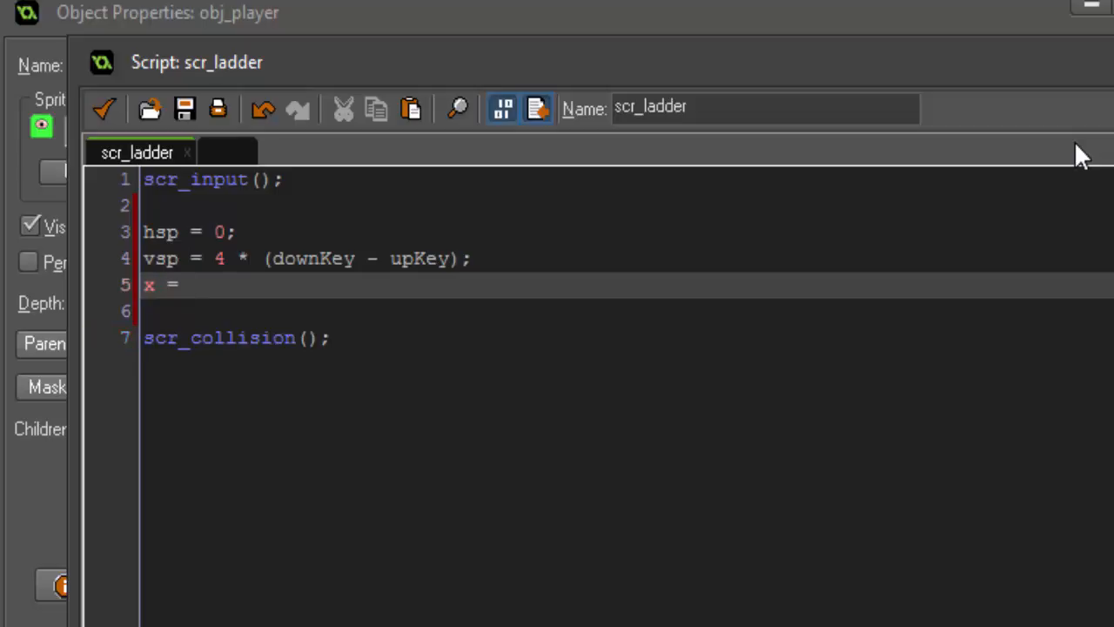
# - Snap the player to the ladder with x = (instance_nearest(x,y,obj_ladder).x);
pyautogui.write('(instance_')
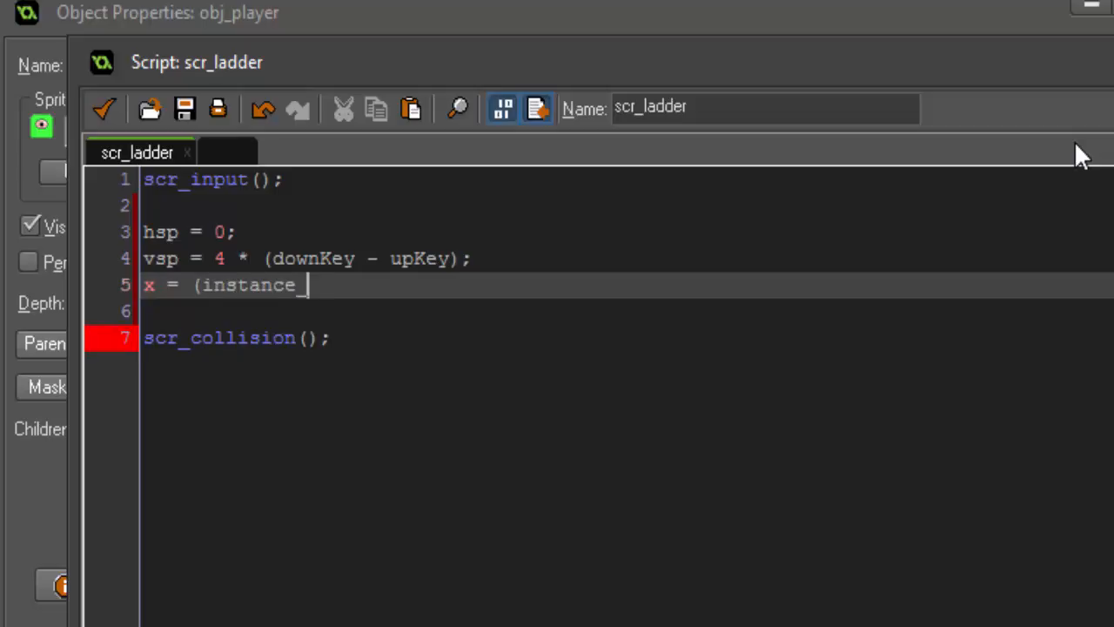
pyautogui.write('nearest')
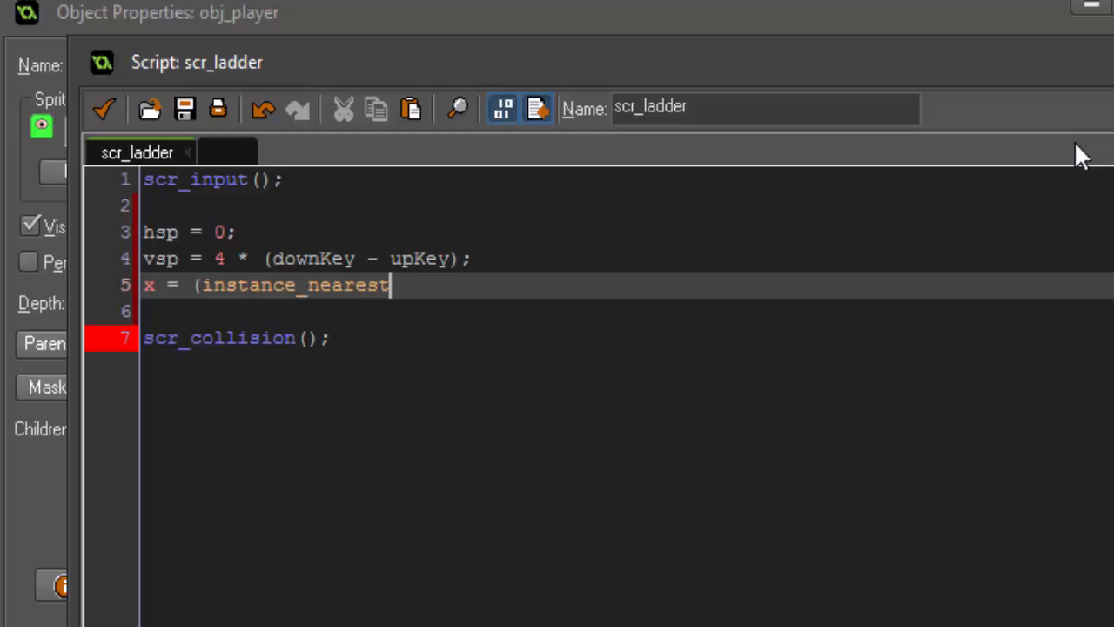
pyautogui.write('(x,y,ob')
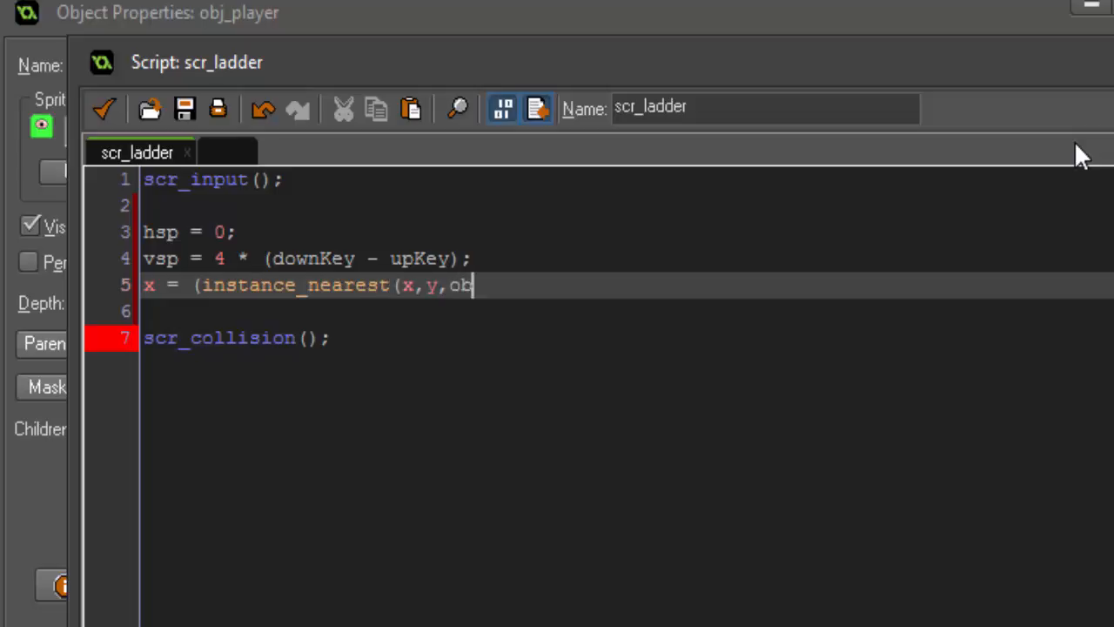
pyautogui.write('j_ladder)')
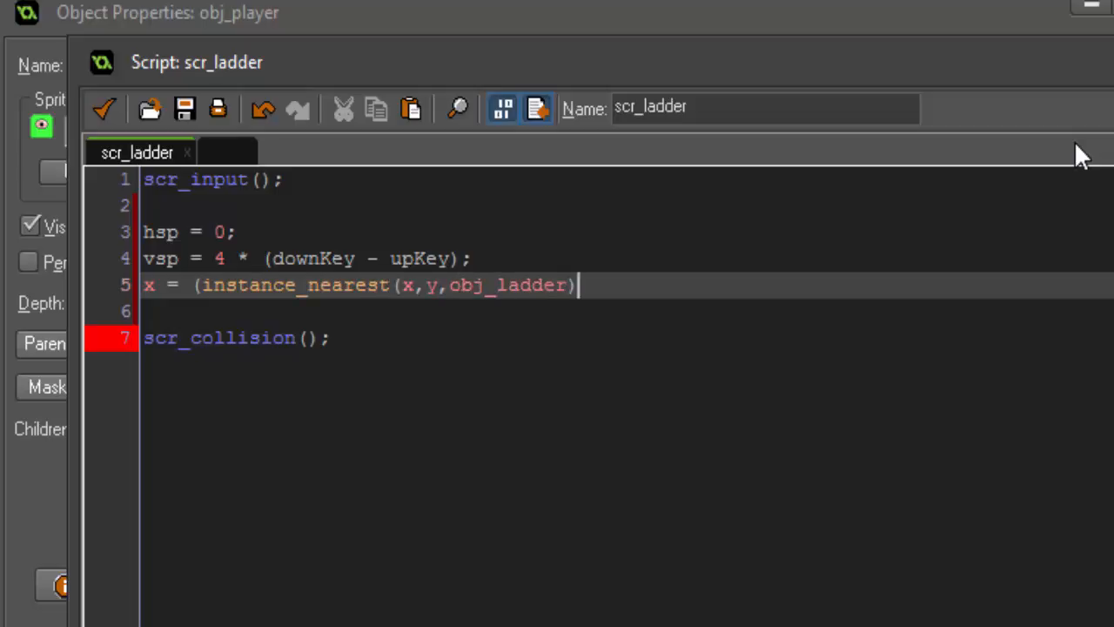
pyautogui.write('.x);')
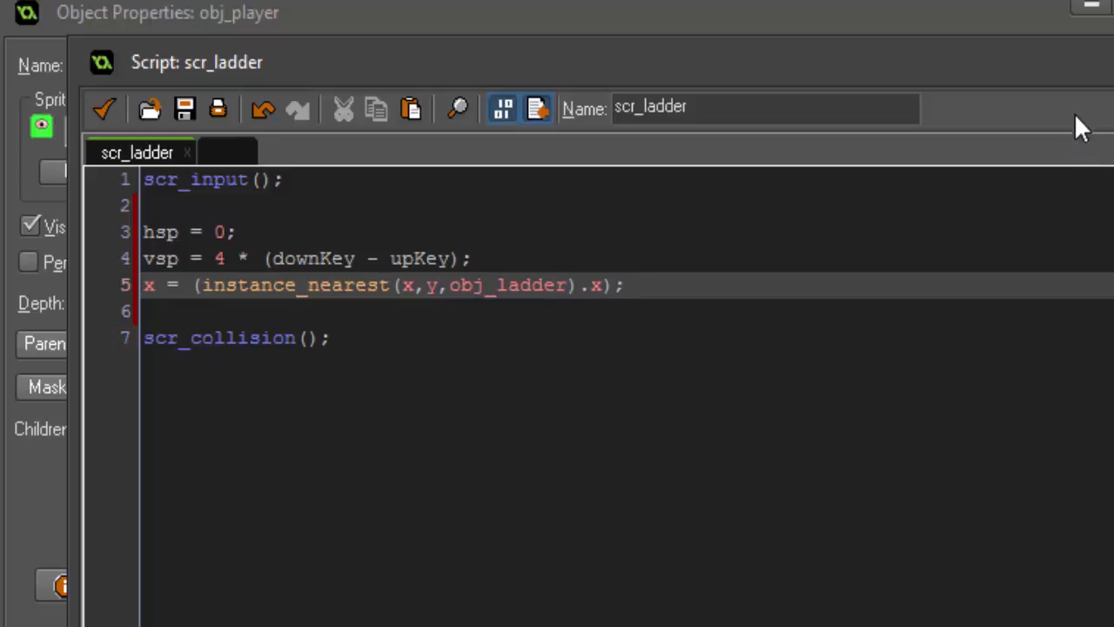
pyautogui.moveTo(380, 286)
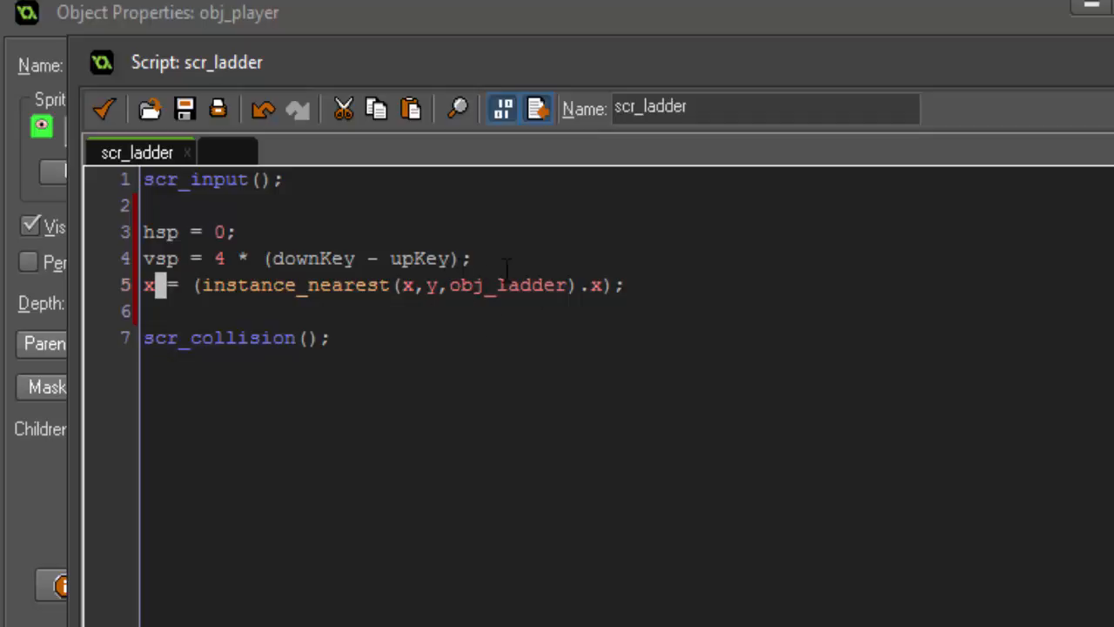
pyautogui.moveTo(641, 285)
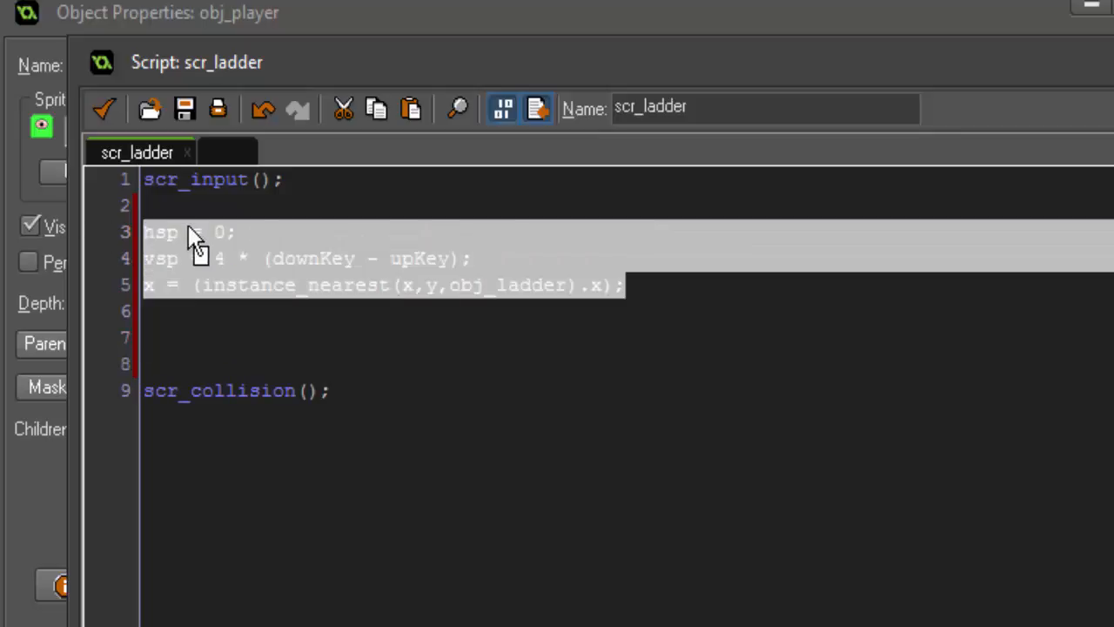
# - Add the exit condition if (keyboard_check(vk_space) || !place_meeting(x,y,obj_ladder))
pyautogui.click(651, 338)
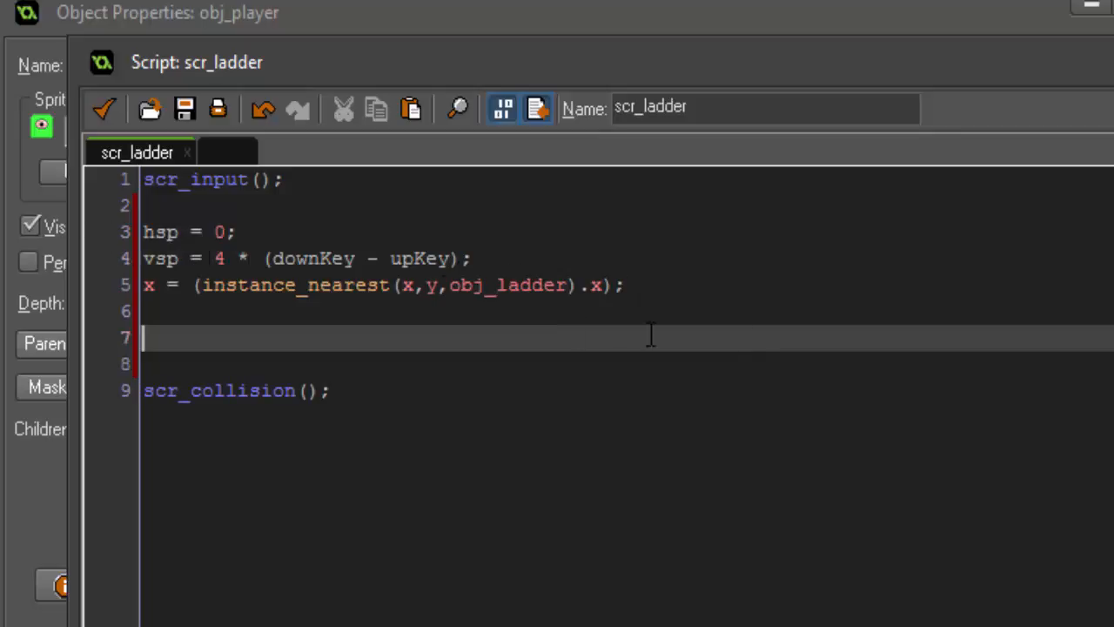
pyautogui.moveTo(844, 270)
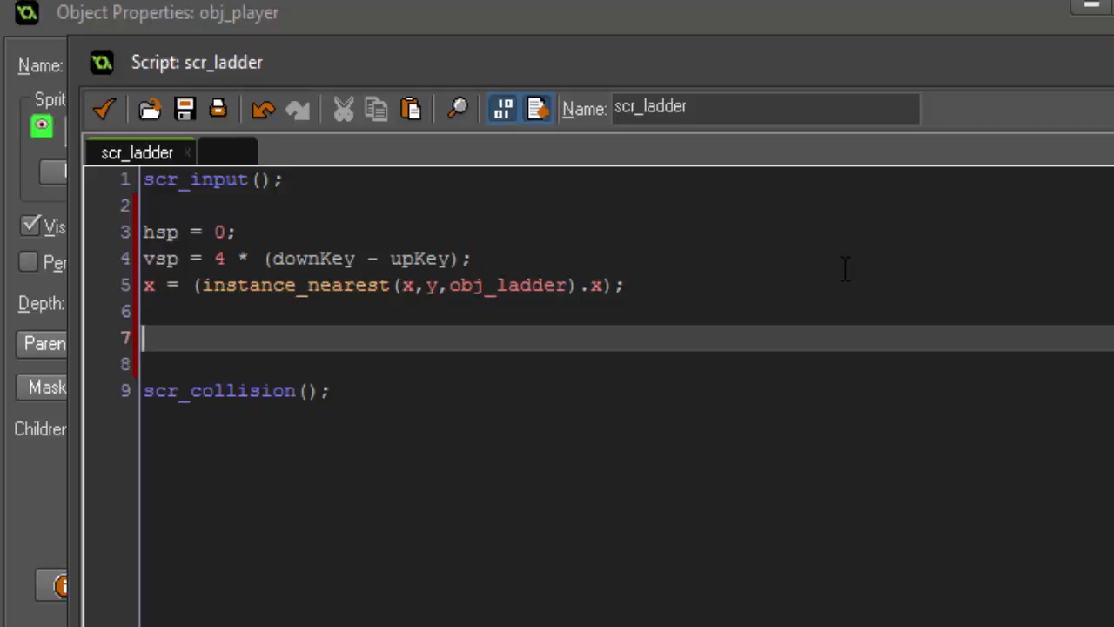
pyautogui.write('if')
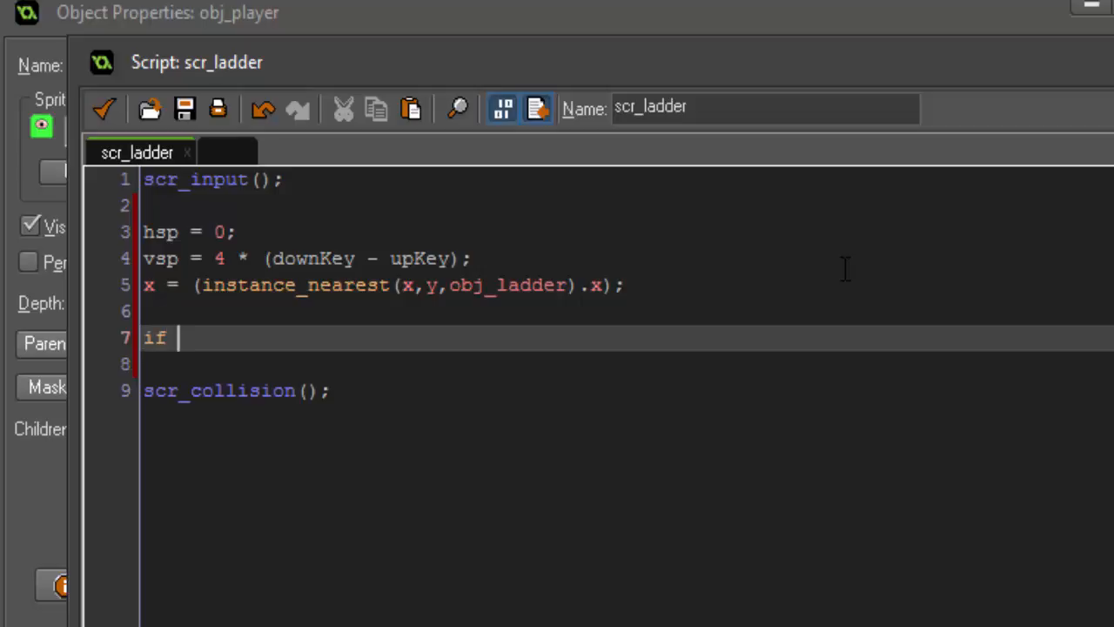
pyautogui.write('(keyboard_c')
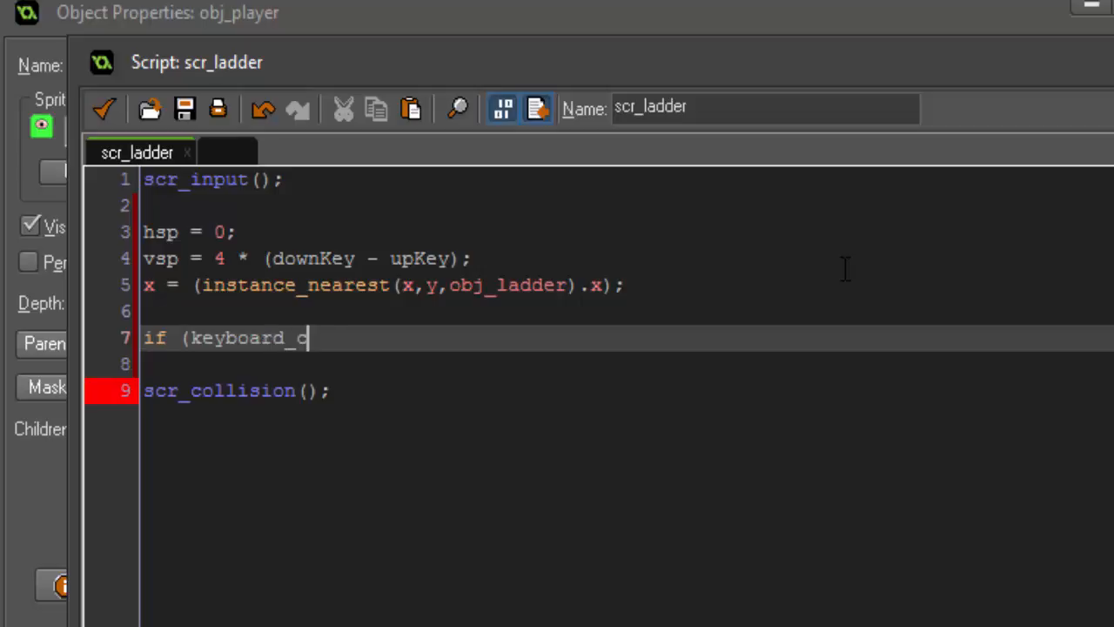
pyautogui.write('heck(vk_s')
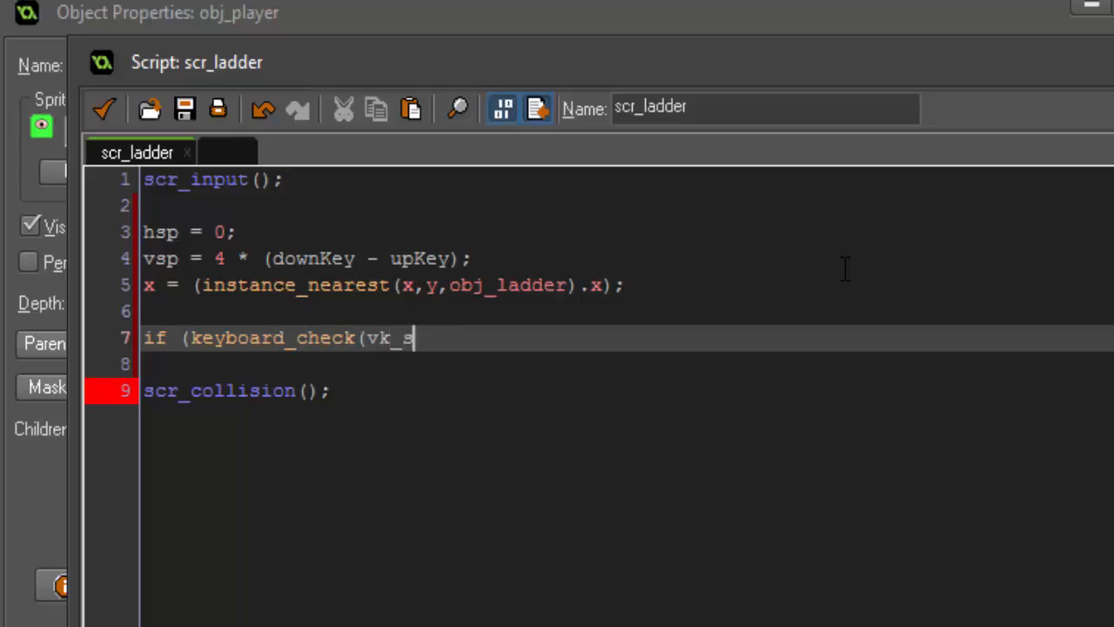
pyautogui.write('pace)')
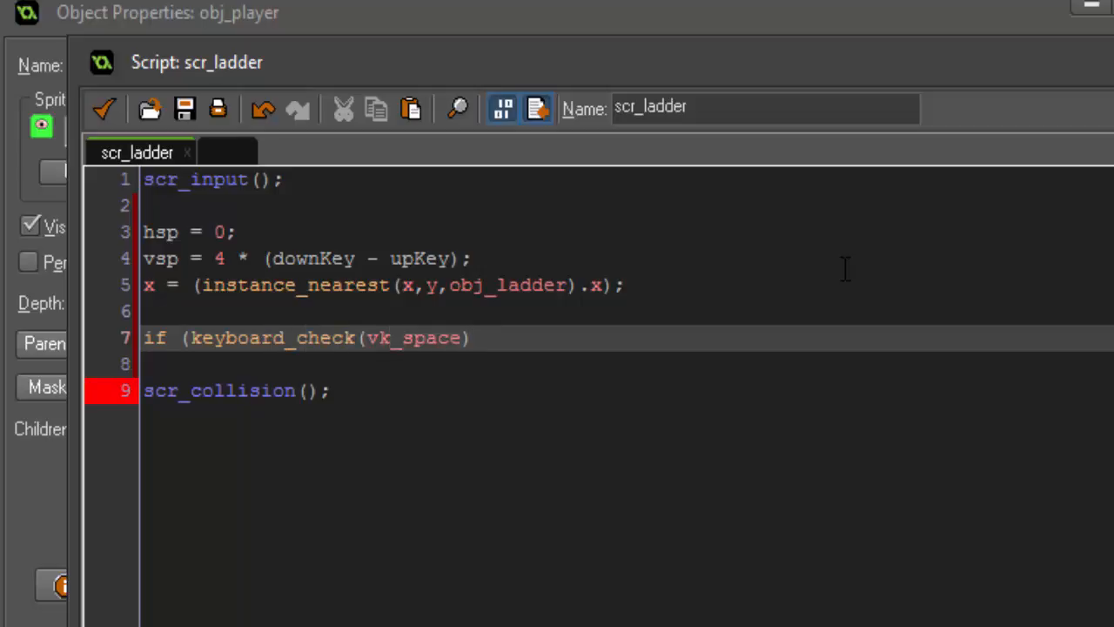
pyautogui.write('|| (!')
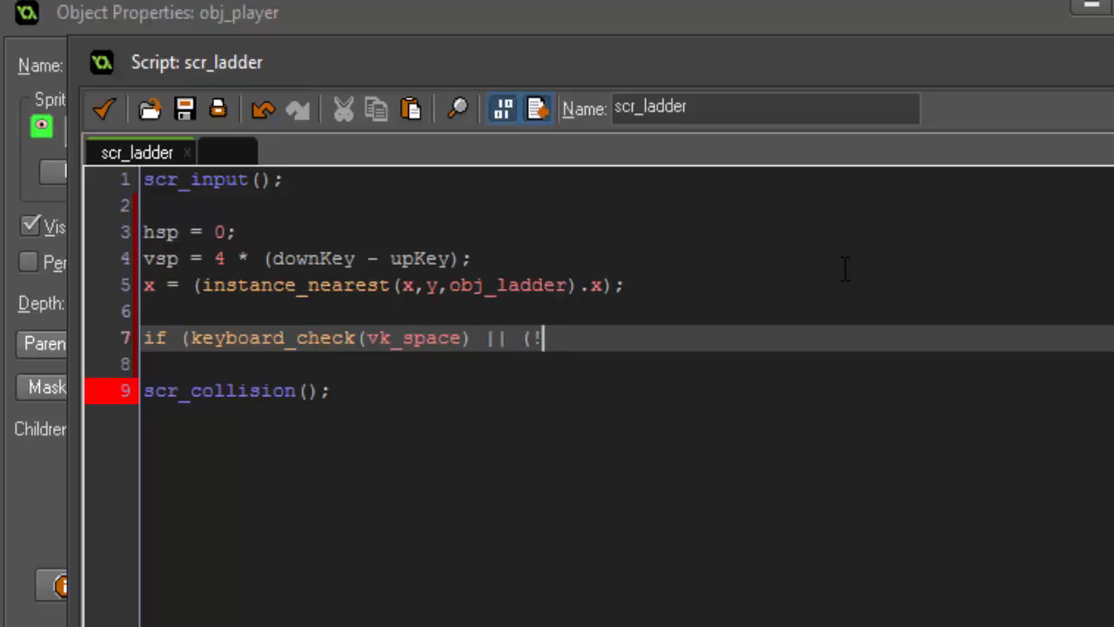
pyautogui.write('place_meeting')
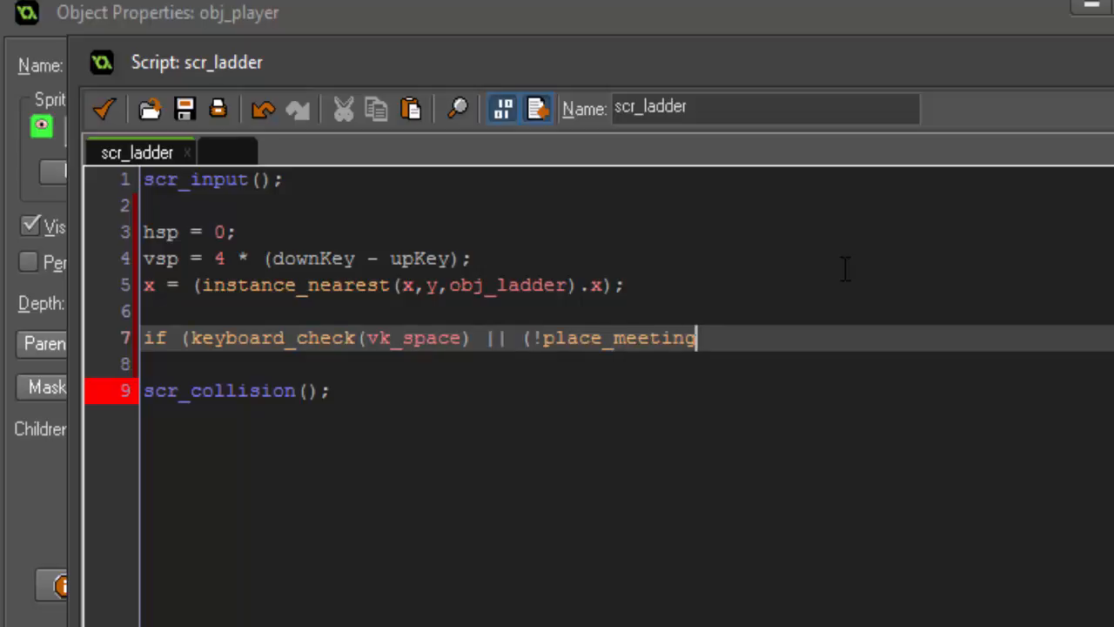
pyautogui.write('(x,y,obj')
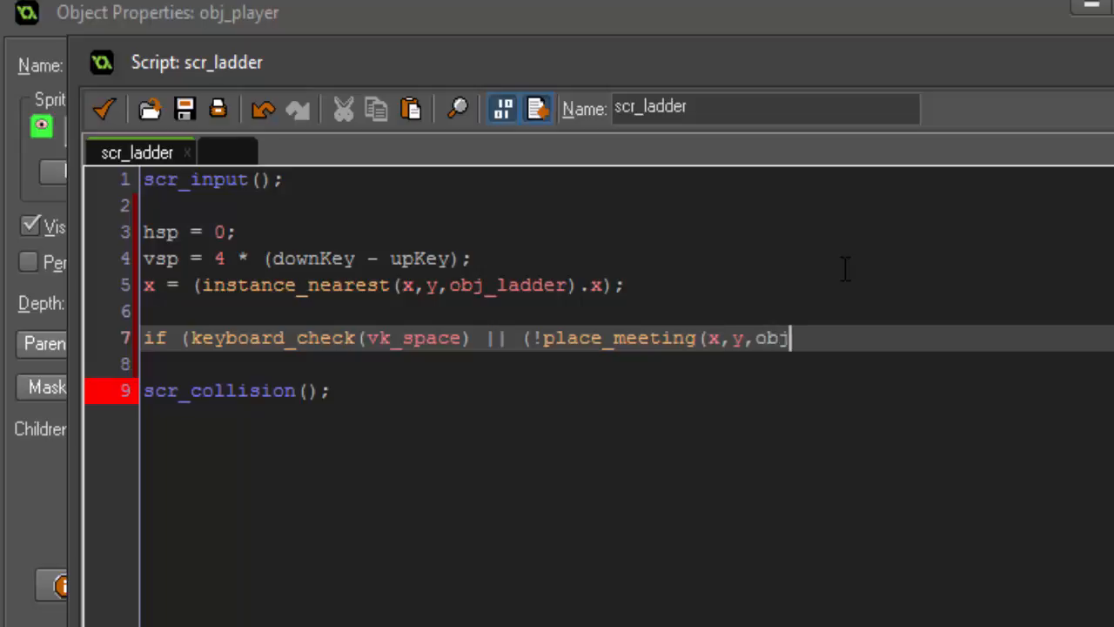
pyautogui.write('_ladder')
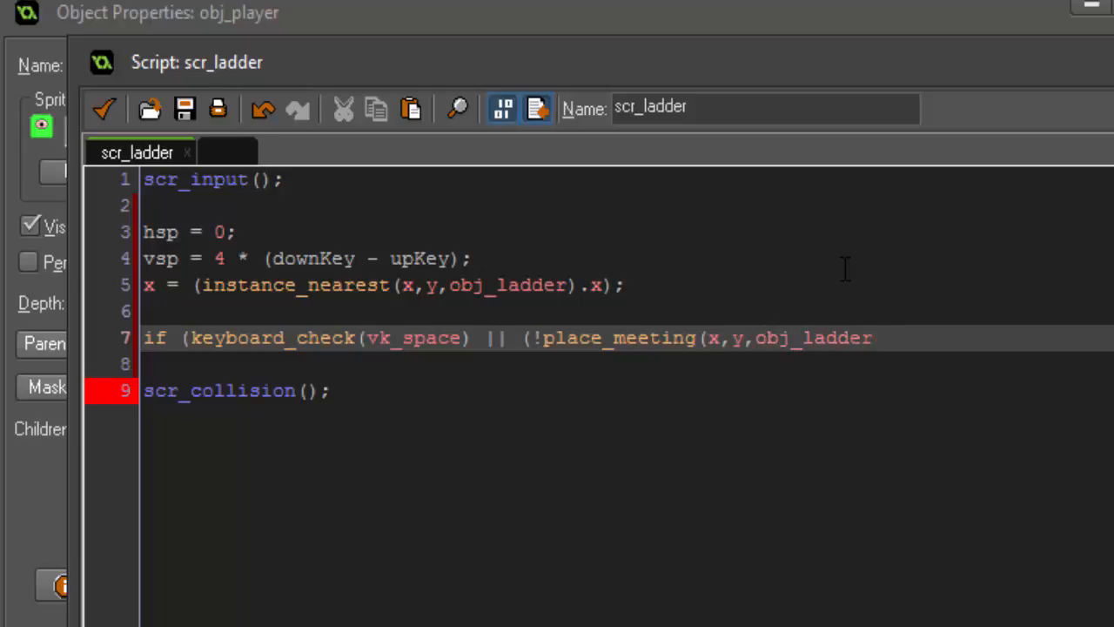
pyautogui.write(')) {')
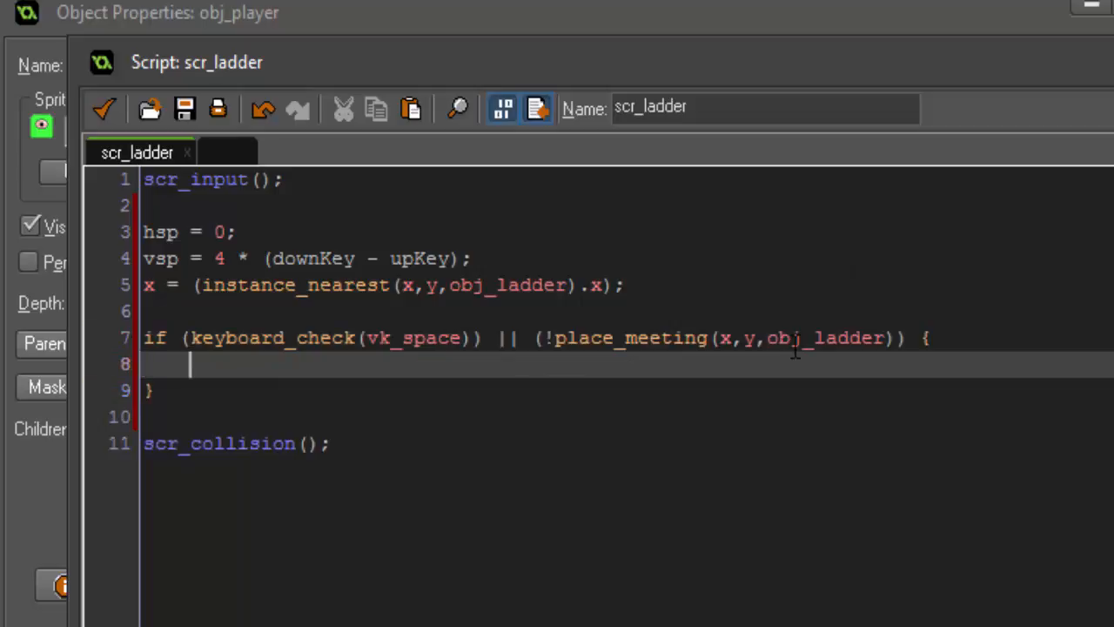
# - Inside it set hsp = 0; vsp = 0; and state = states.normal;
pyautogui.write('h')
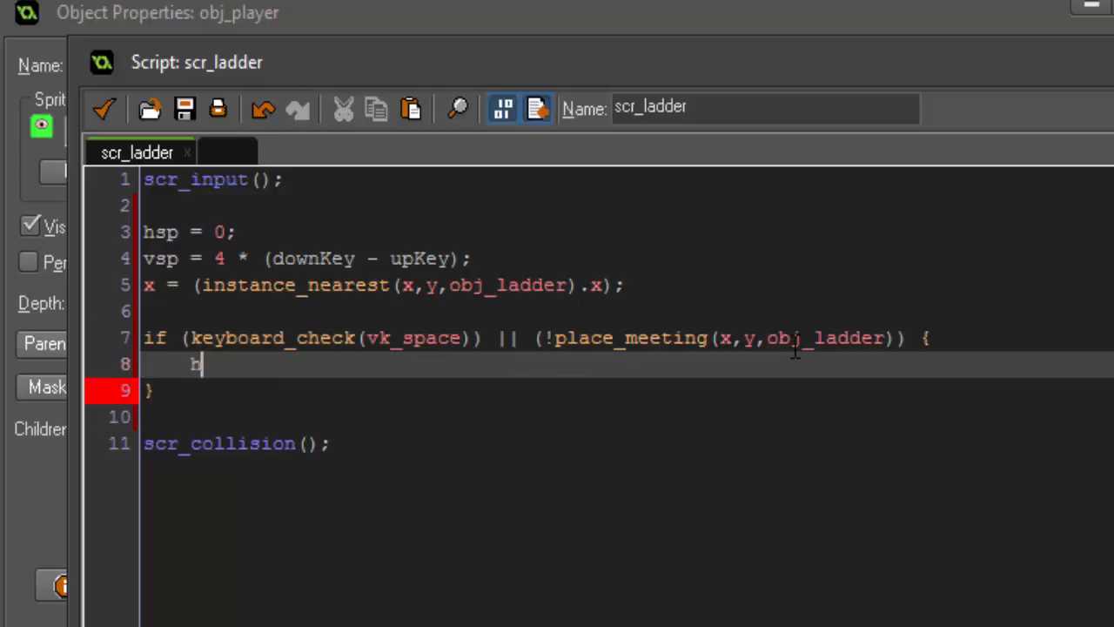
pyautogui.write('sp = 0;')
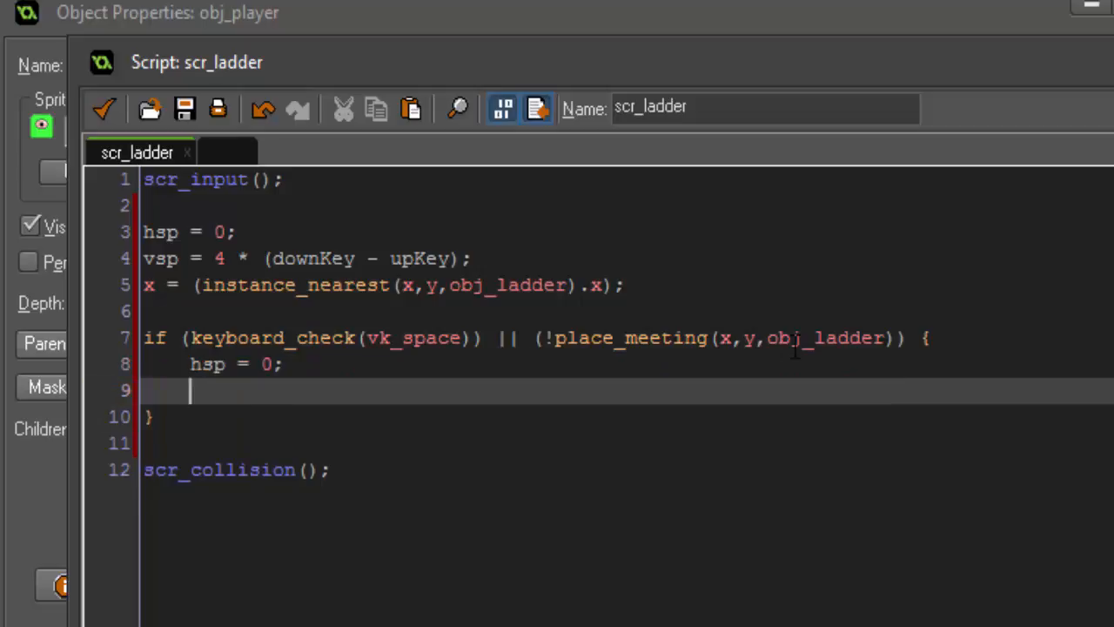
pyautogui.write('vsp = 0;')
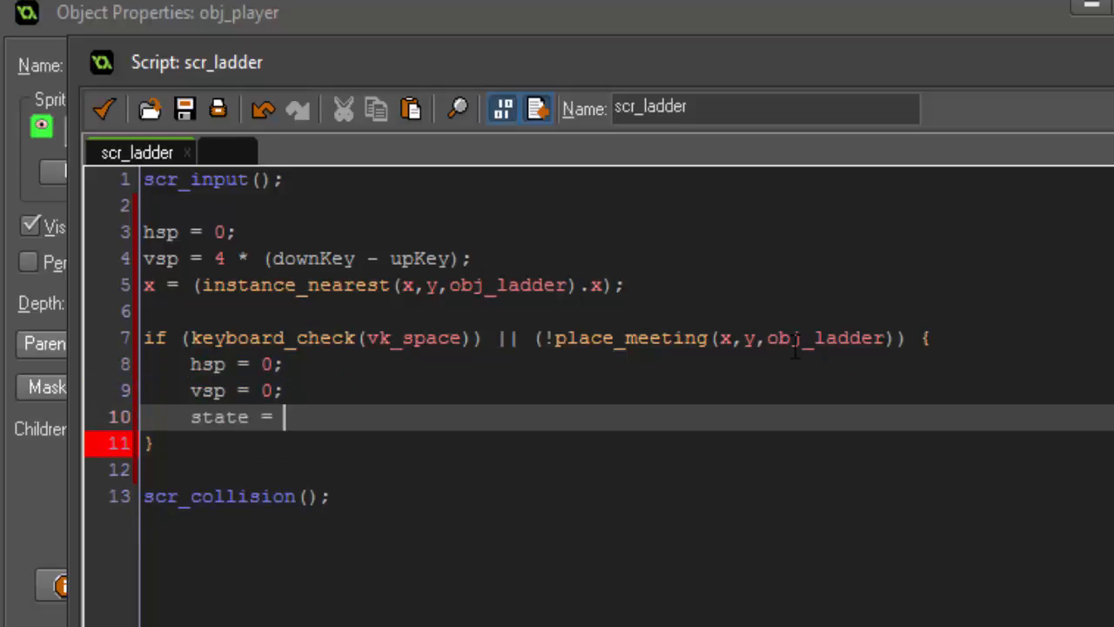
pyautogui.write('states.')
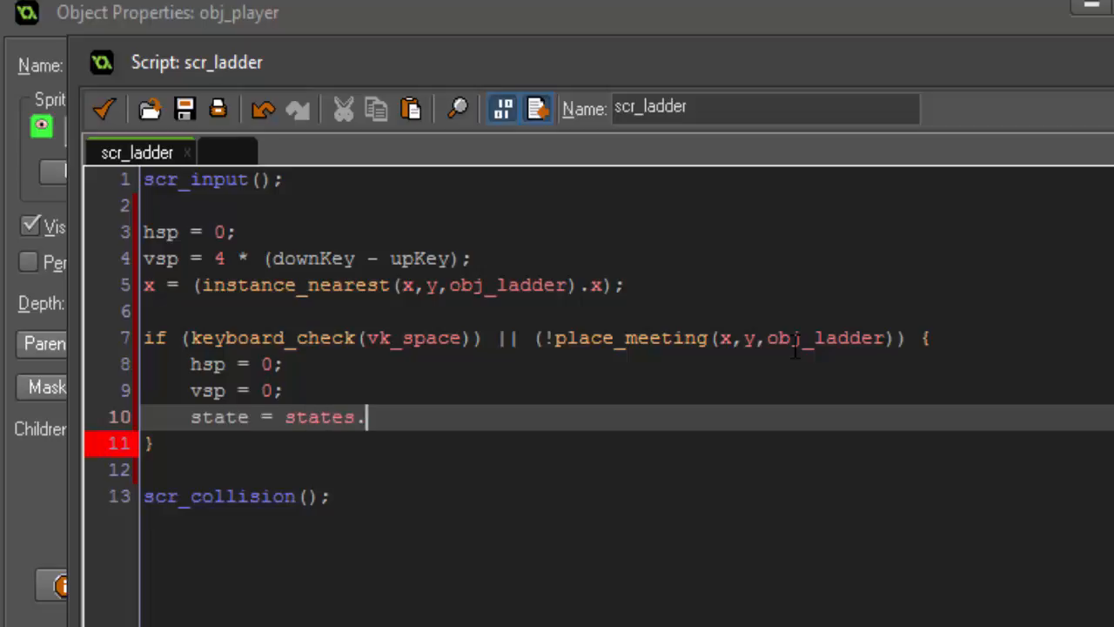
pyautogui.write('normal')
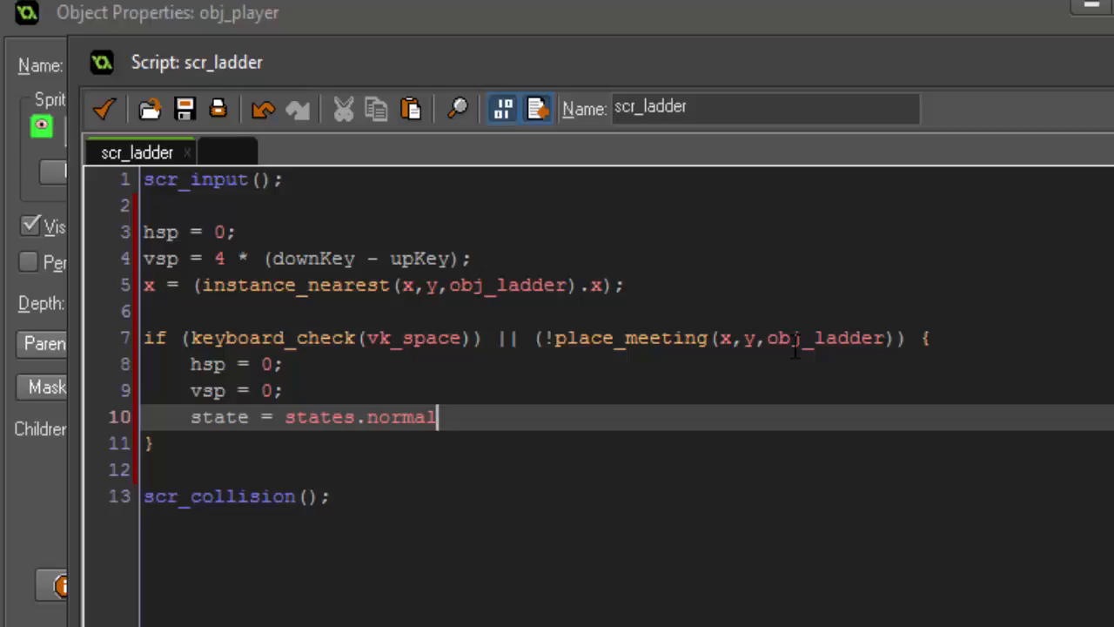
pyautogui.write(';')
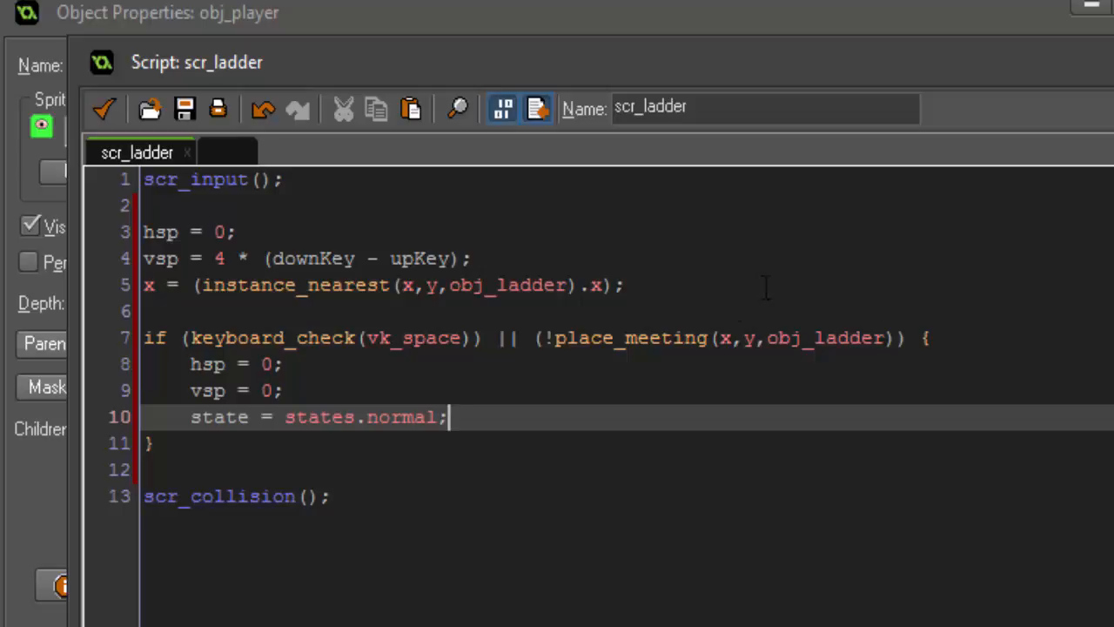
pyautogui.moveTo(261, 322)
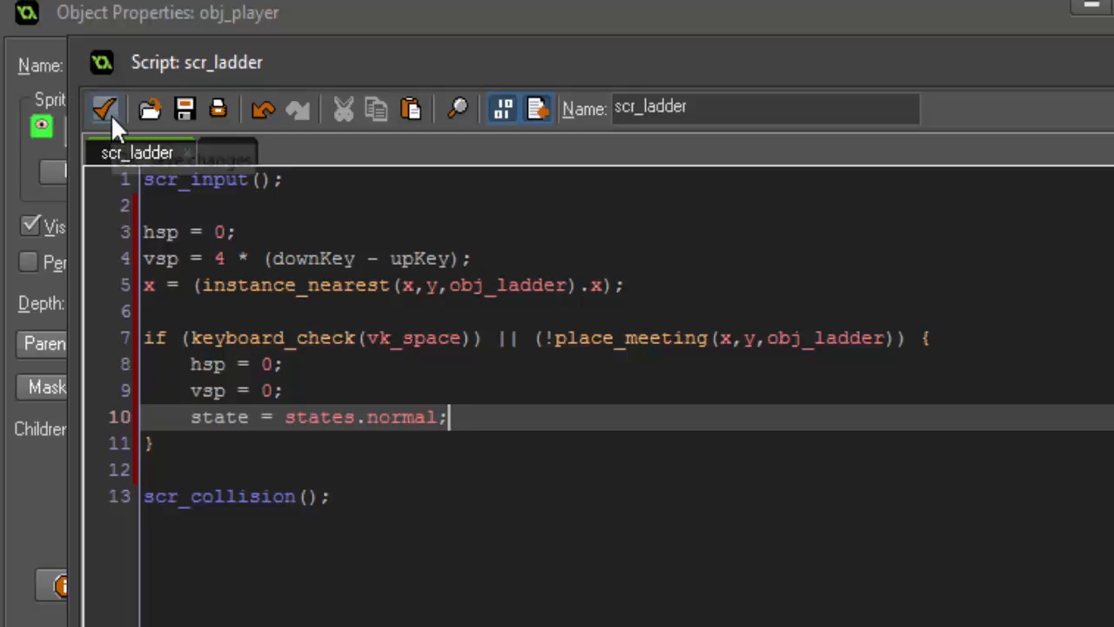
# - Accept the ladder script and view the playground room's object list with the ladder placed
pyautogui.click(105, 107)
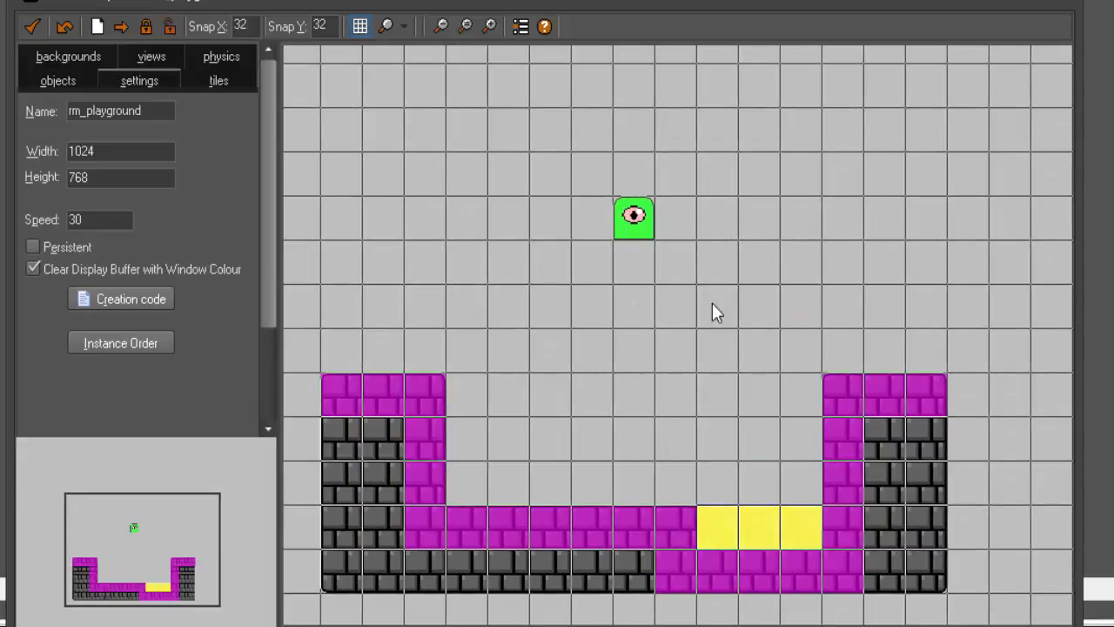
pyautogui.click(58, 80)
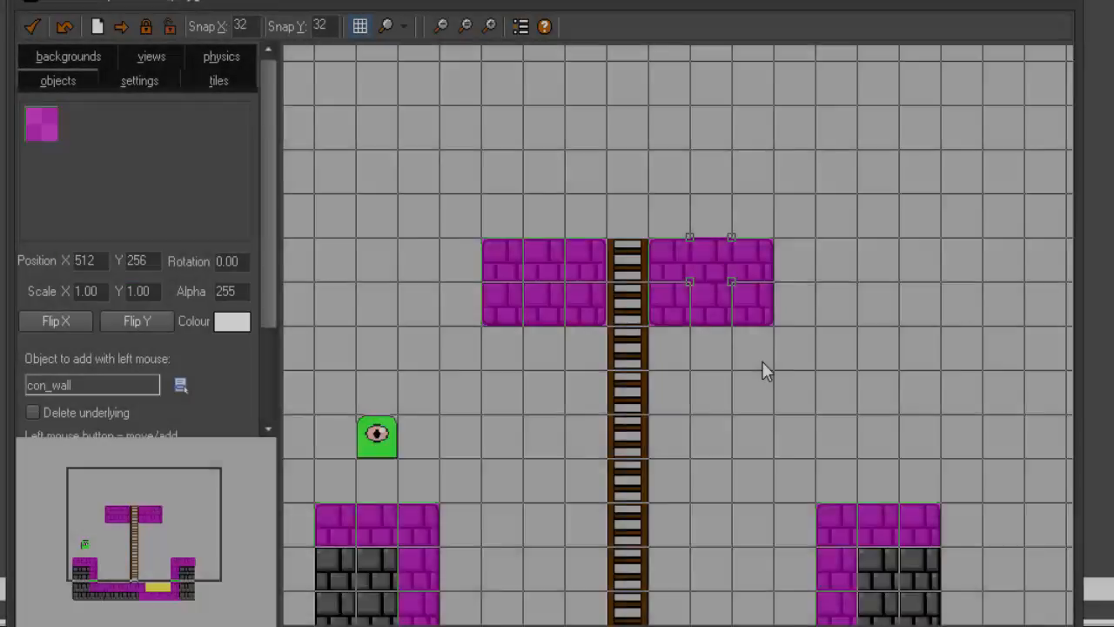
pyautogui.scroll(-3)
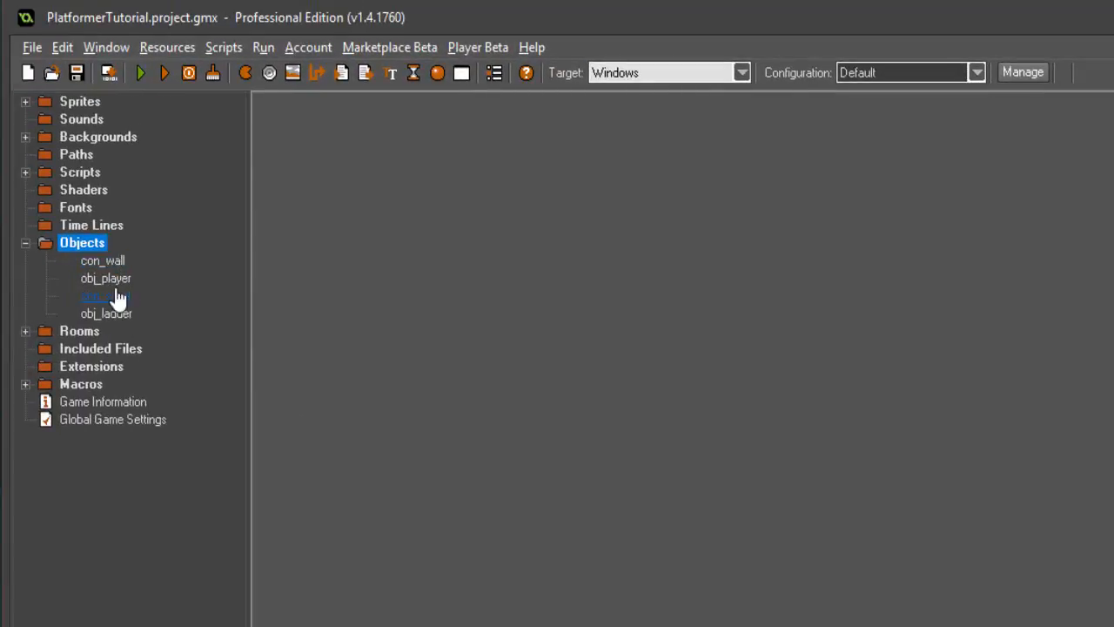
# - In obj_player's Initialize Variables code add state = states.normal; and close the editor
pyautogui.doubleClick(104, 279)
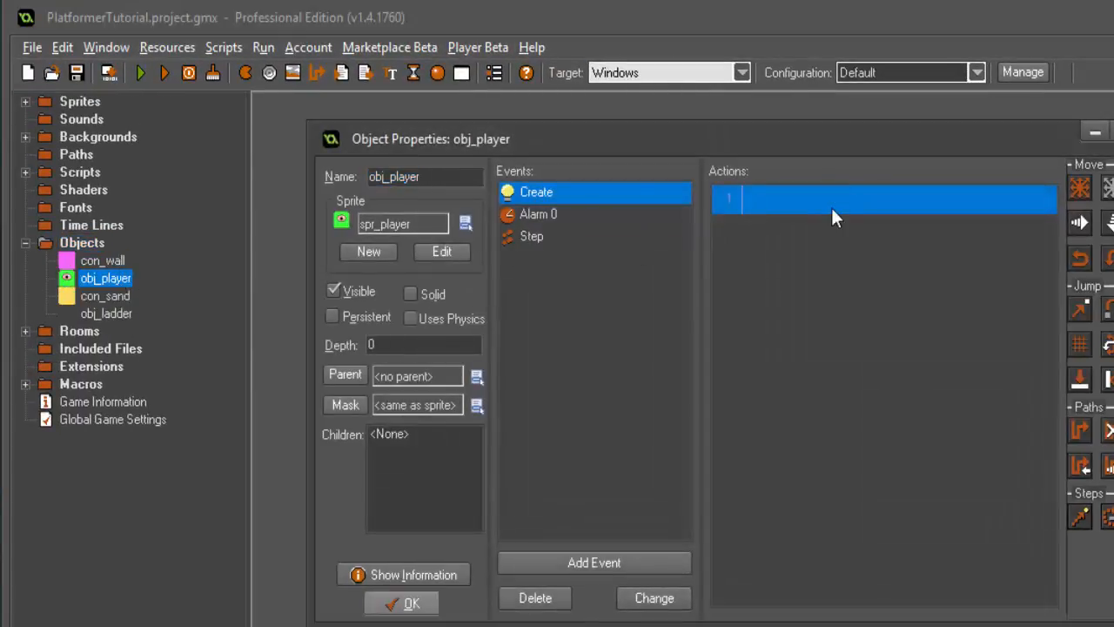
pyautogui.doubleClick(884, 199)
pyautogui.write('state = st')
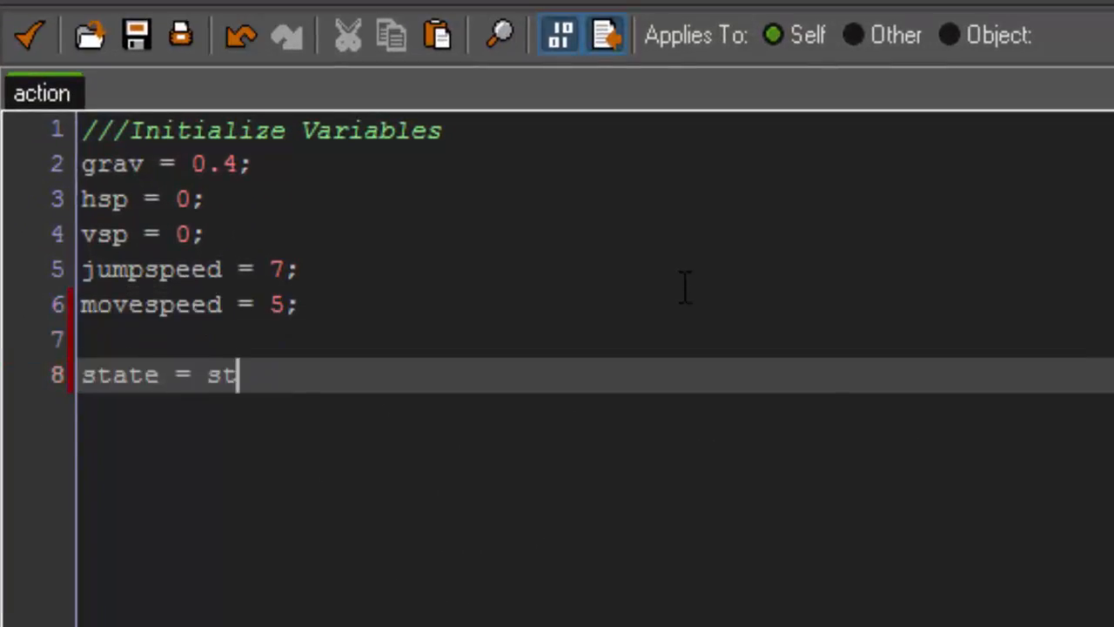
pyautogui.write('ates.normal;')
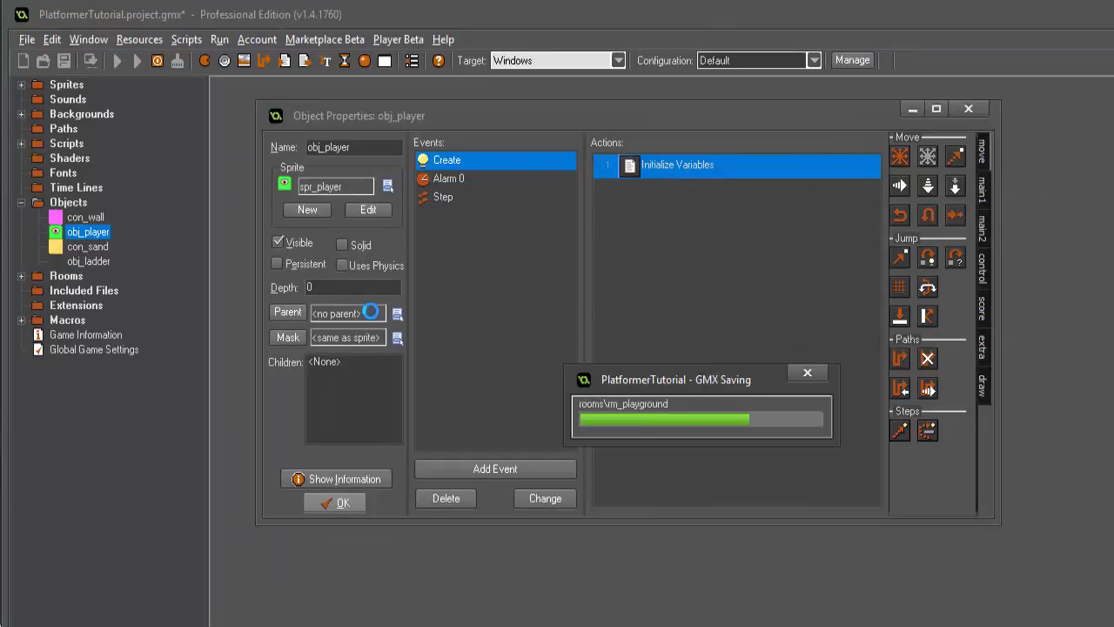
pyautogui.click(116, 59)
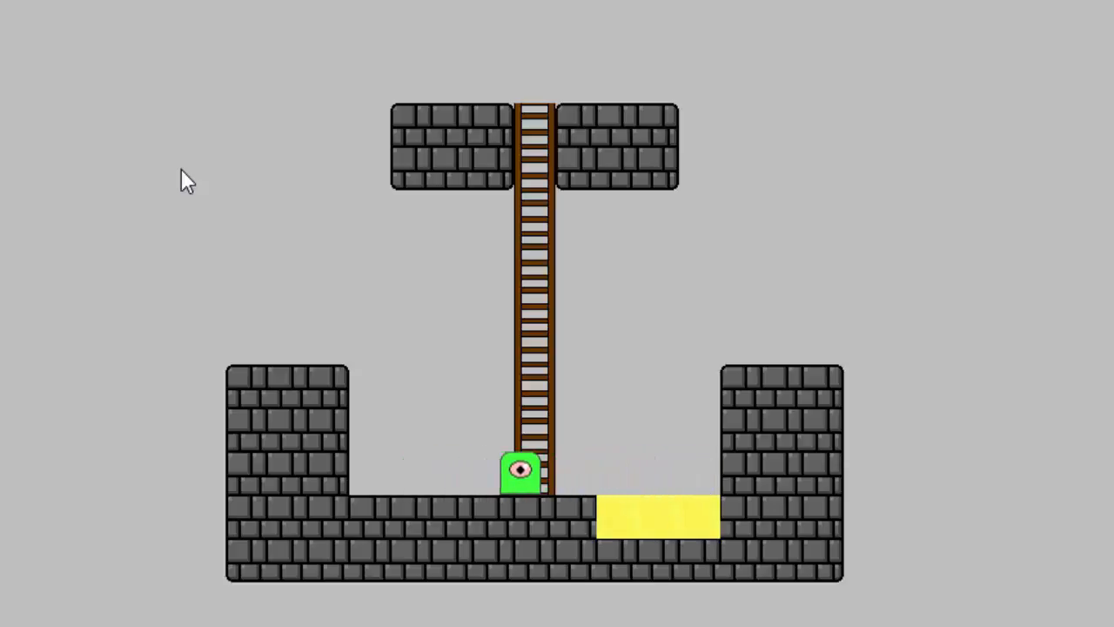
# - Climb the ladder with Up and jump off onto the left brick ledge
pyautogui.press('Up')
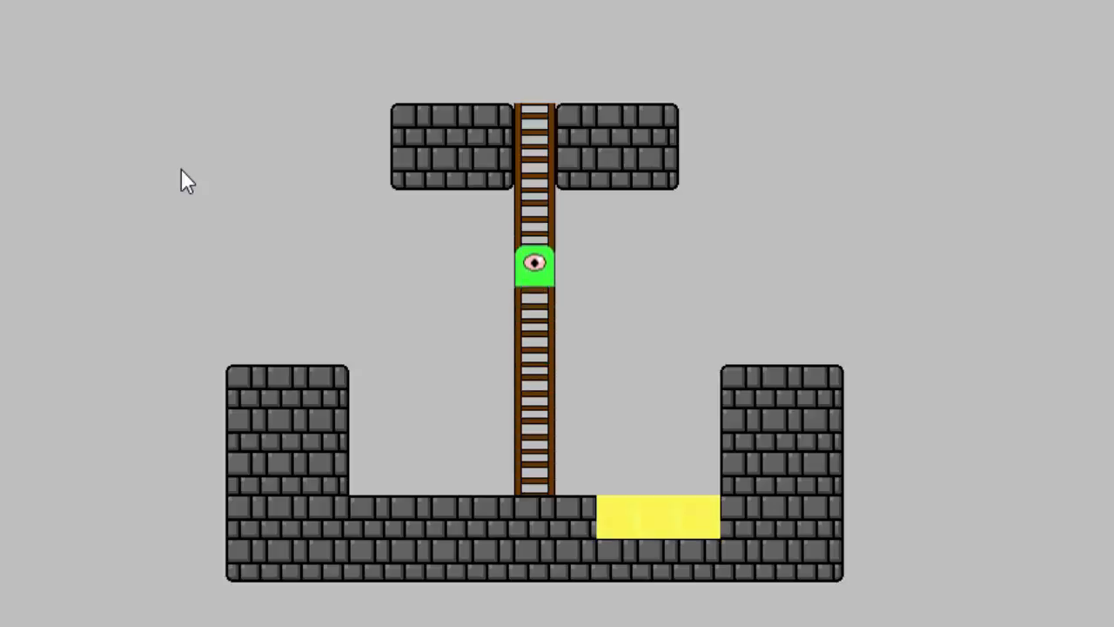
pyautogui.press('up')
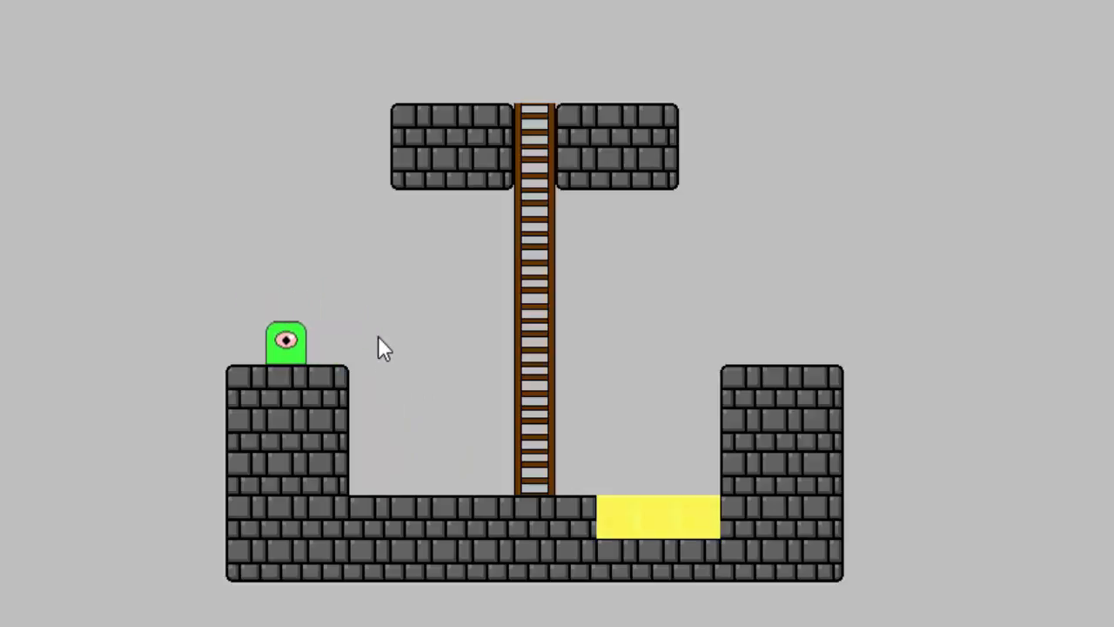
pyautogui.moveTo(470, 119)
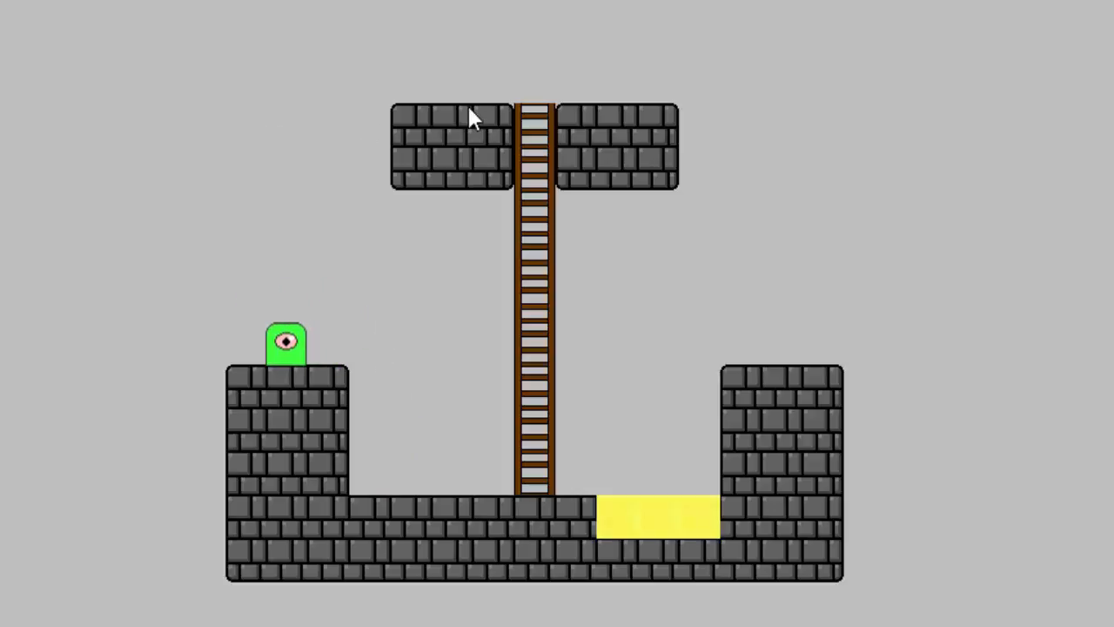
pyautogui.moveTo(560, 257)
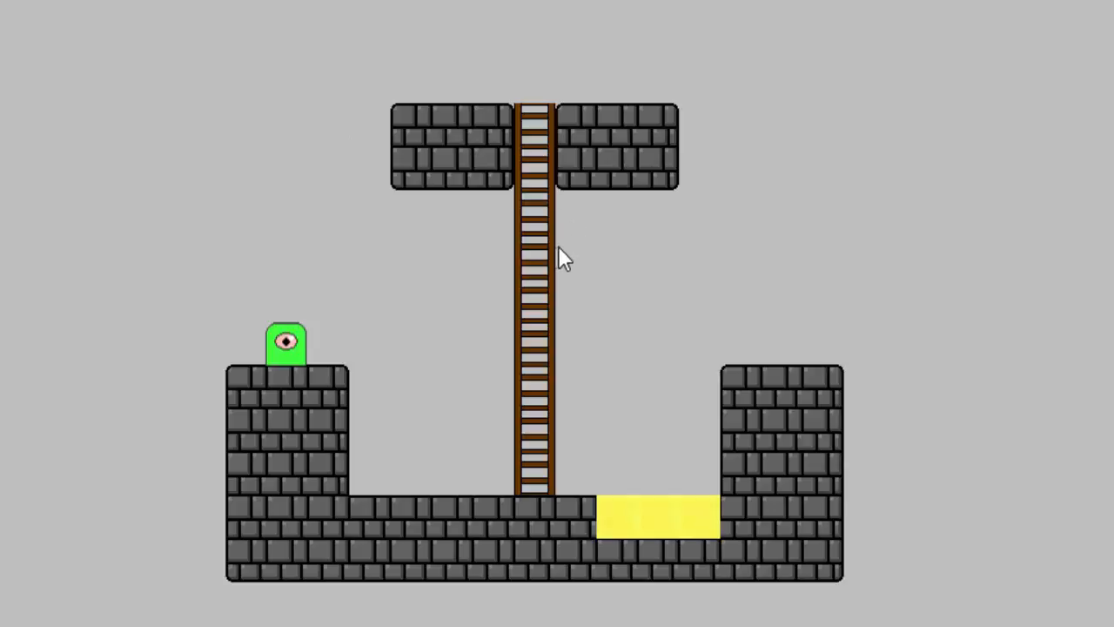
pyautogui.moveTo(752, 242)
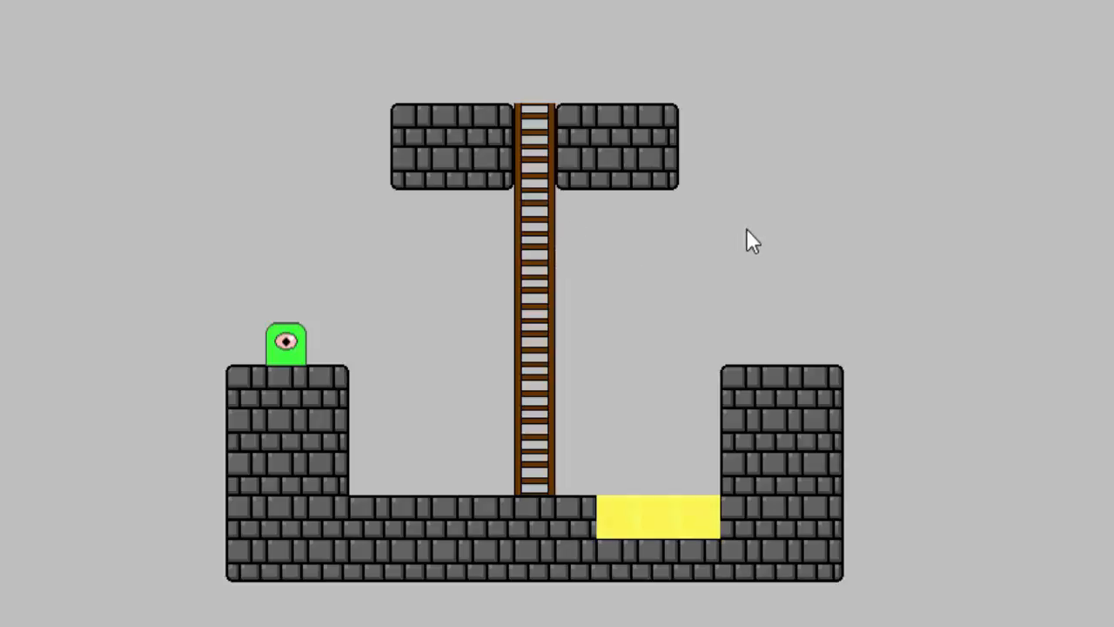